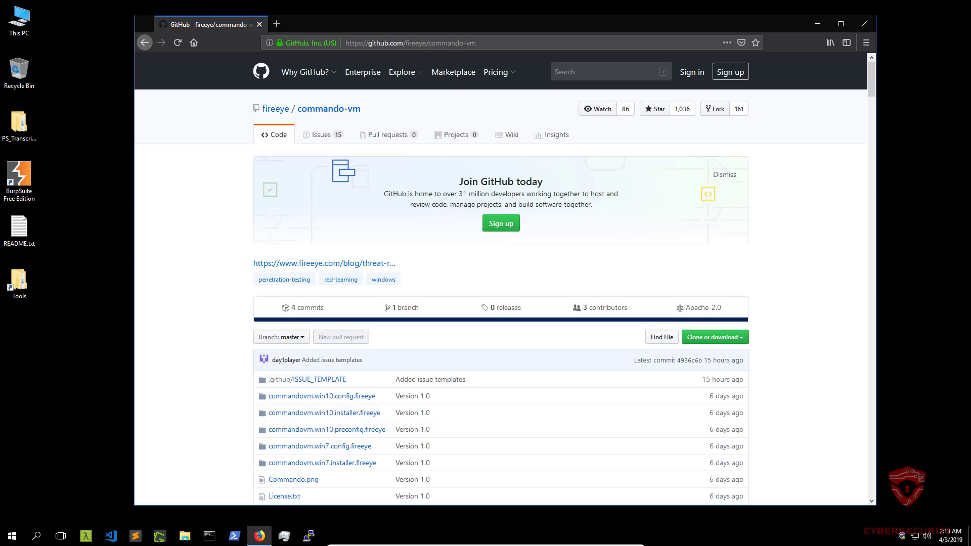
mouse_move(573, 283)
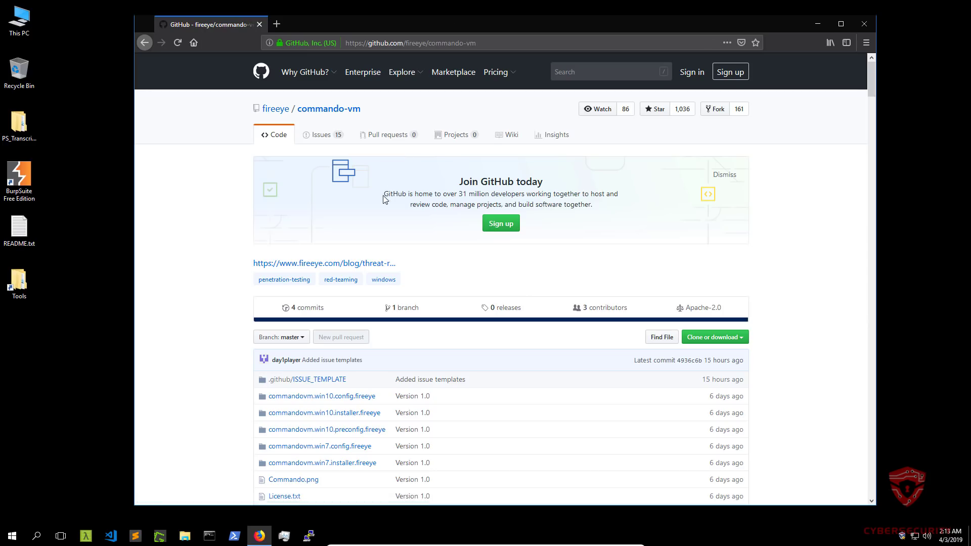
mouse_move(378, 204)
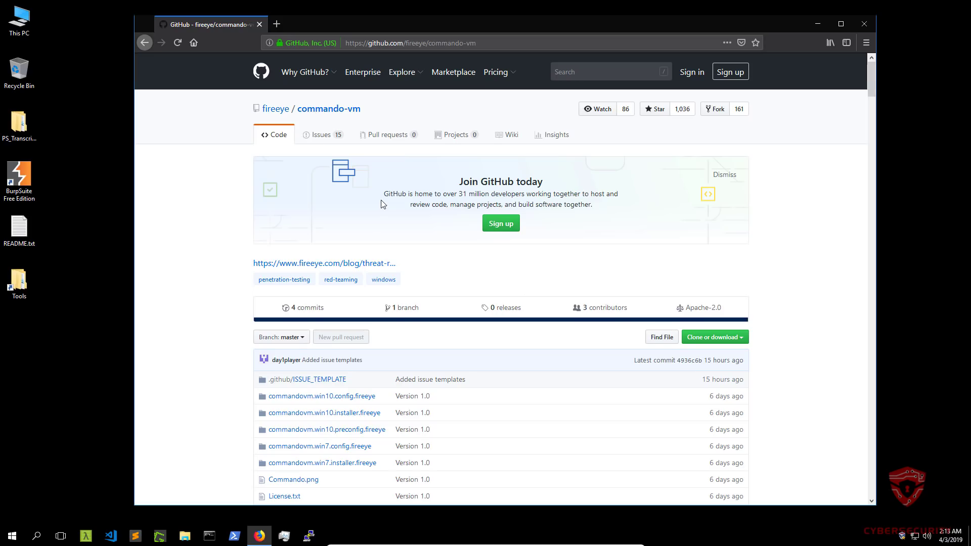
Step: Restore the minimized Firefox window showing the commando-vm README and installation section
scroll(down, 3)
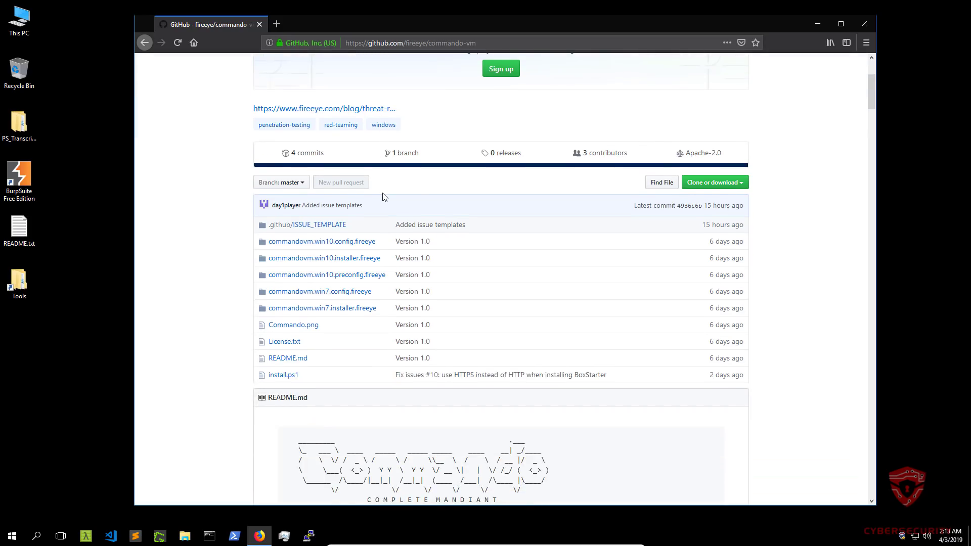
scroll(down, 3)
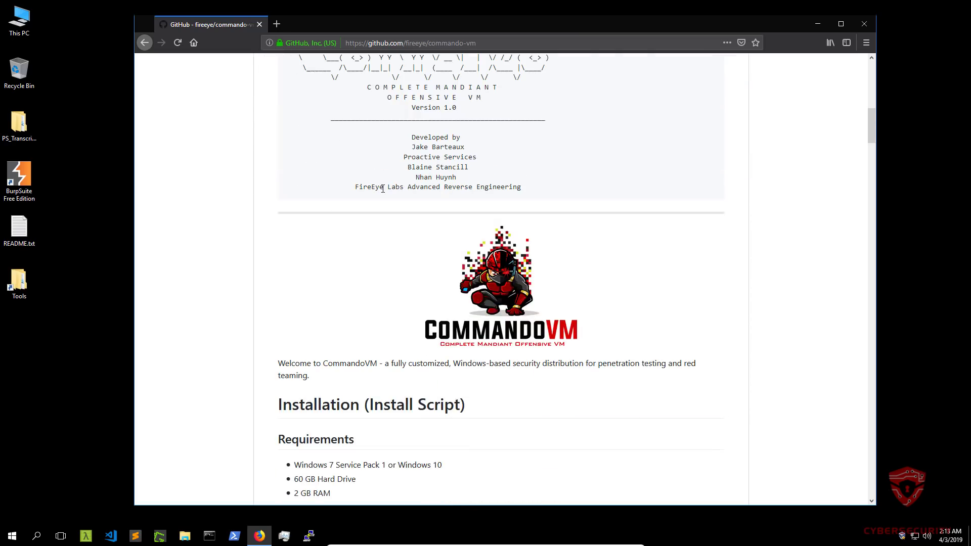
scroll(up, 3)
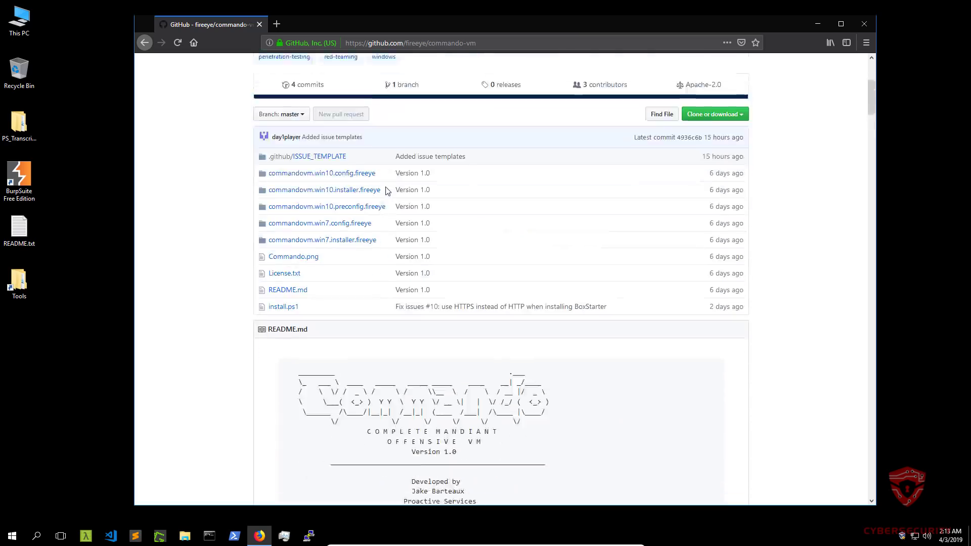
scroll(down, 3)
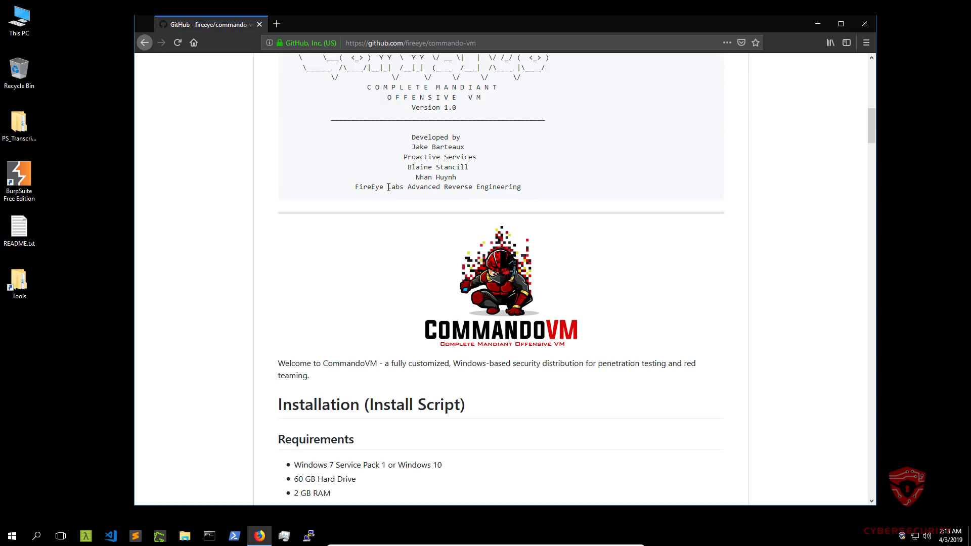
scroll(down, 3)
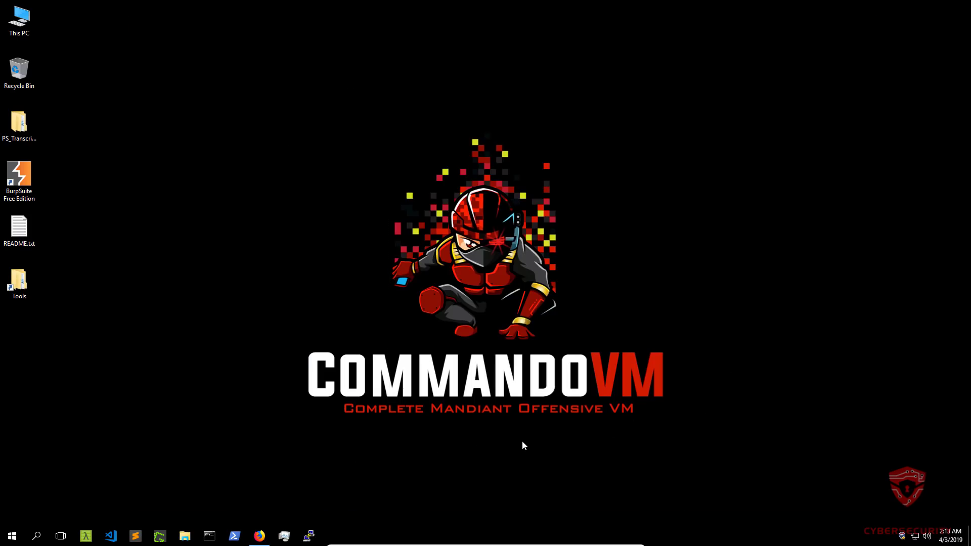
mouse_move(319, 502)
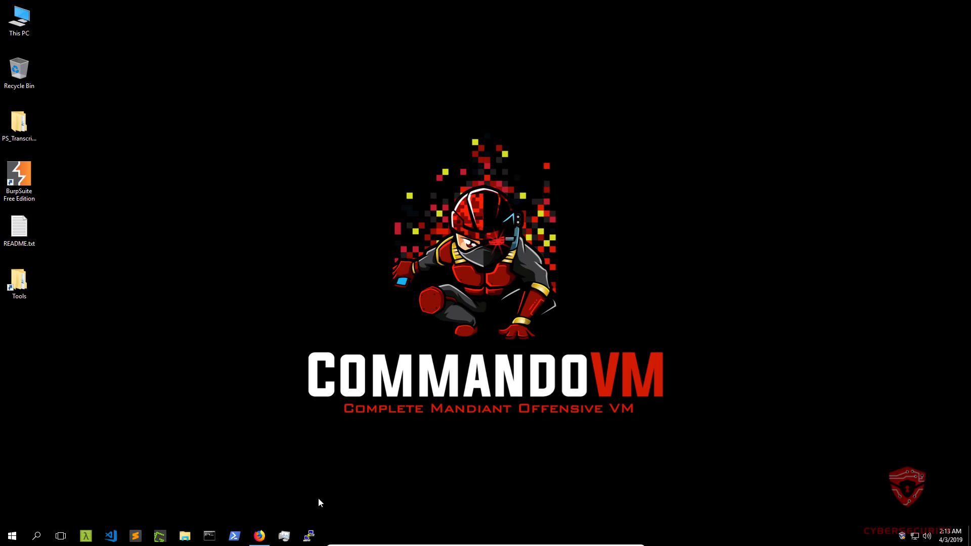
click(258, 536)
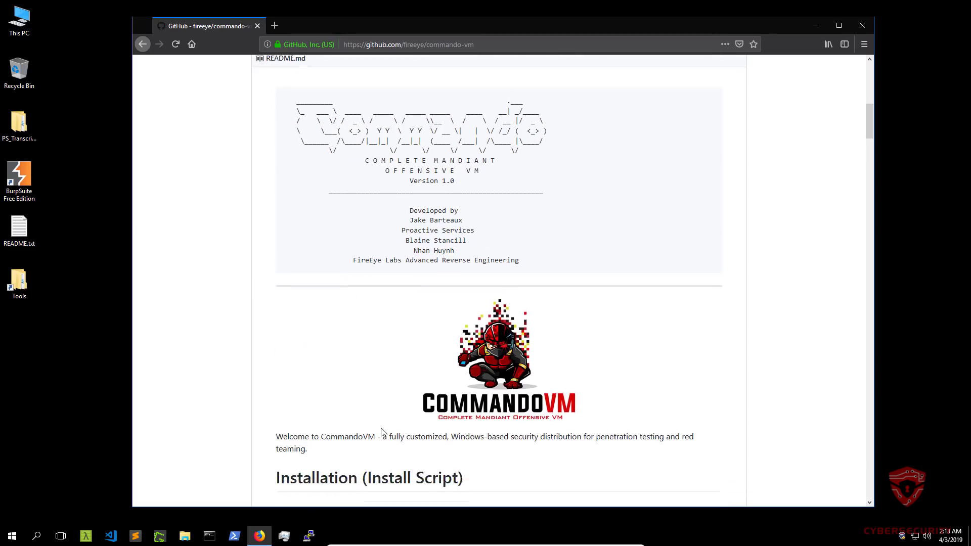
scroll(down, 3)
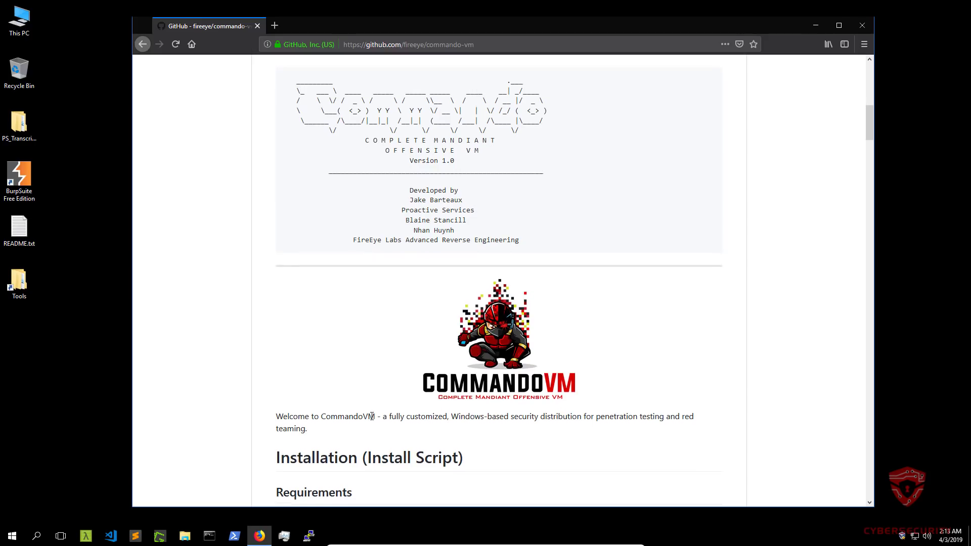
mouse_move(477, 431)
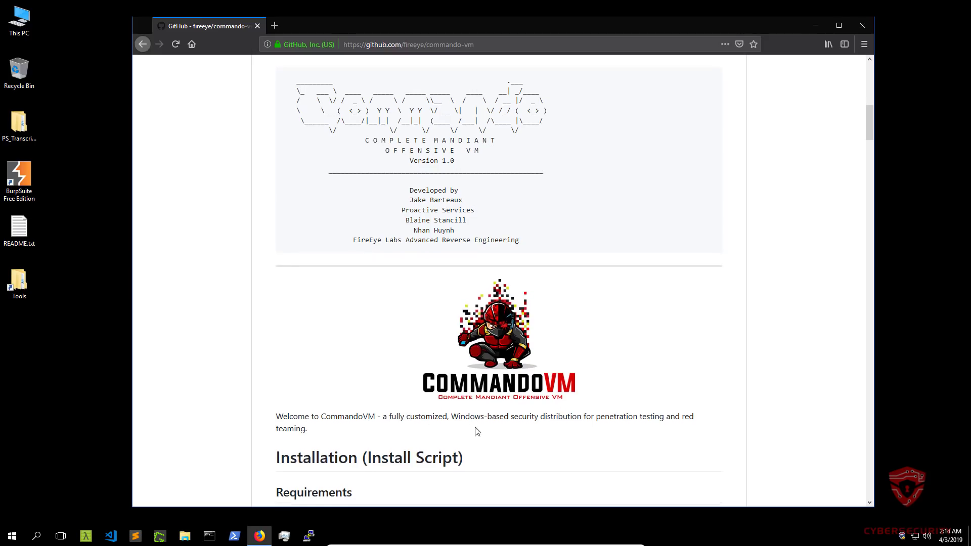
mouse_move(538, 431)
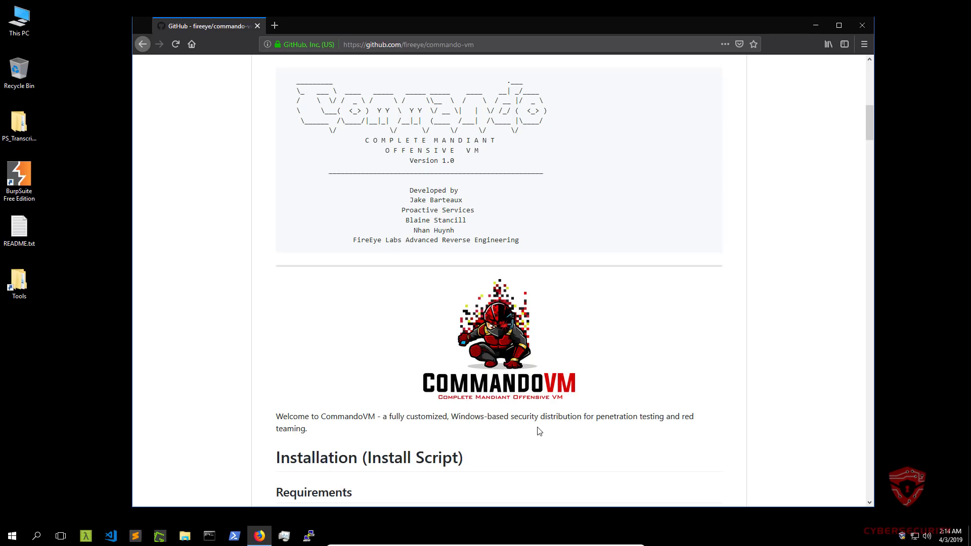
scroll(down, 3)
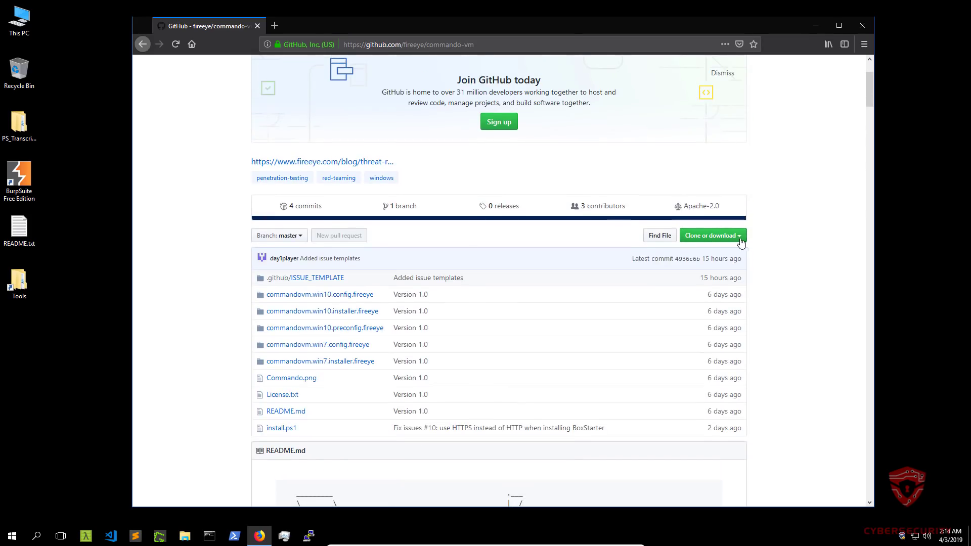
mouse_move(736, 242)
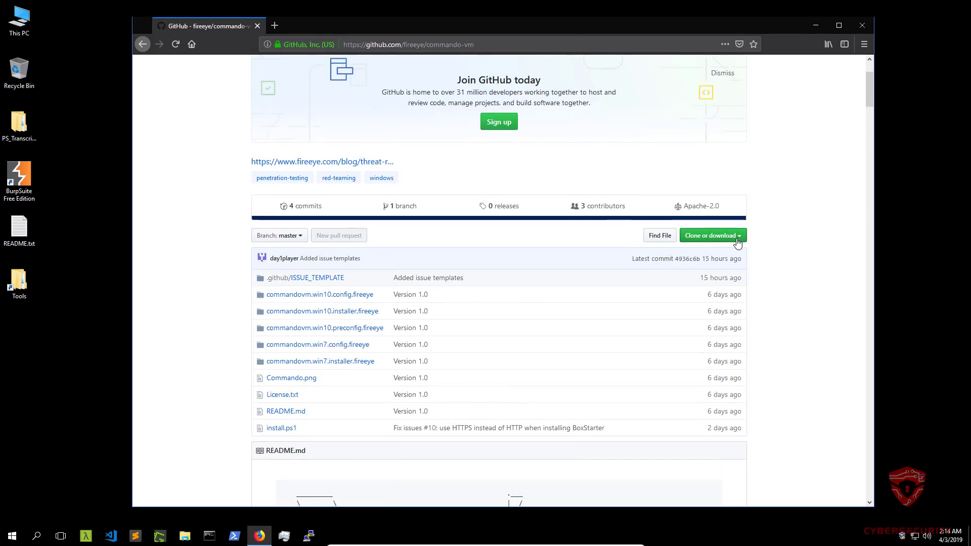
scroll(down, 3)
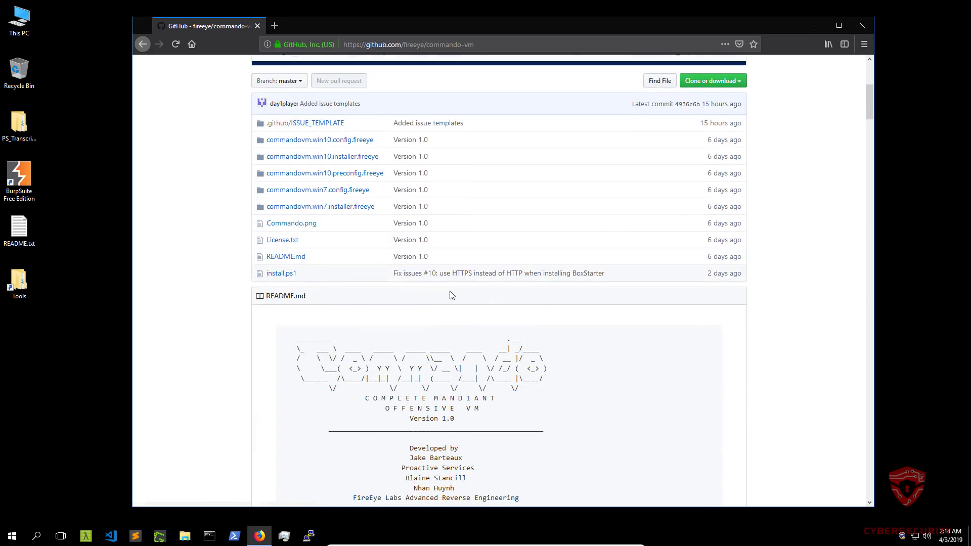
scroll(down, 3)
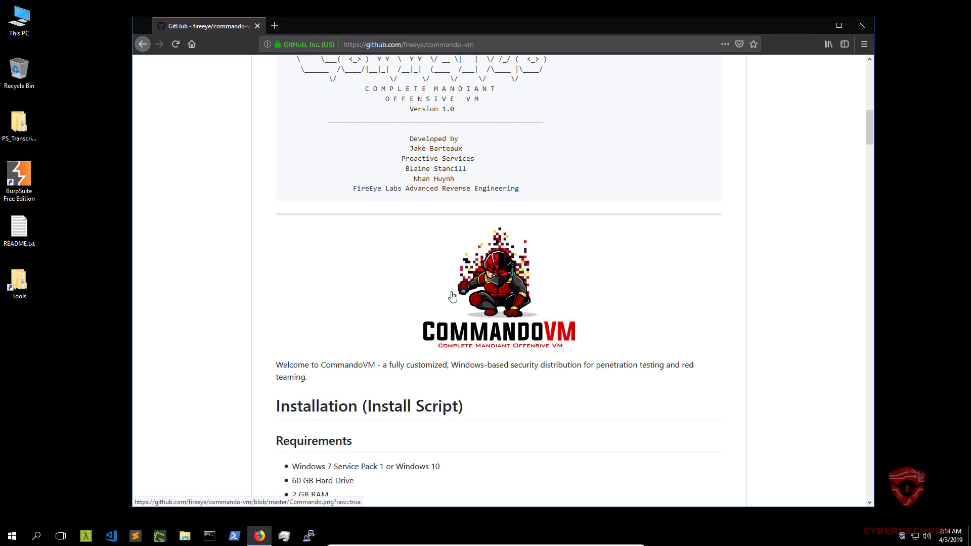
mouse_move(455, 295)
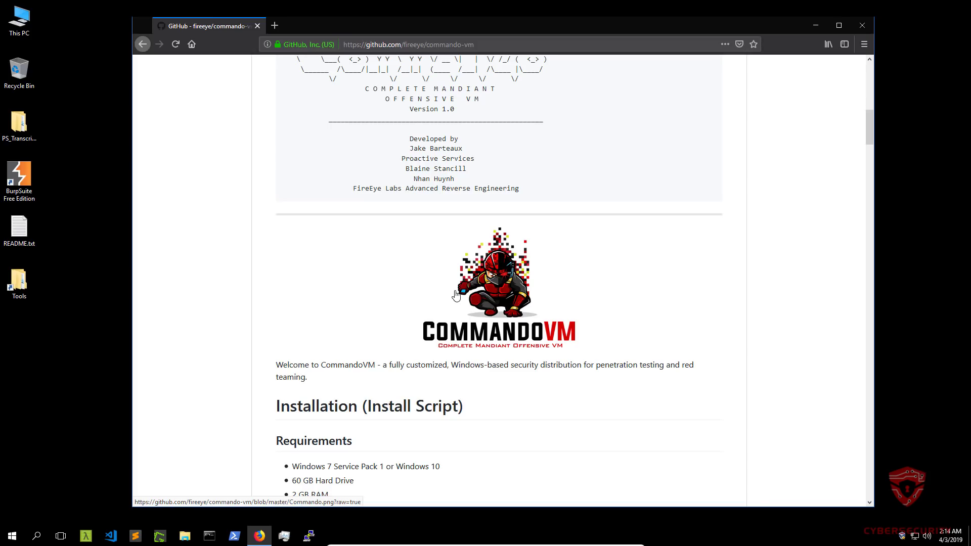
mouse_move(573, 343)
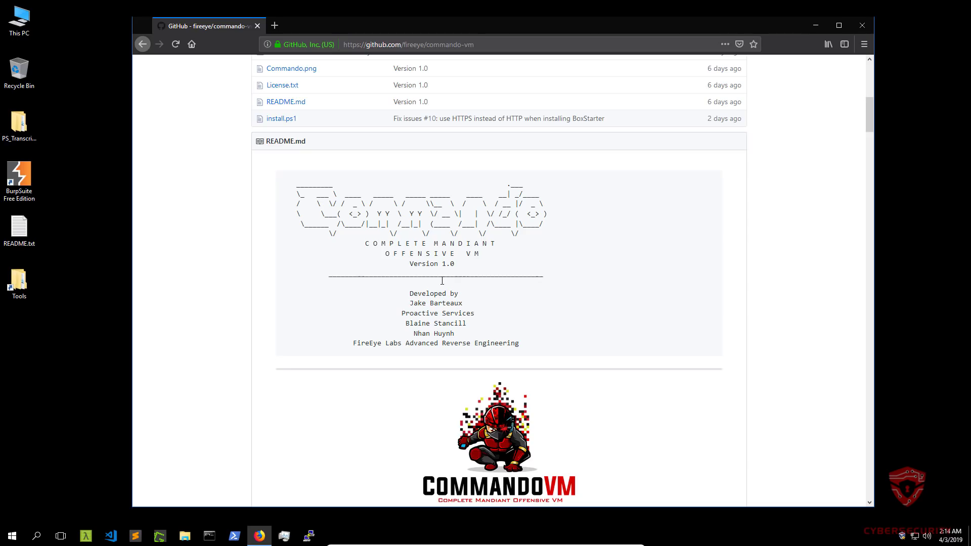
mouse_move(442, 283)
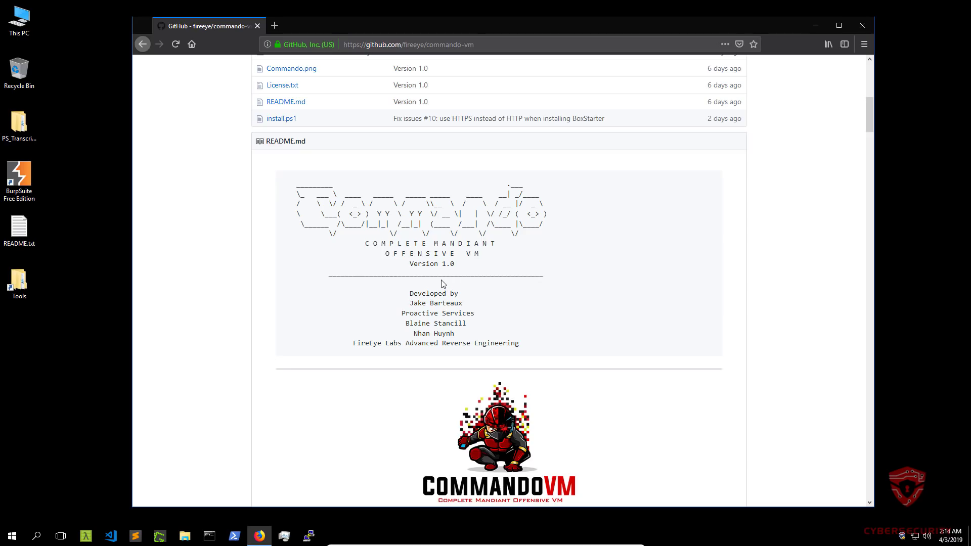
scroll(down, 3)
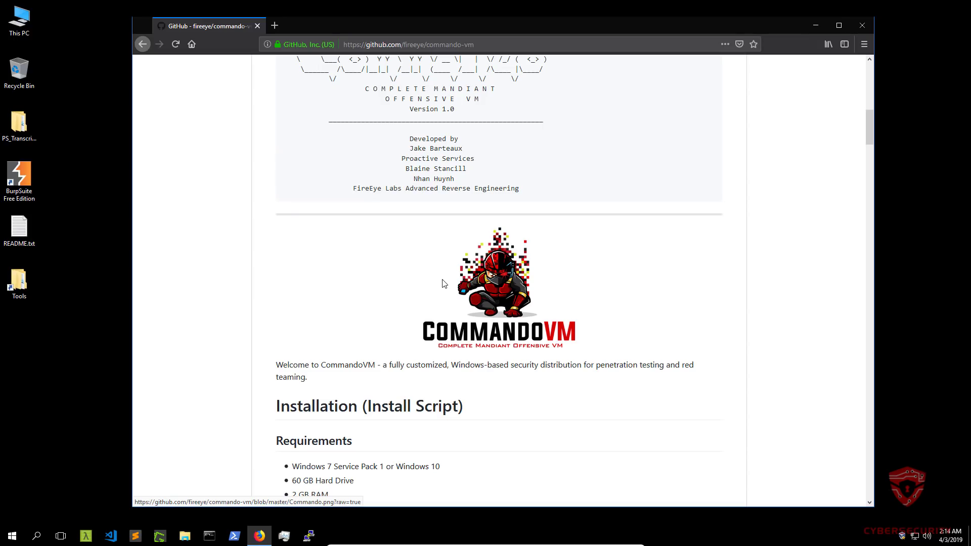
scroll(down, 3)
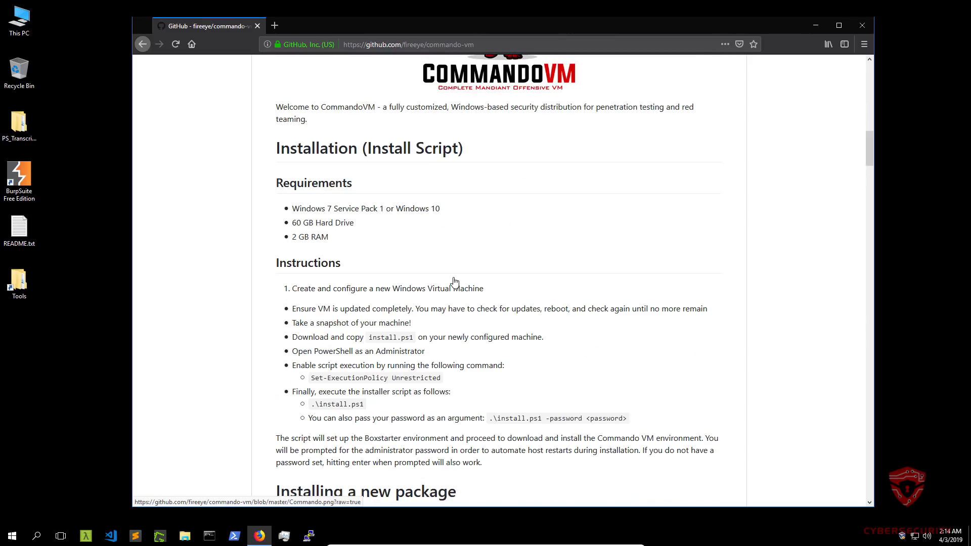
mouse_move(455, 277)
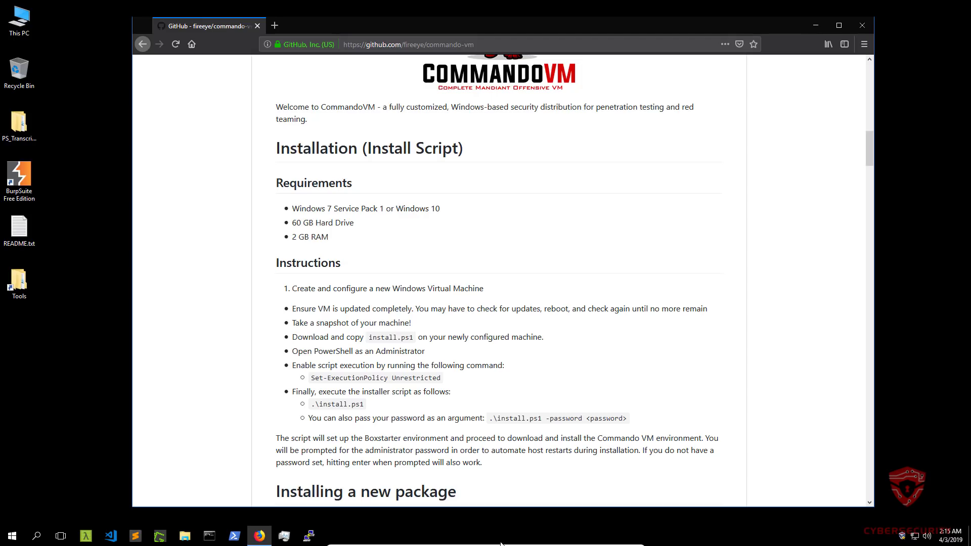
mouse_move(367, 323)
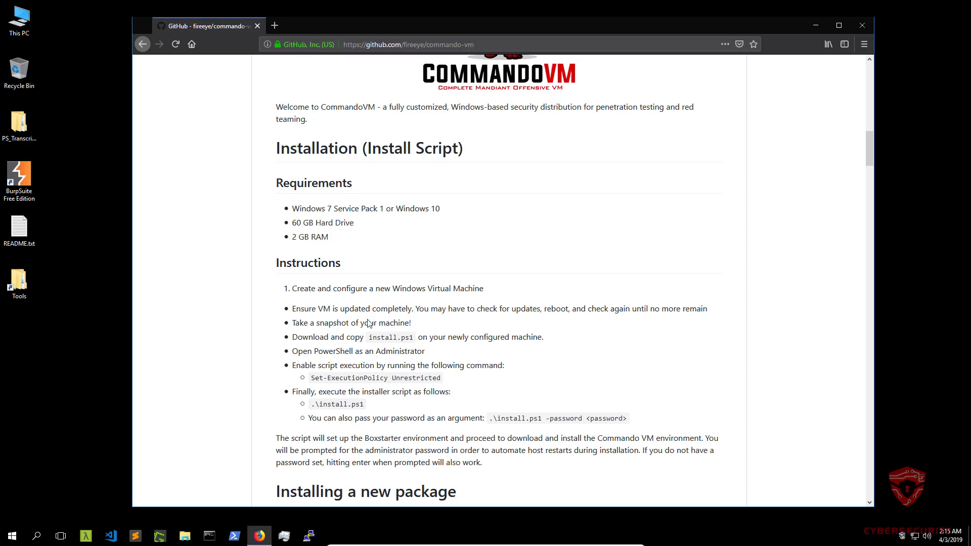
mouse_move(293, 213)
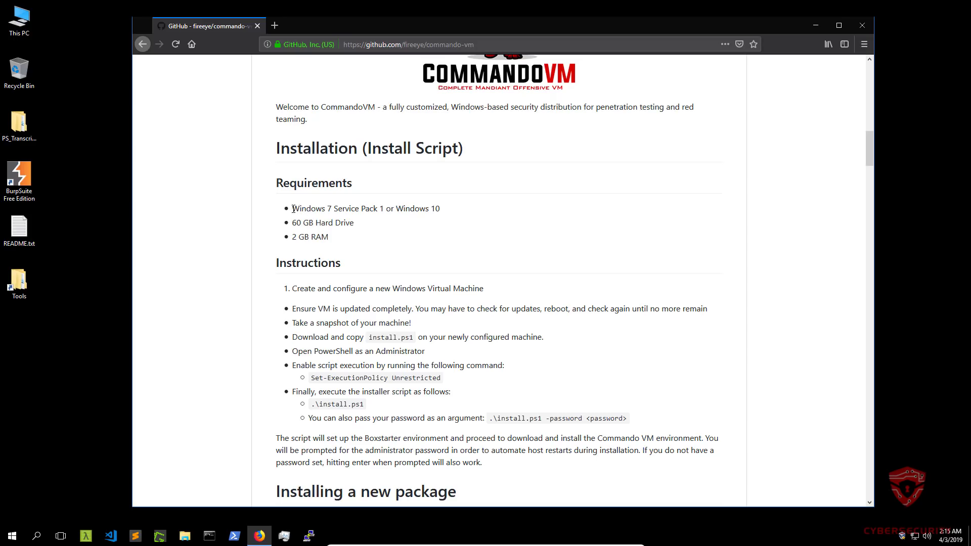
drag(292, 209, 378, 209)
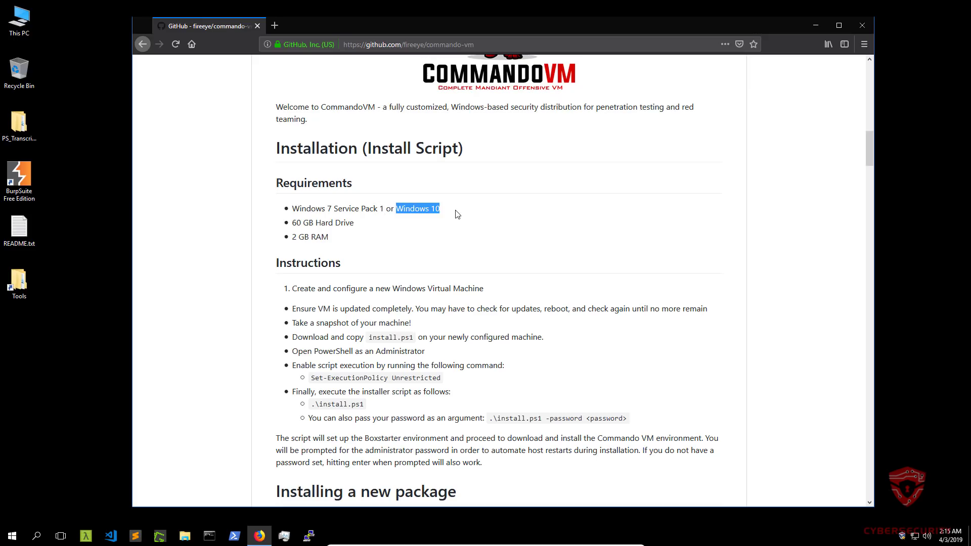
mouse_move(449, 216)
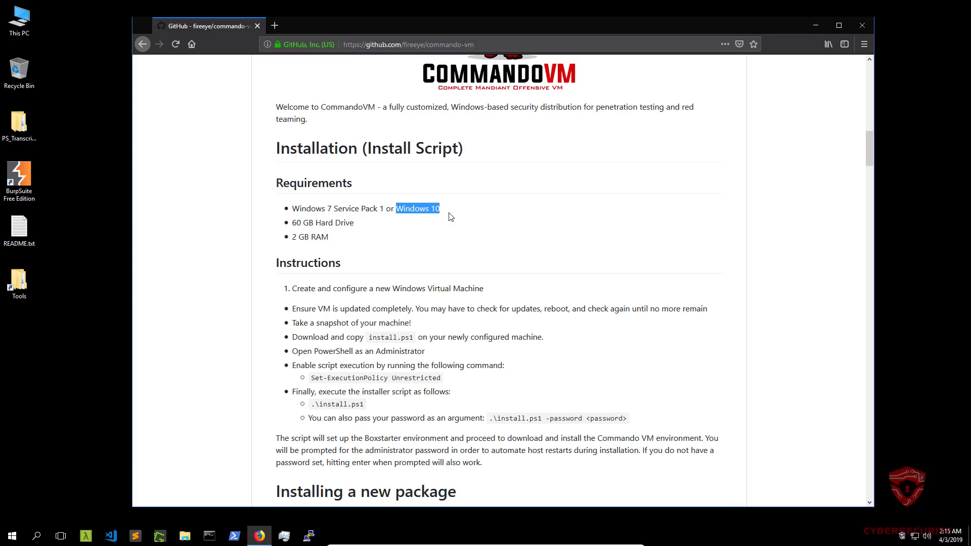
mouse_move(445, 227)
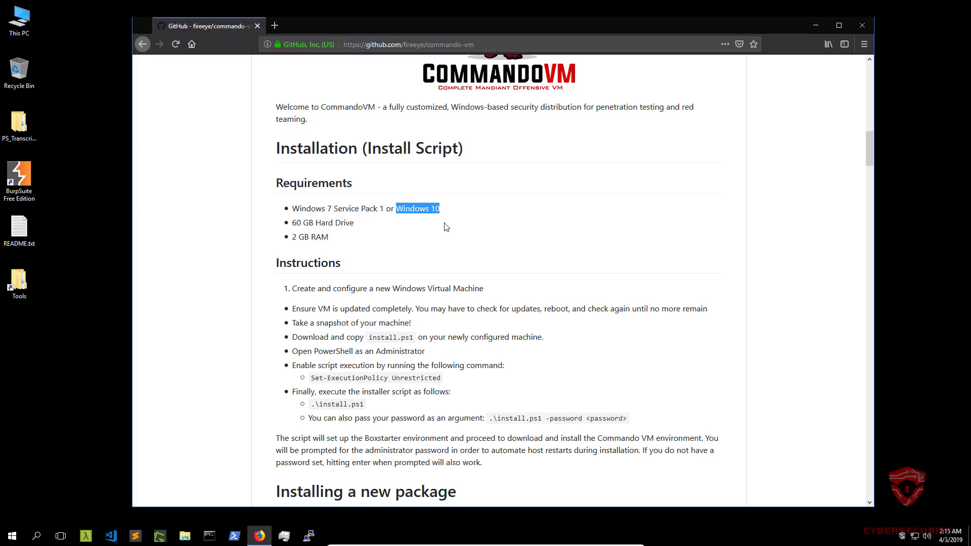
mouse_move(420, 241)
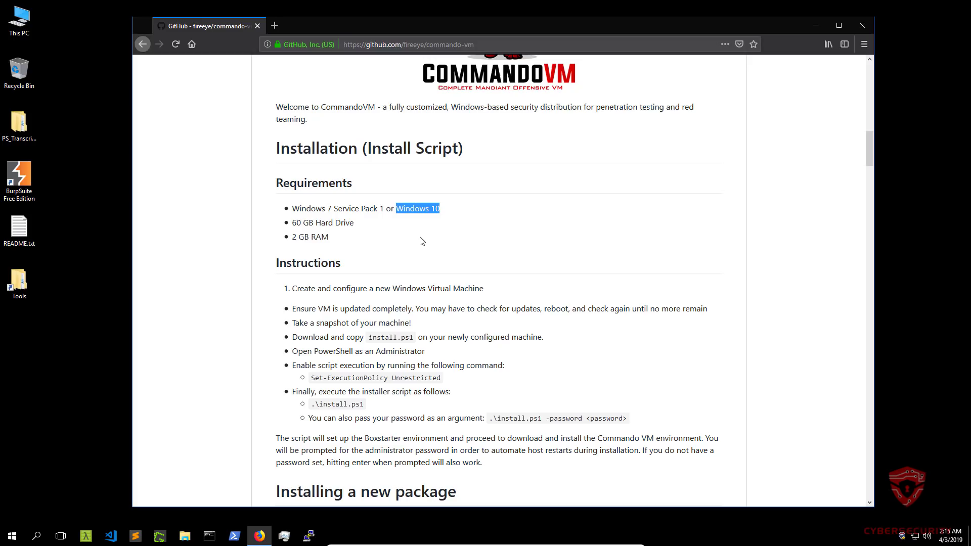
click(568, 211)
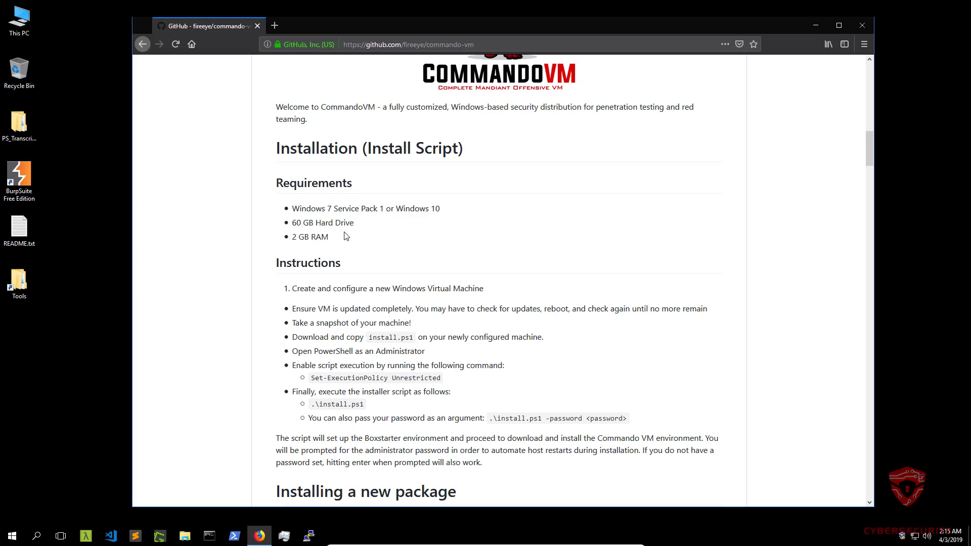
scroll(down, 3)
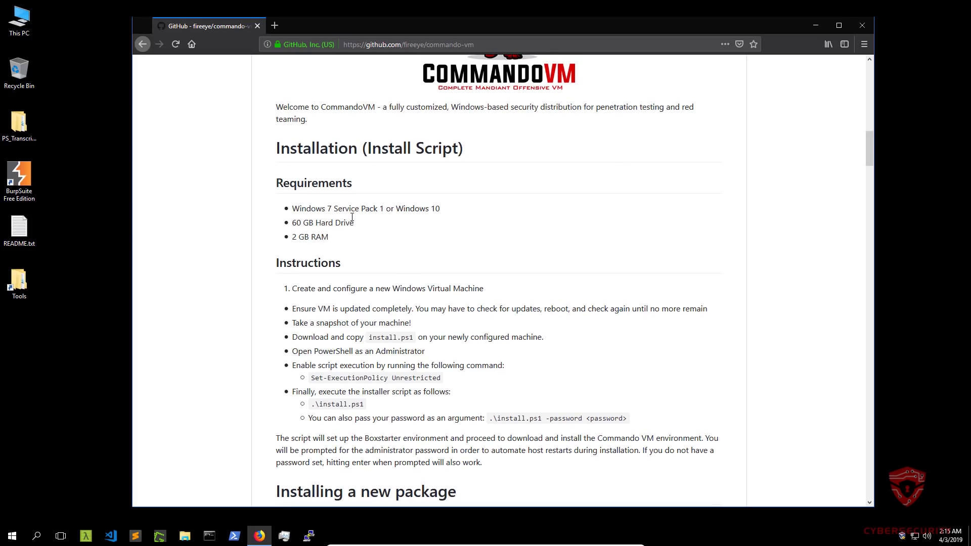
mouse_move(534, 154)
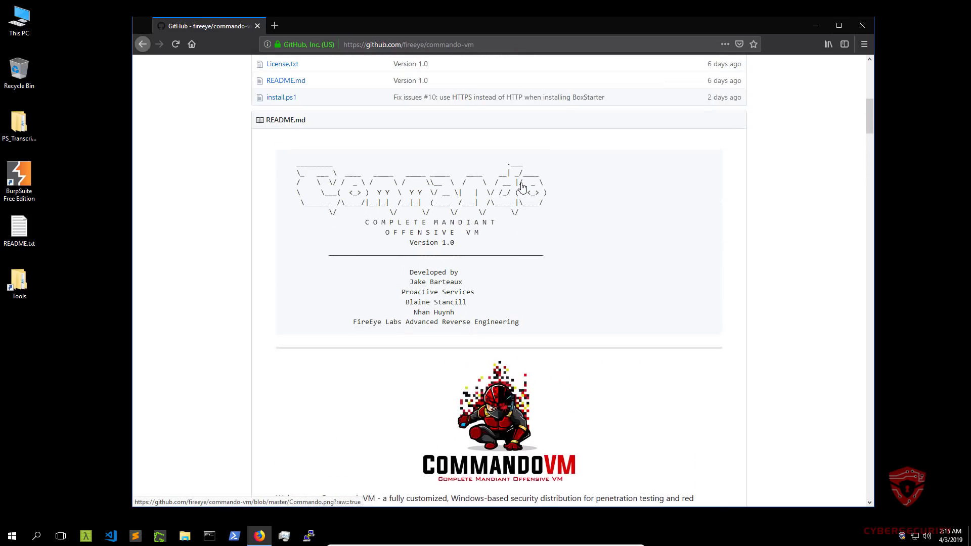
scroll(down, 3)
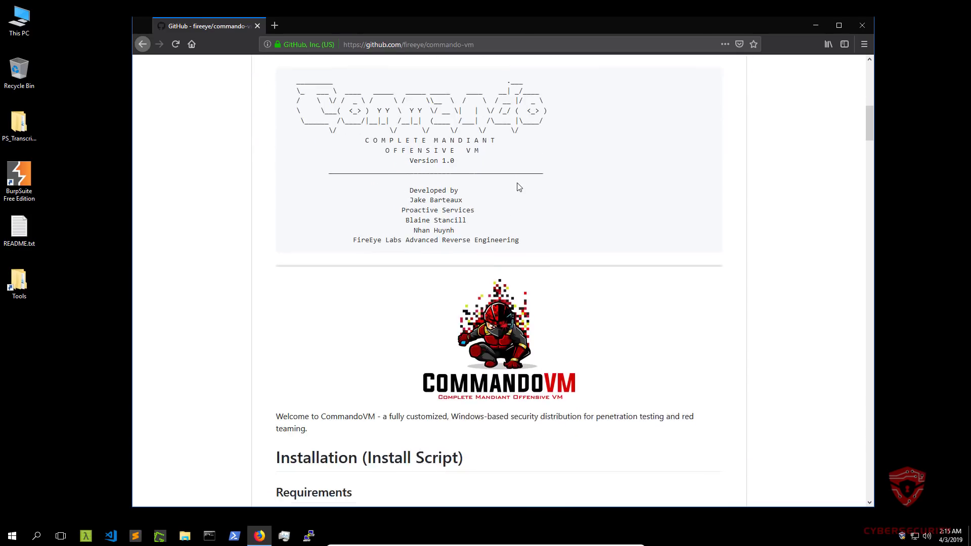
scroll(down, 3)
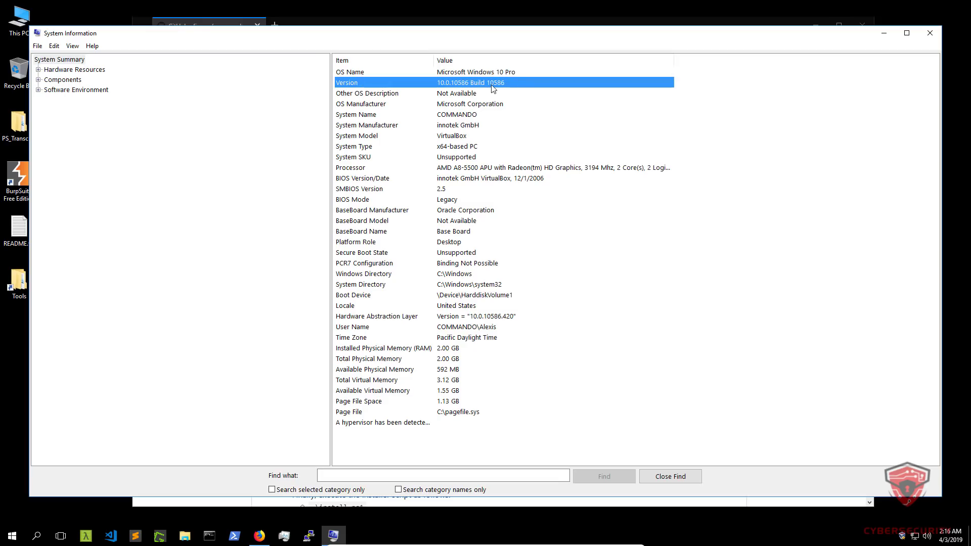
mouse_move(541, 49)
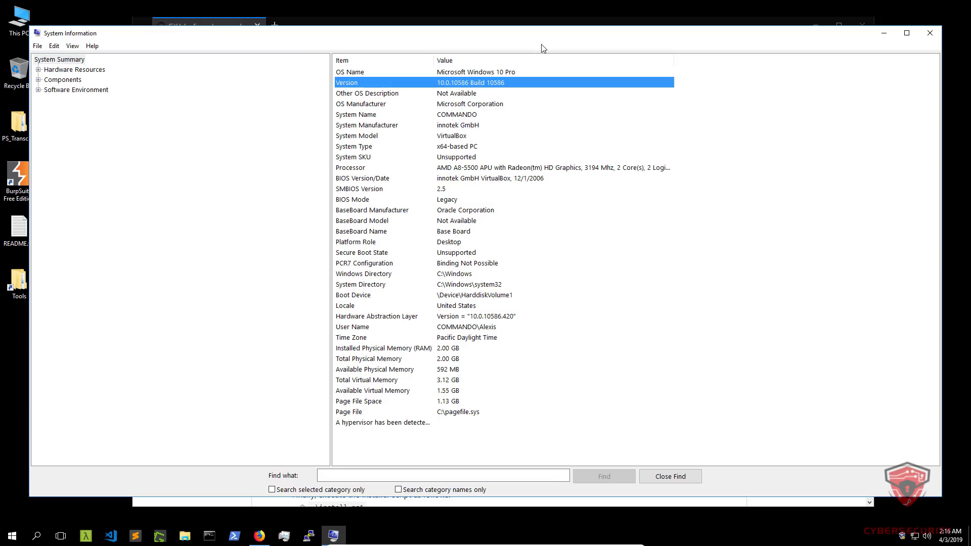
mouse_move(534, 57)
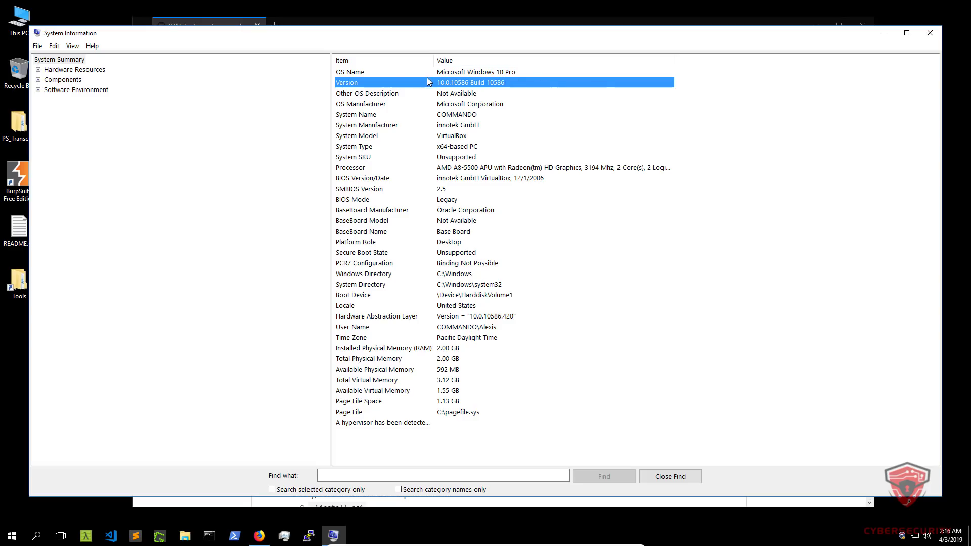
mouse_move(496, 90)
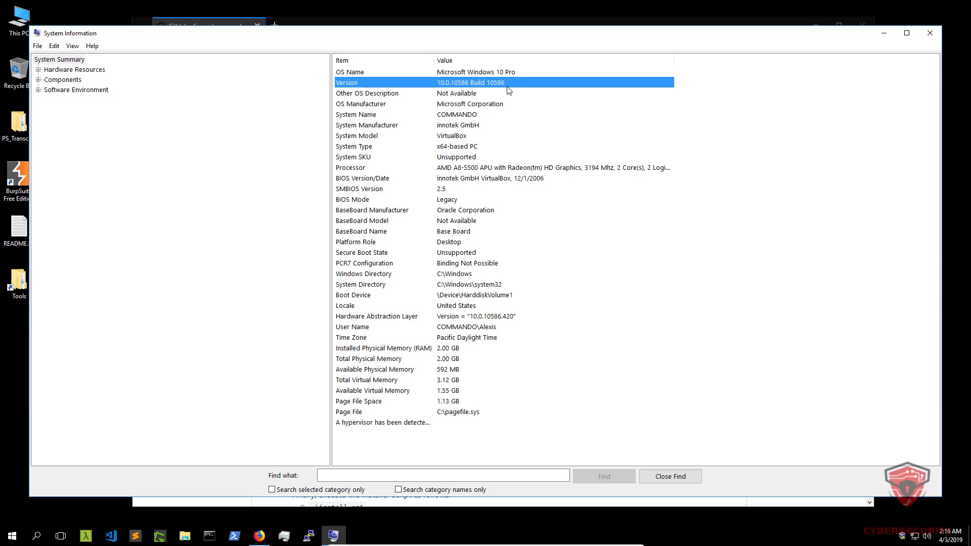
mouse_move(563, 93)
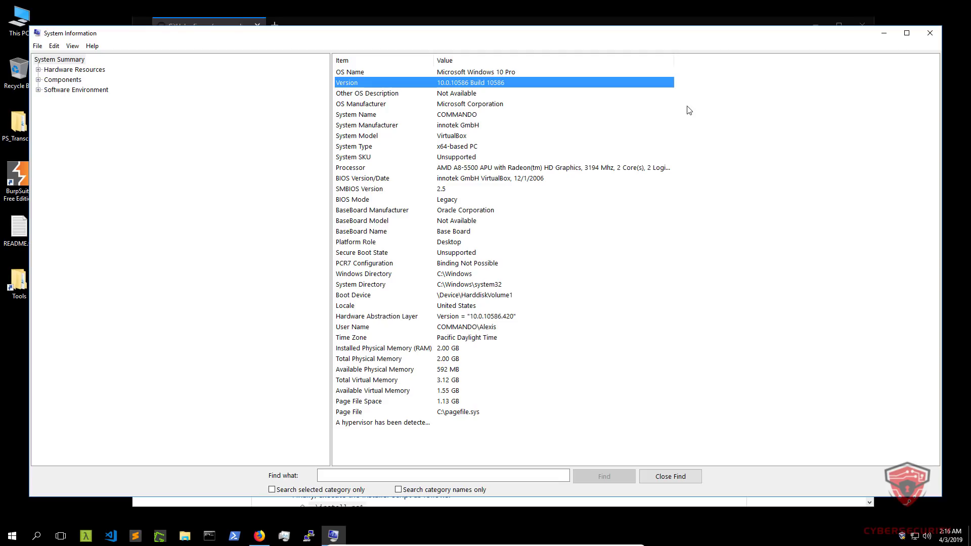
mouse_move(698, 107)
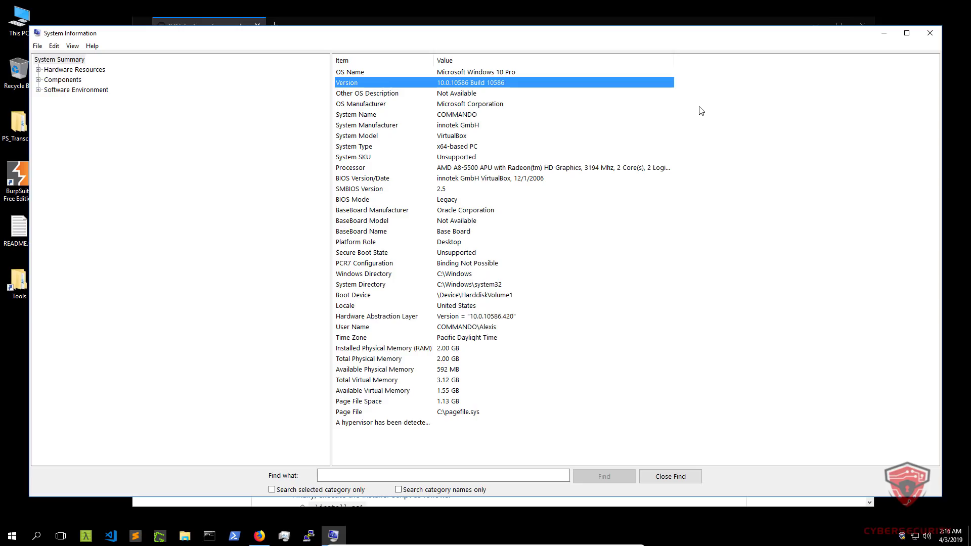
mouse_move(871, 68)
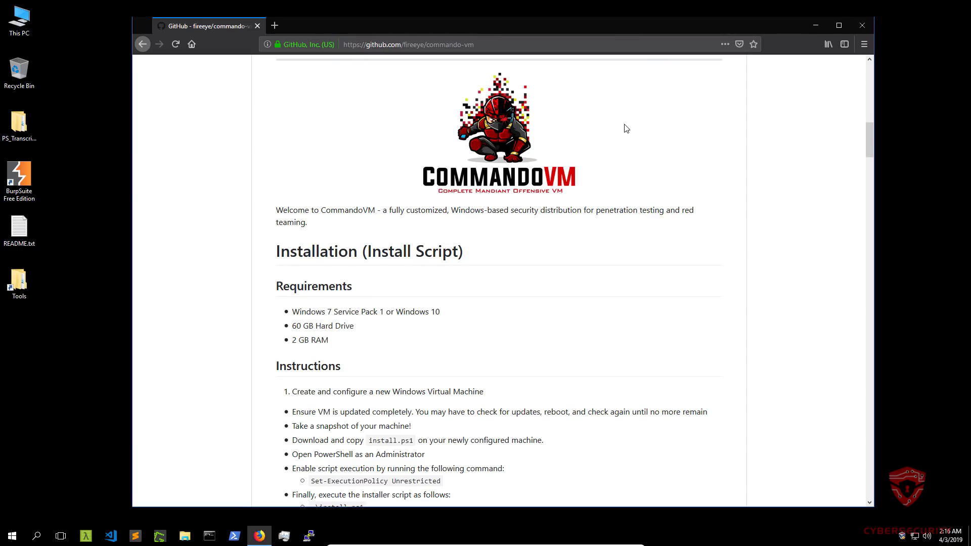
scroll(down, 3)
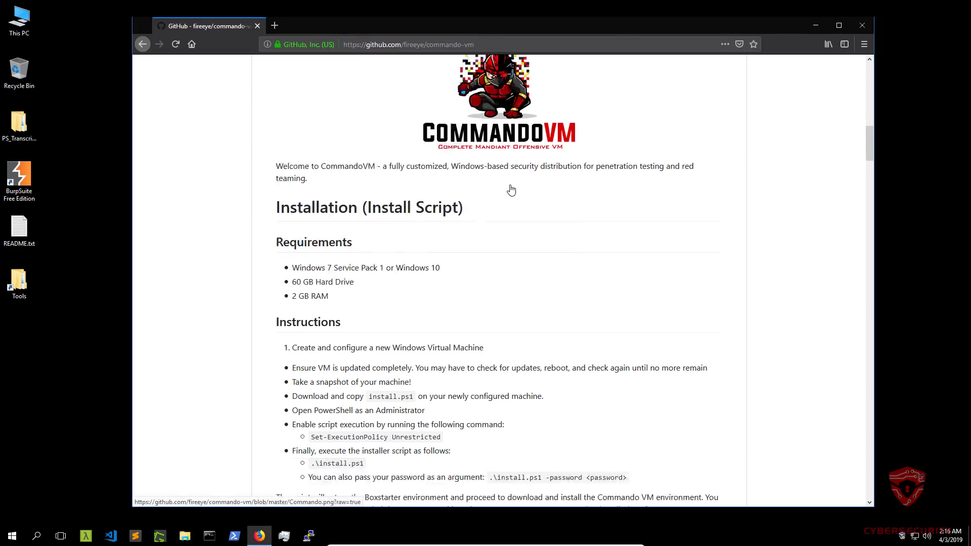
scroll(down, 3)
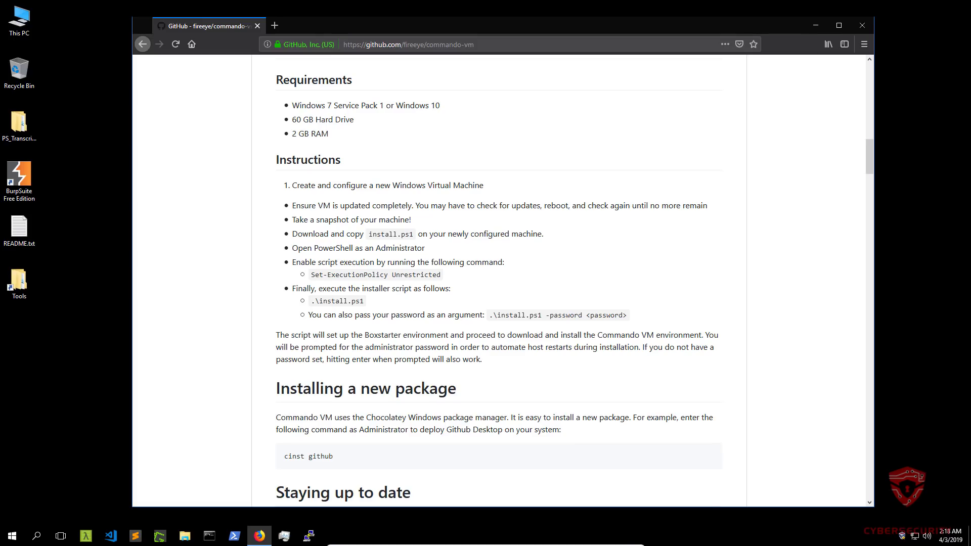
mouse_move(863, 414)
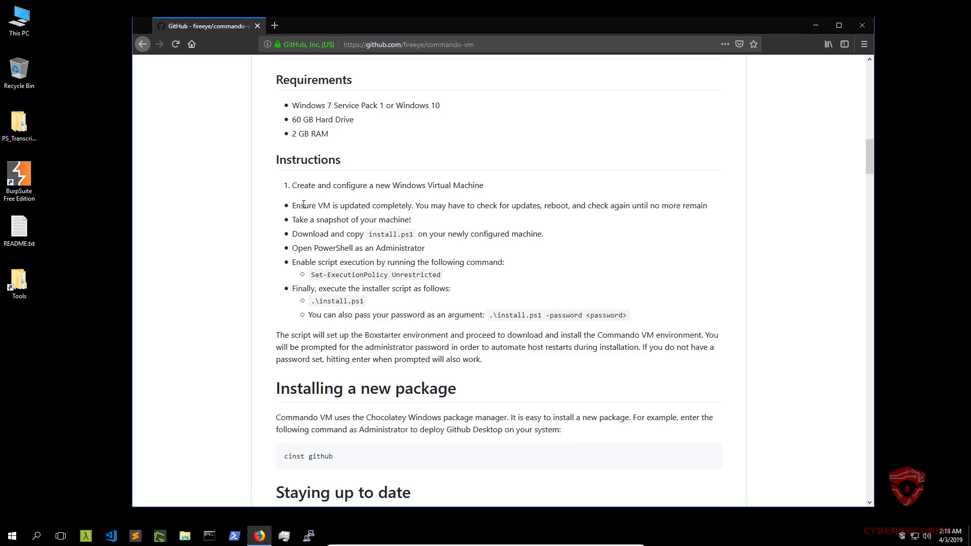
mouse_move(411, 203)
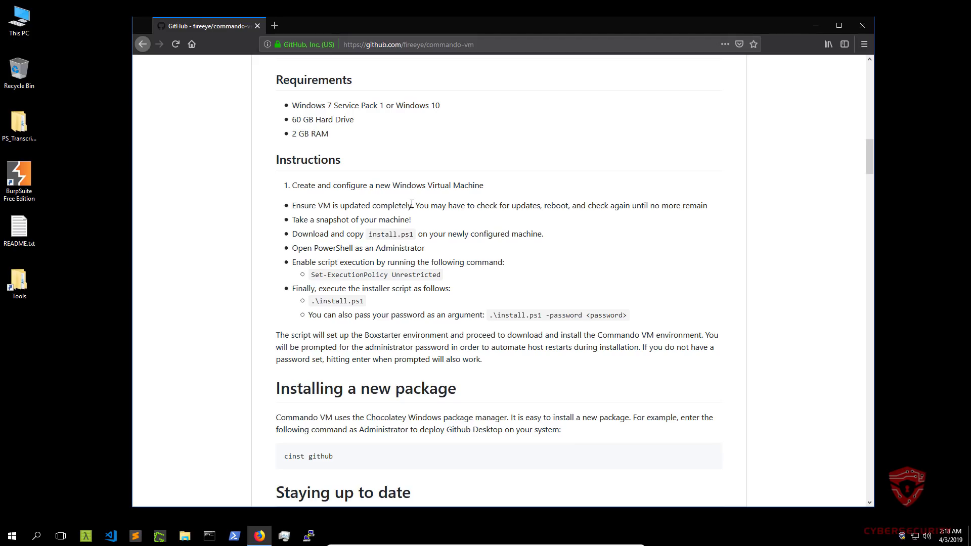
mouse_move(348, 216)
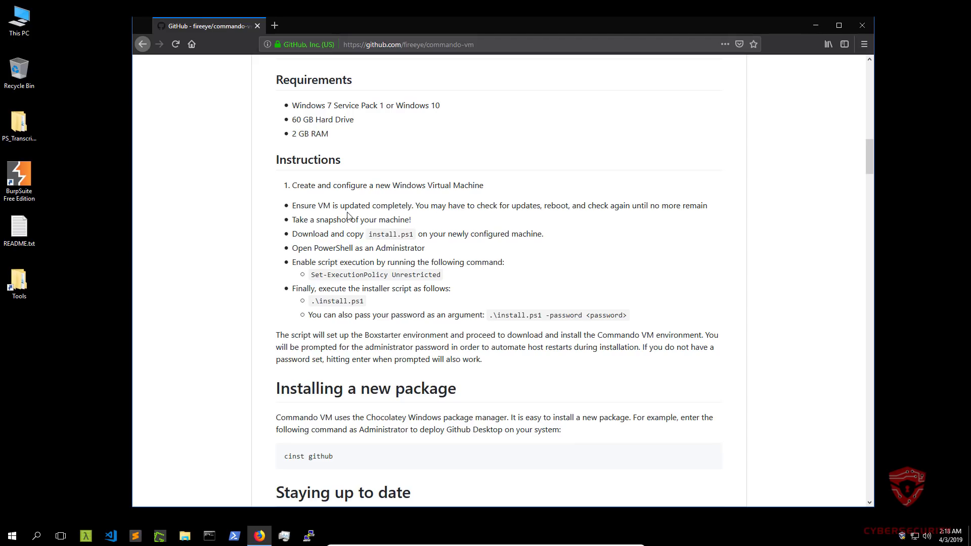
mouse_move(425, 215)
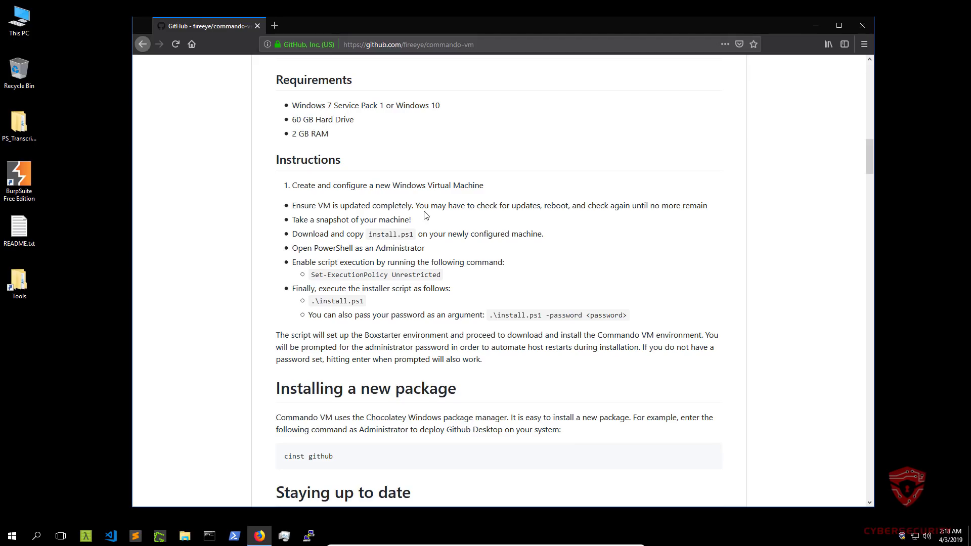
mouse_move(426, 209)
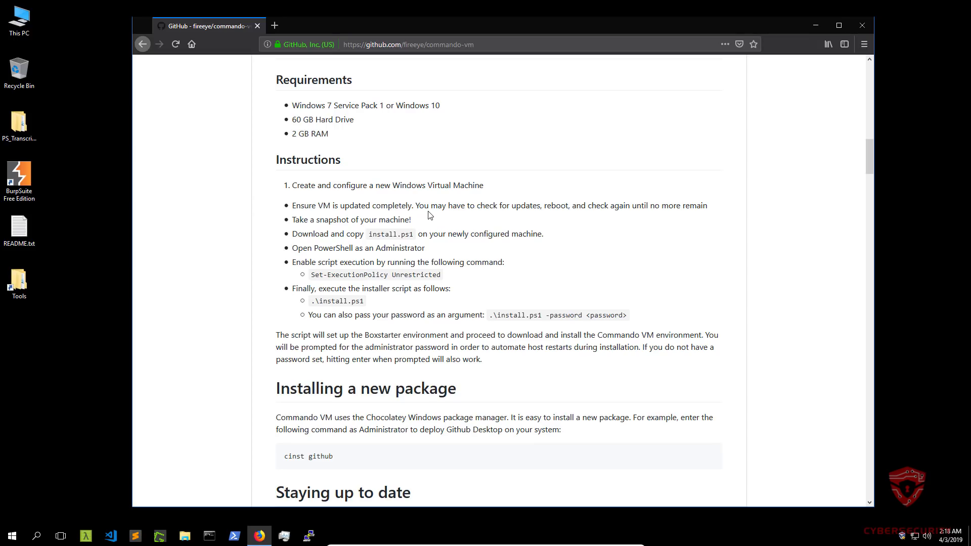
mouse_move(422, 205)
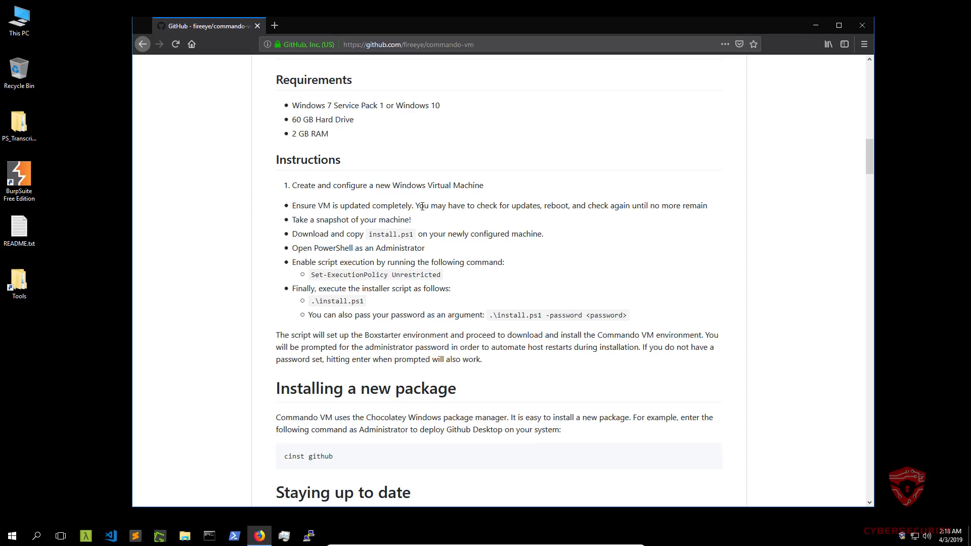
drag(415, 204, 509, 205)
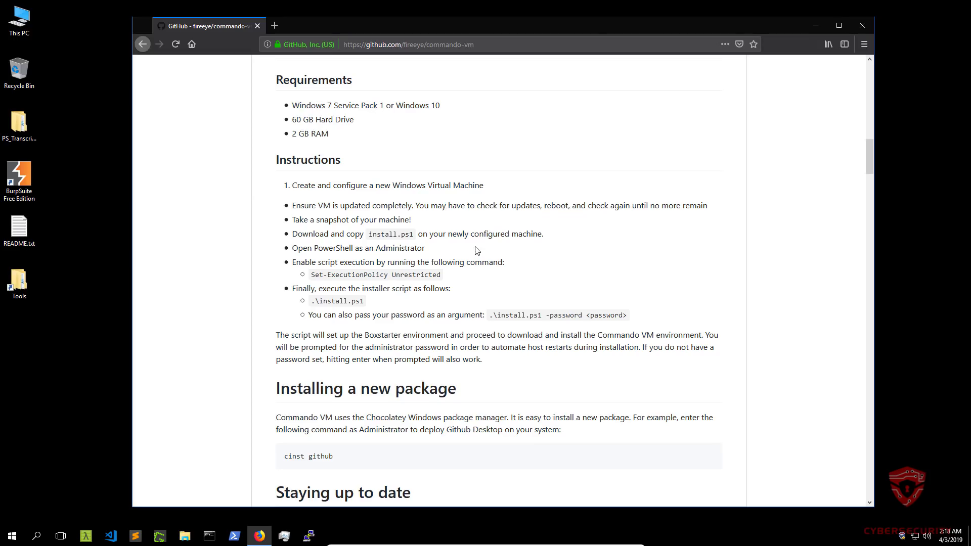
mouse_move(424, 228)
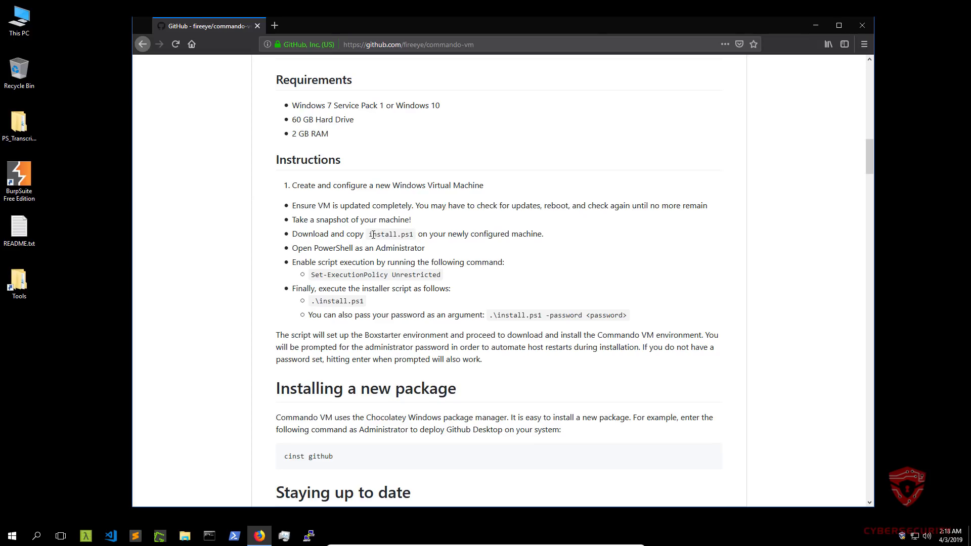
double_click(390, 234)
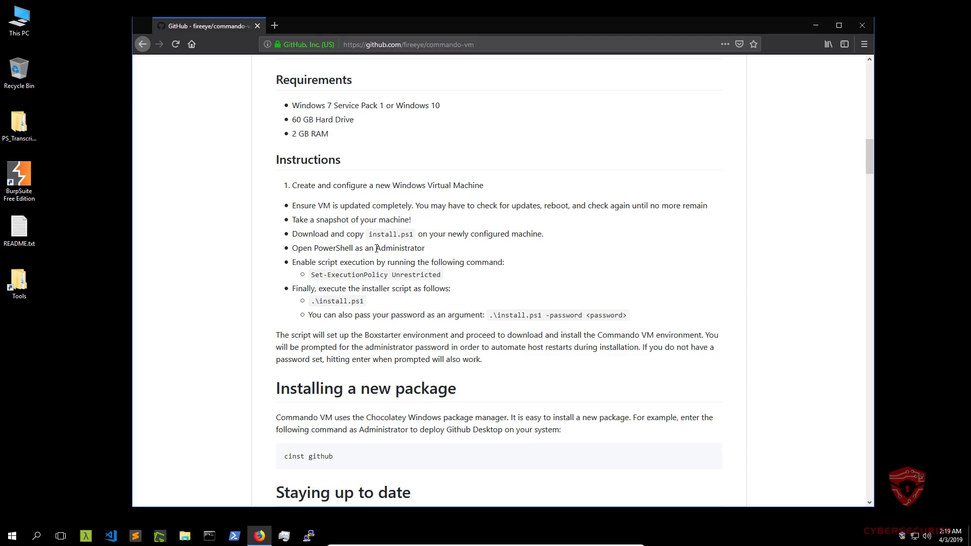
mouse_move(325, 262)
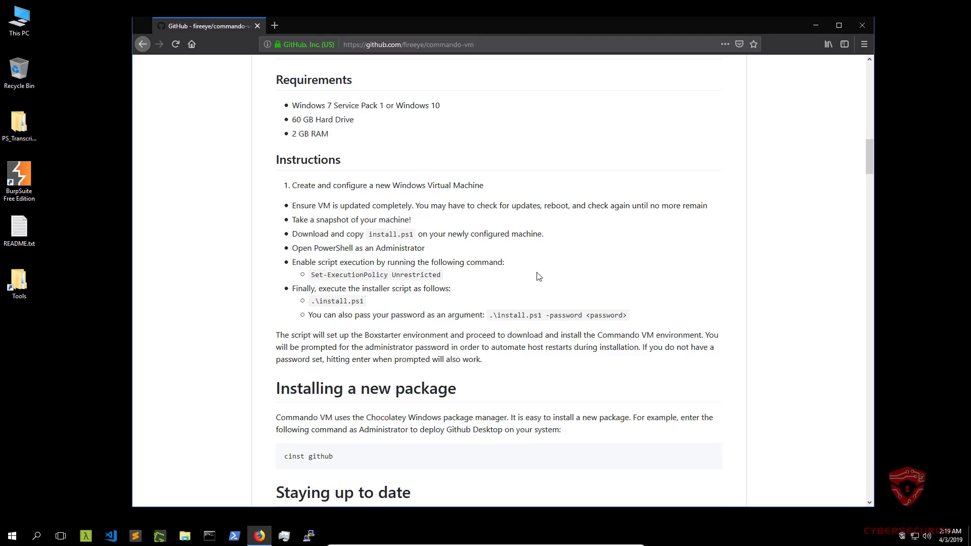
mouse_move(803, 66)
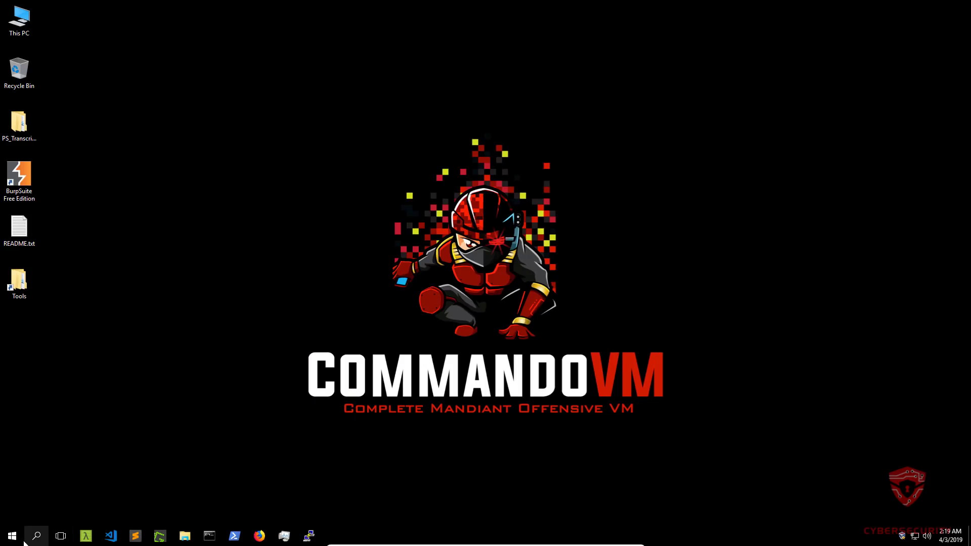
Step: Bring up the Start menu's Power options for shutting down or restarting
click(11, 535)
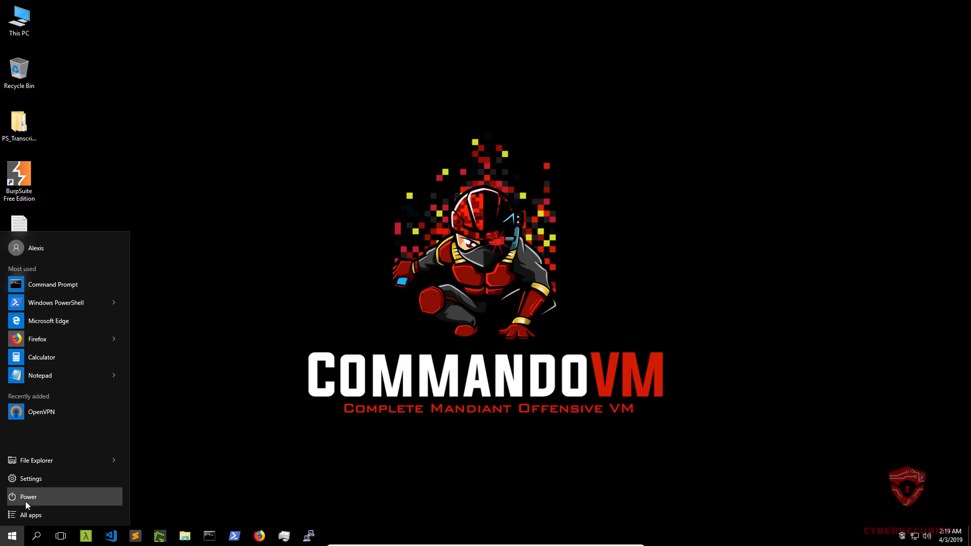
click(29, 497)
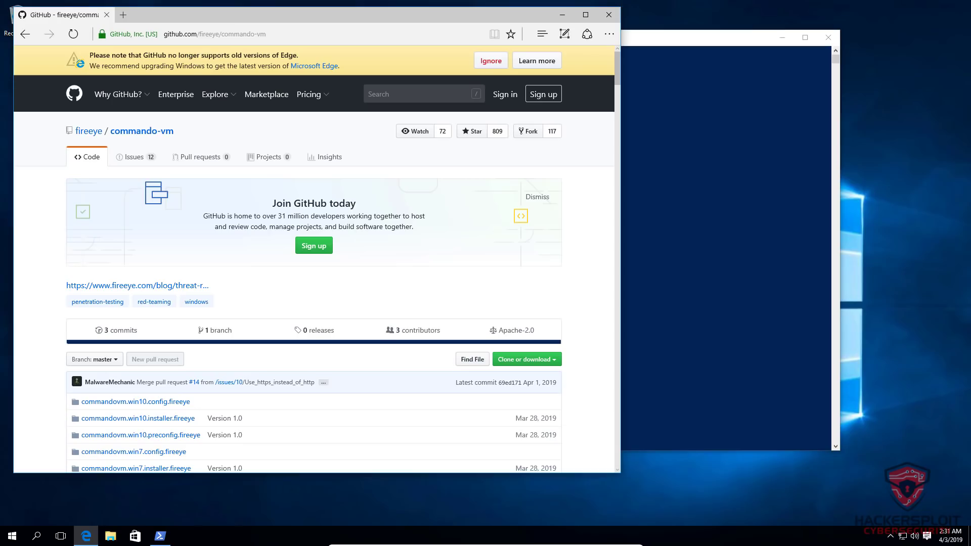
mouse_move(486, 282)
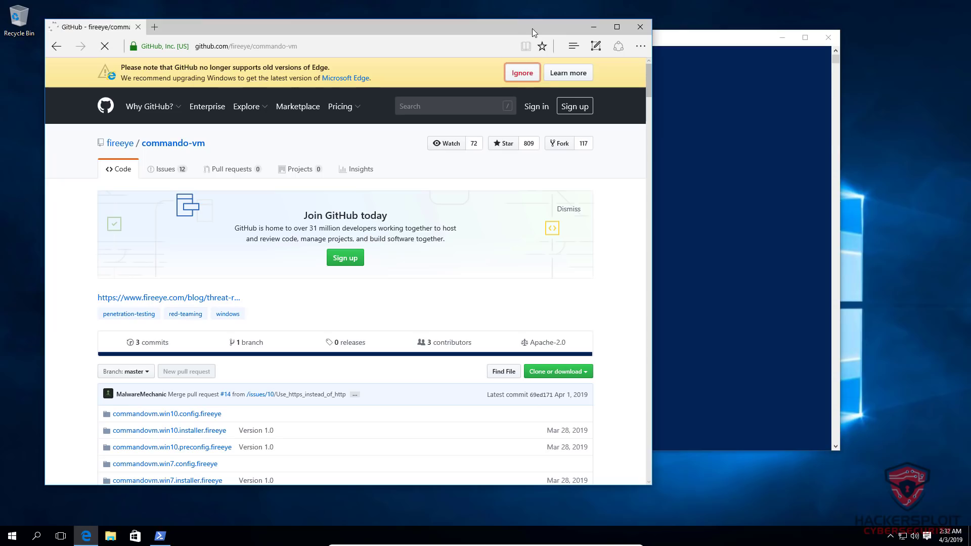
Step: Ignore Edge's unsupported-version banner on the commando-vm page and scroll down
click(105, 46)
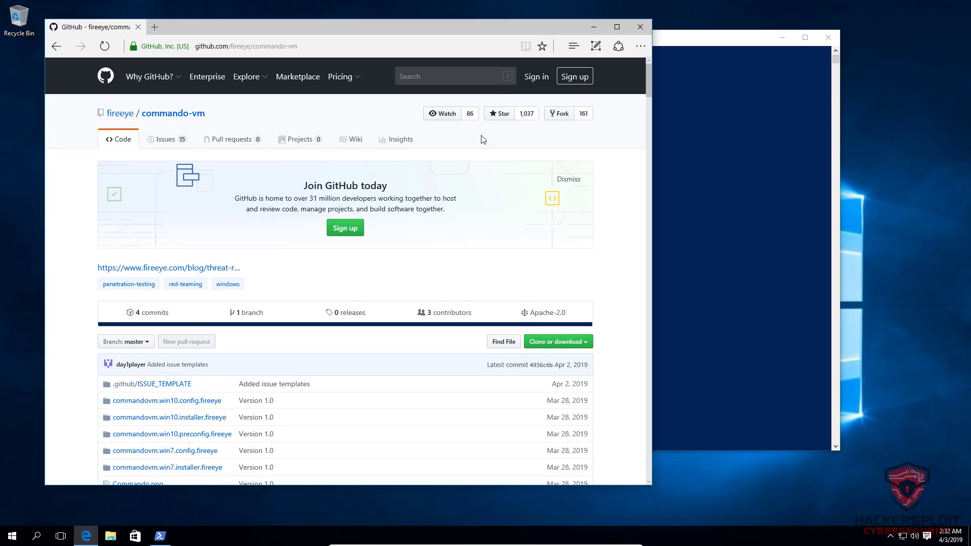
scroll(down, 3)
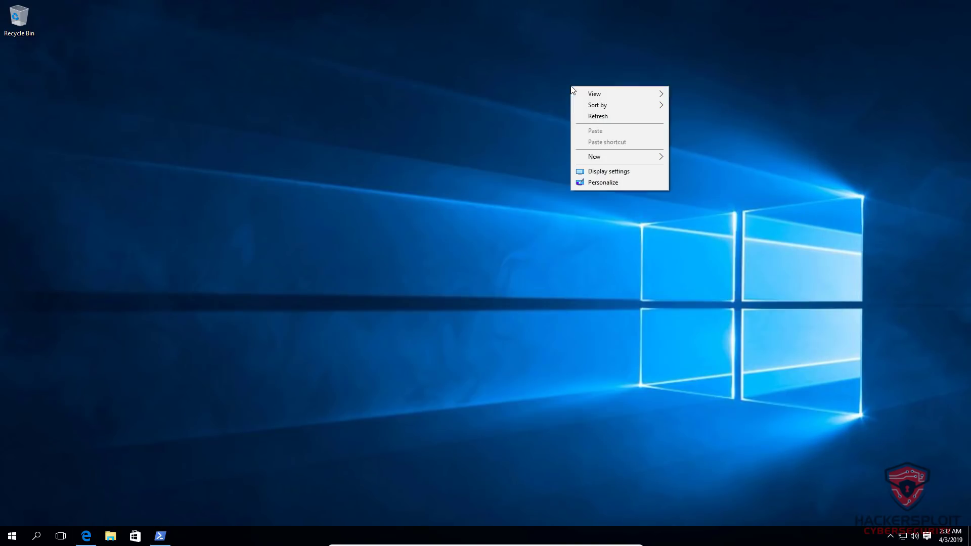
Step: Refresh the desktop and show Downloads with commando-vm-master and its zip in File Explorer
click(93, 504)
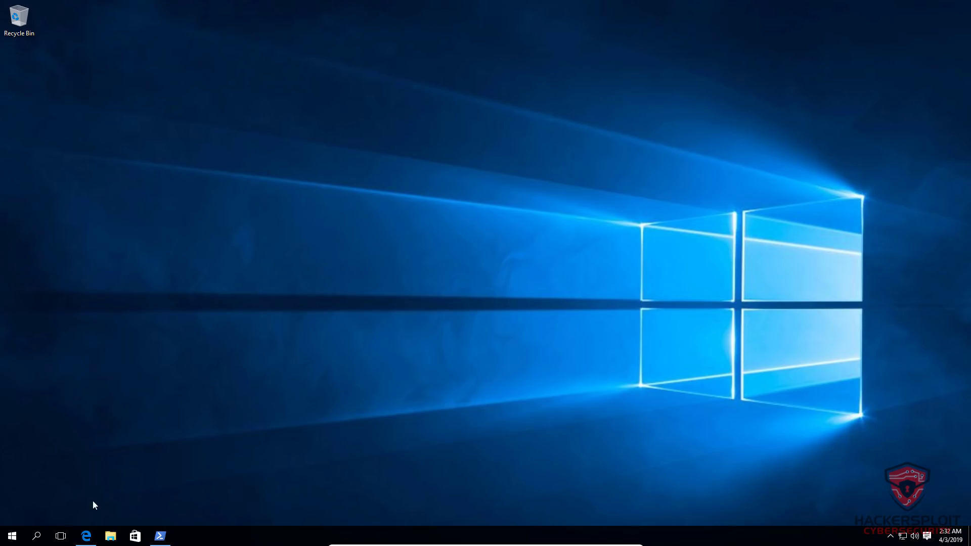
click(11, 535)
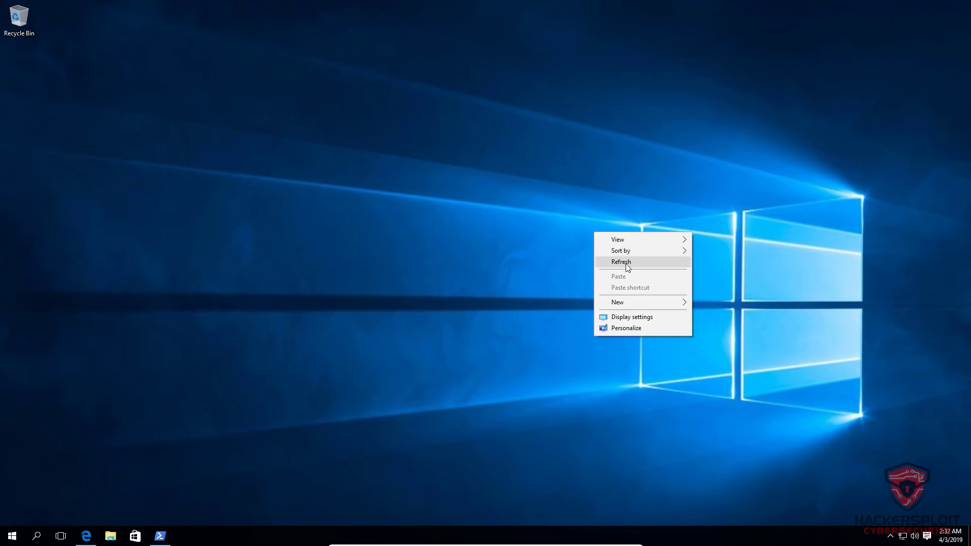
click(620, 262)
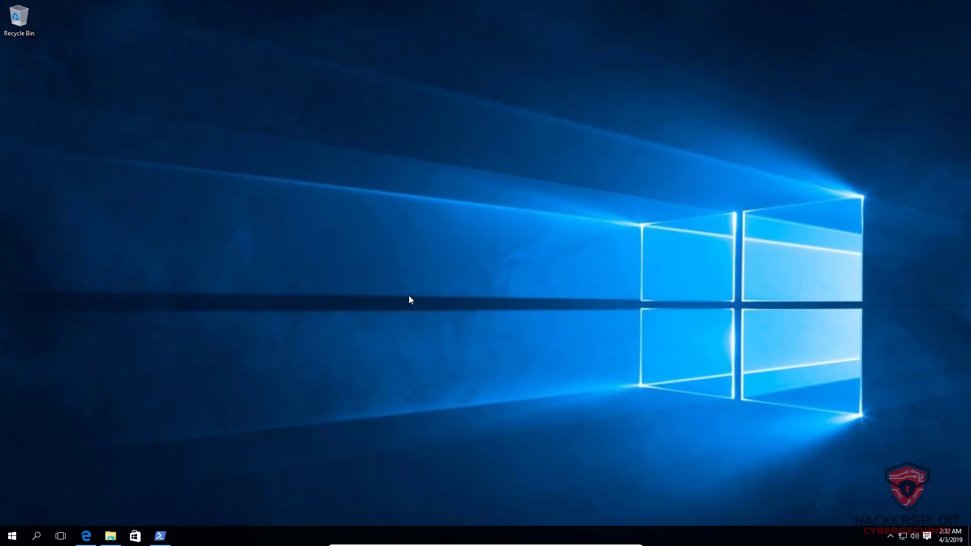
click(110, 536)
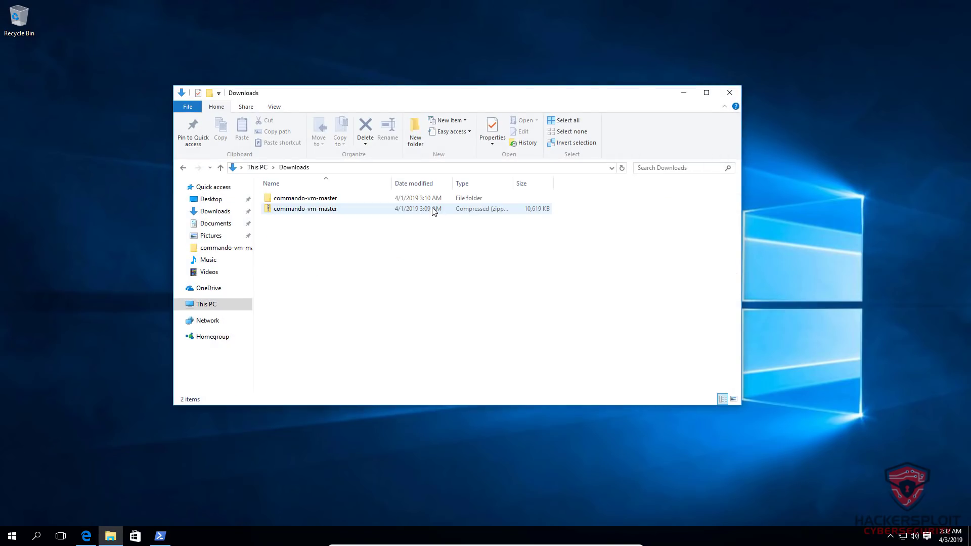
Step: Browse from Downloads into commando-vm-master, then into the inner commando-vm-master folder
click(304, 197)
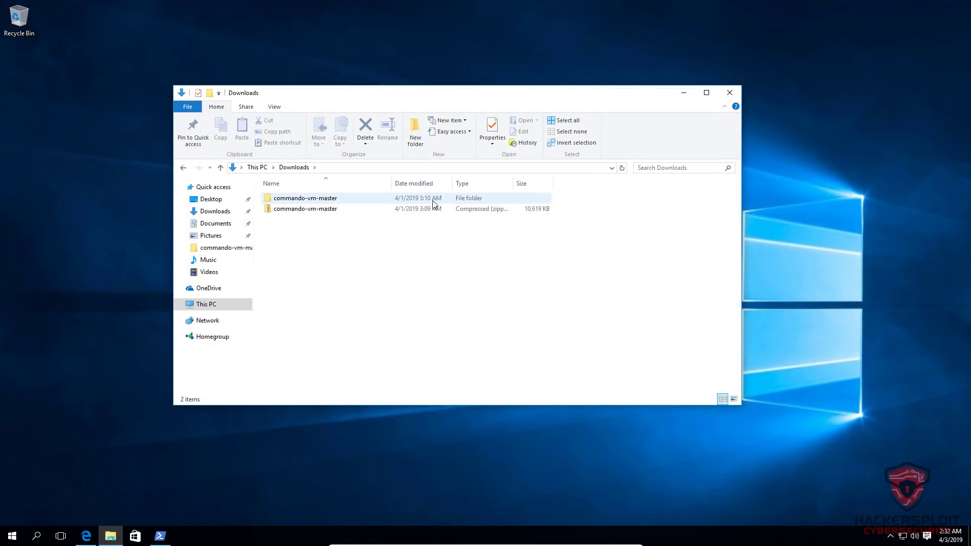
double_click(304, 198)
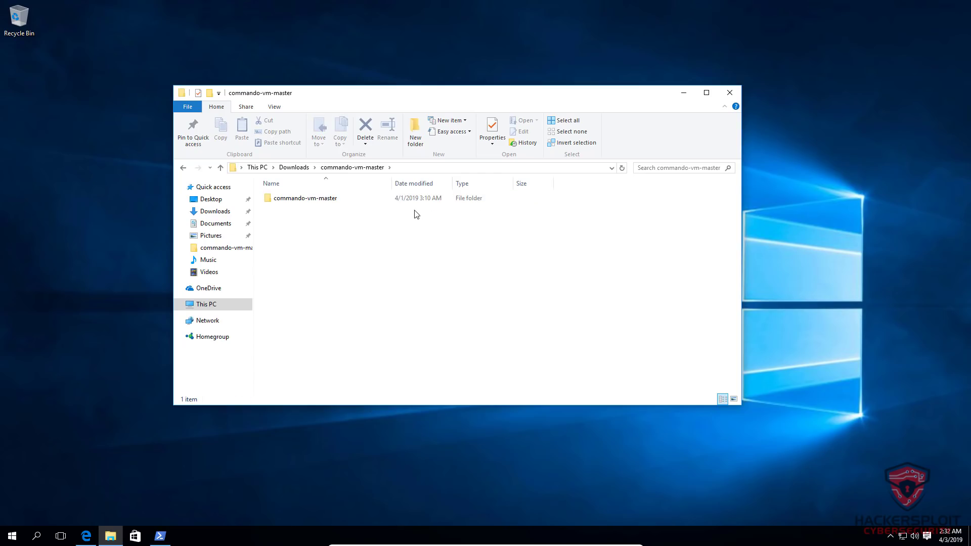
double_click(304, 198)
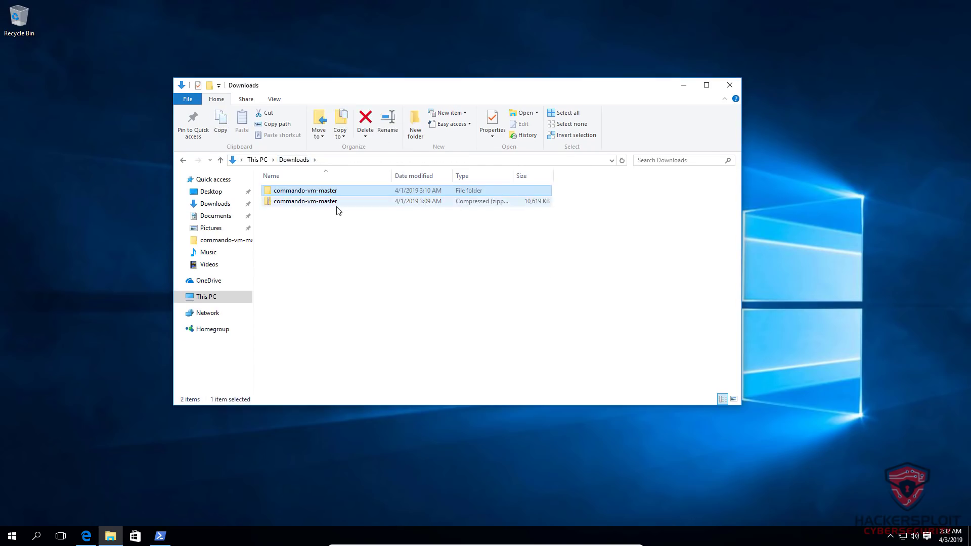
click(304, 201)
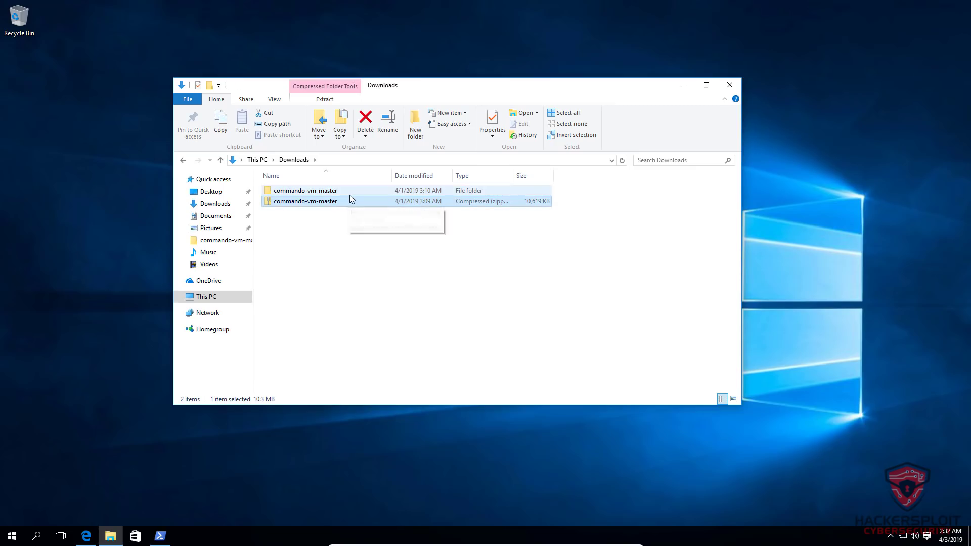
double_click(304, 190)
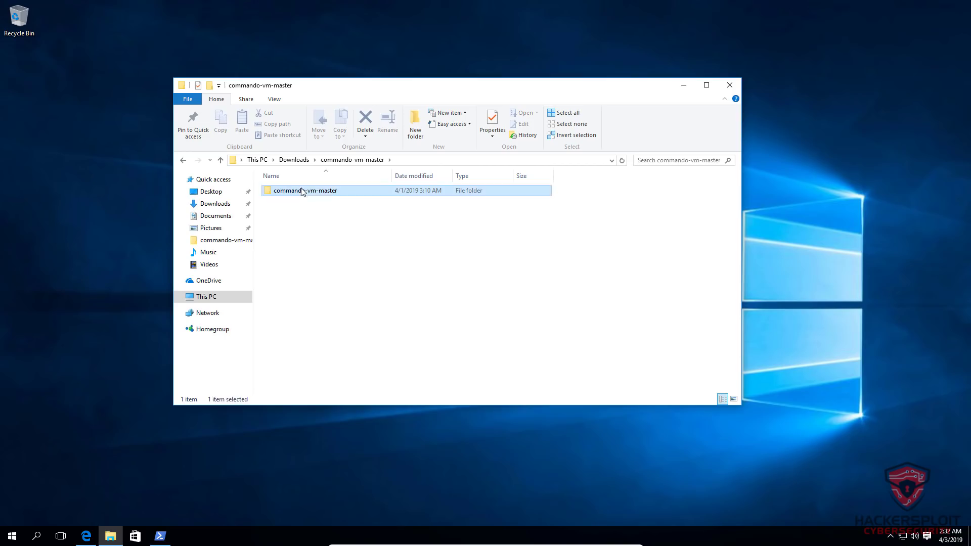
double_click(304, 190)
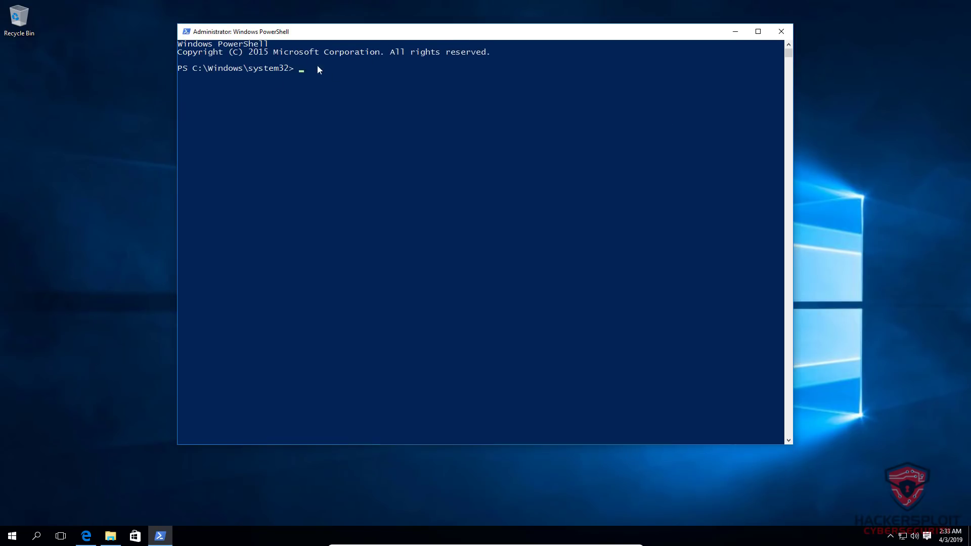
mouse_move(312, 106)
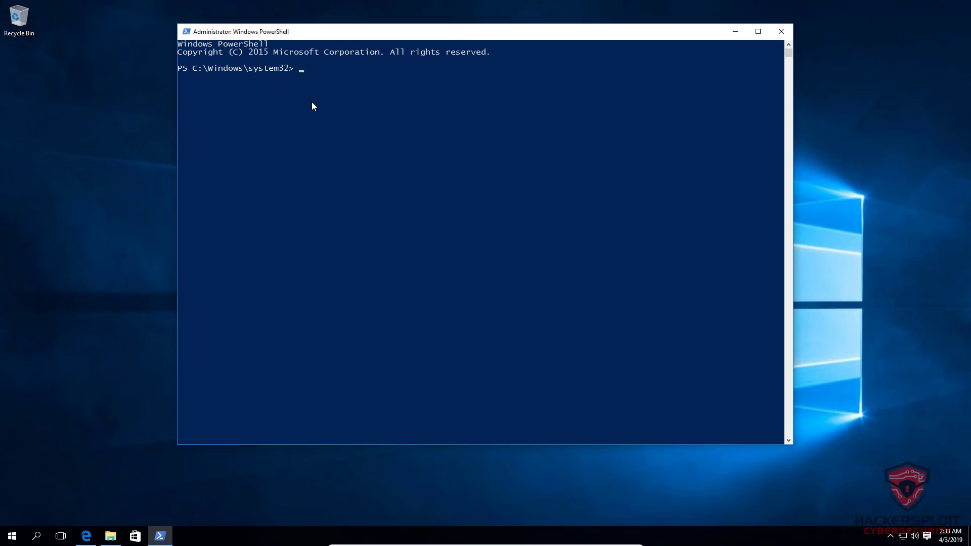
mouse_move(277, 193)
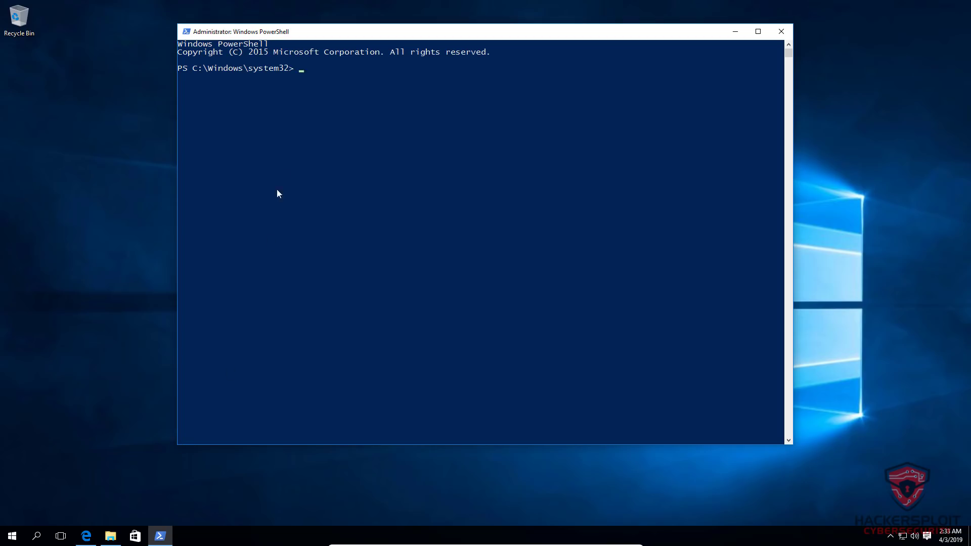
mouse_move(353, 91)
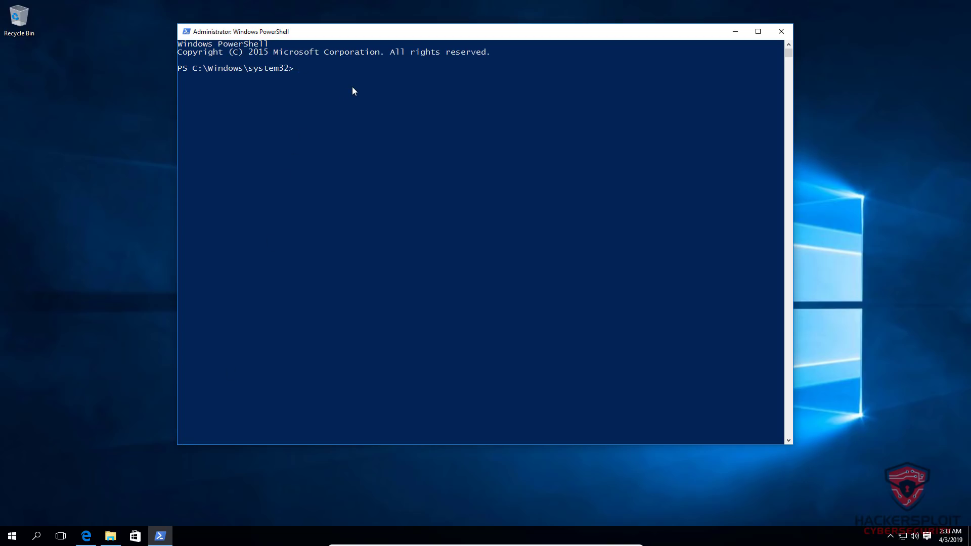
mouse_move(270, 447)
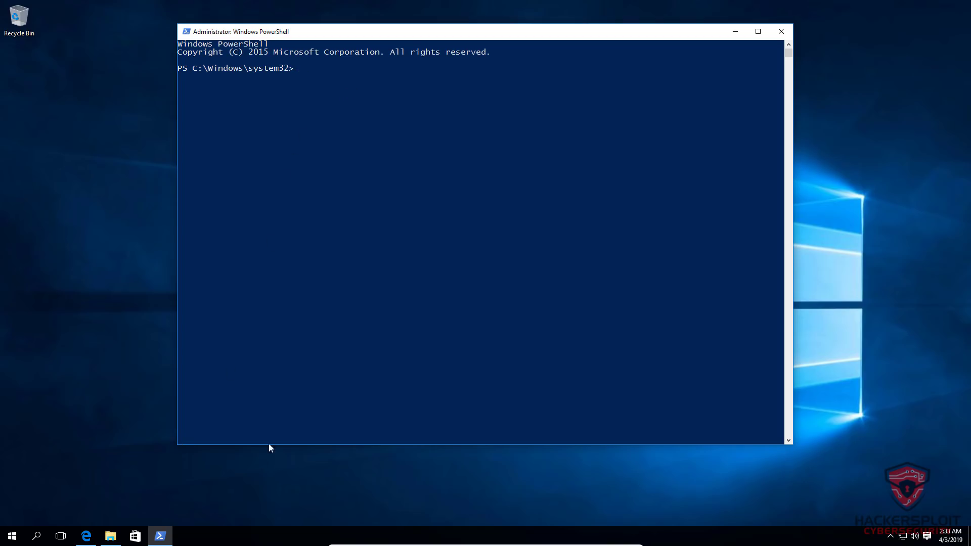
Step: In PowerShell, cd into Users\Alexis\Downloads\commando-vm-master\commando-vm-master and start a dir listing
click(85, 535)
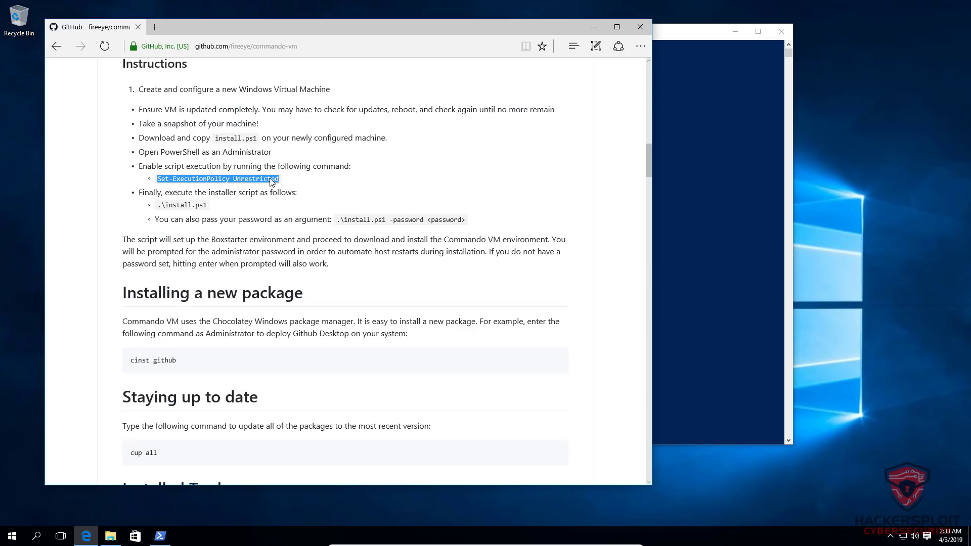
mouse_move(266, 185)
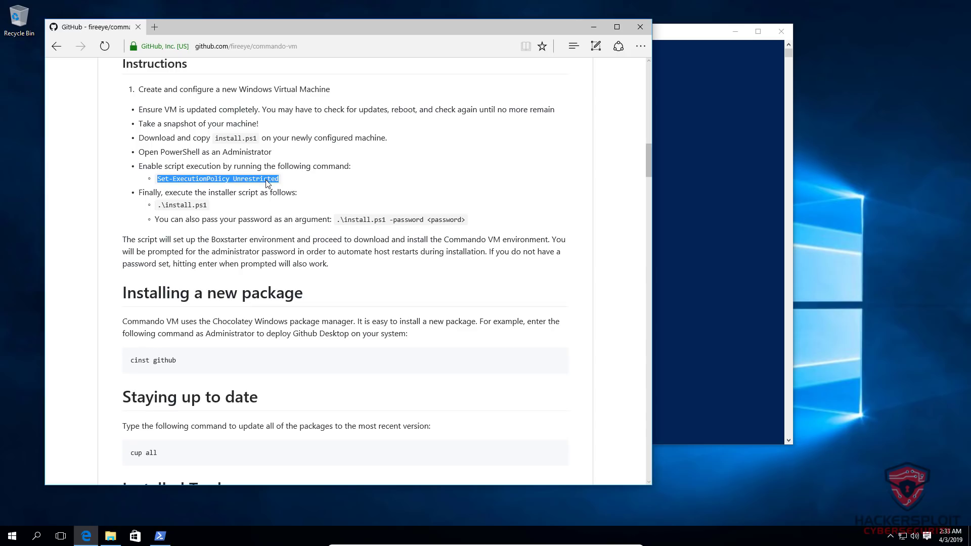
click(160, 536)
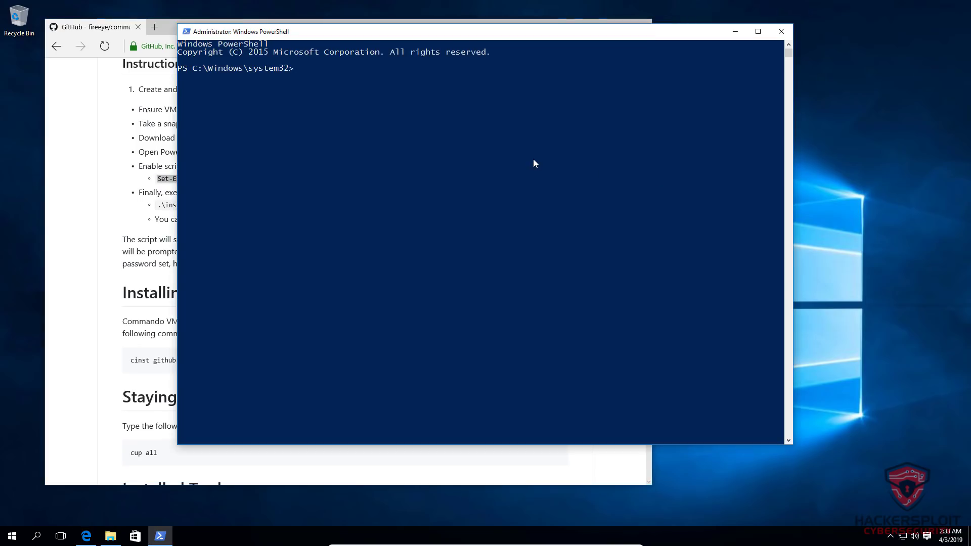
text(cd ..)
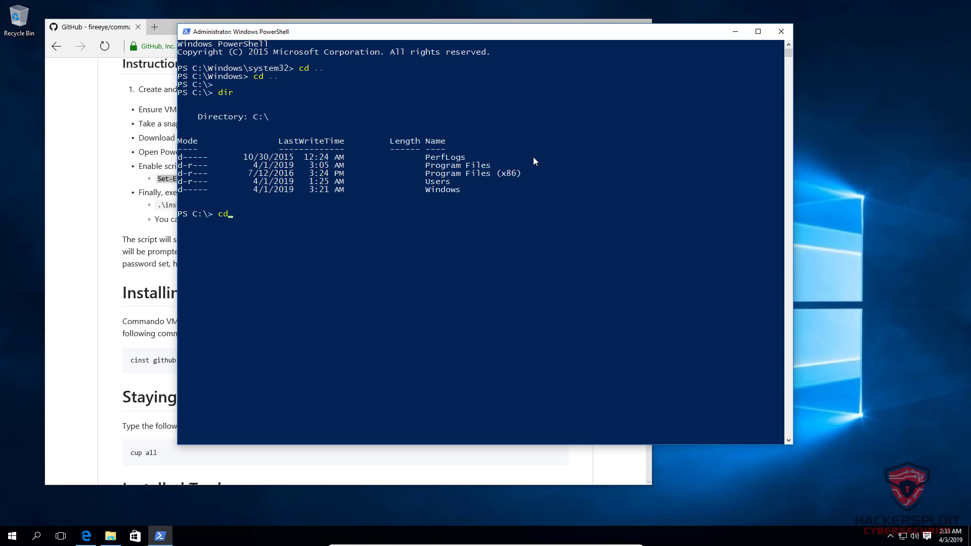
text(Users\)
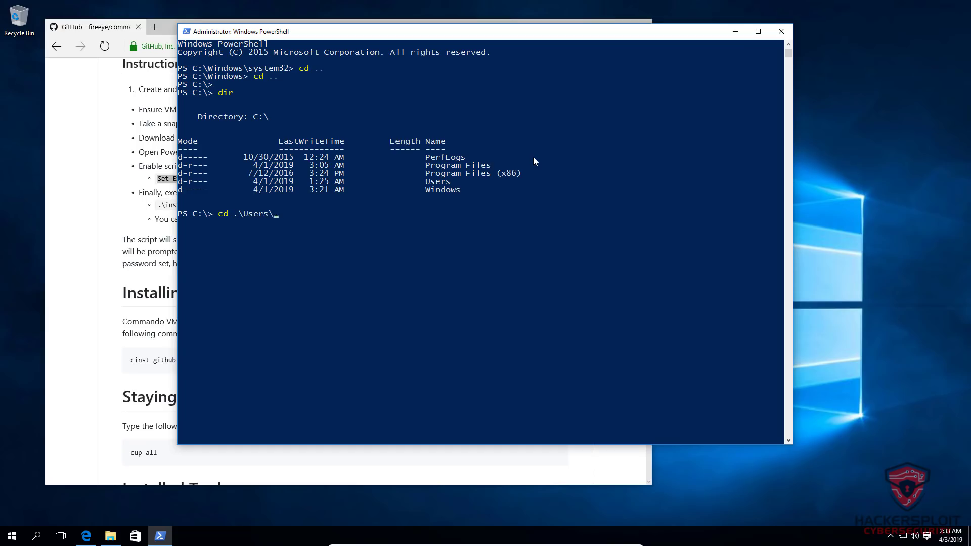
text(Alexis\Dow)
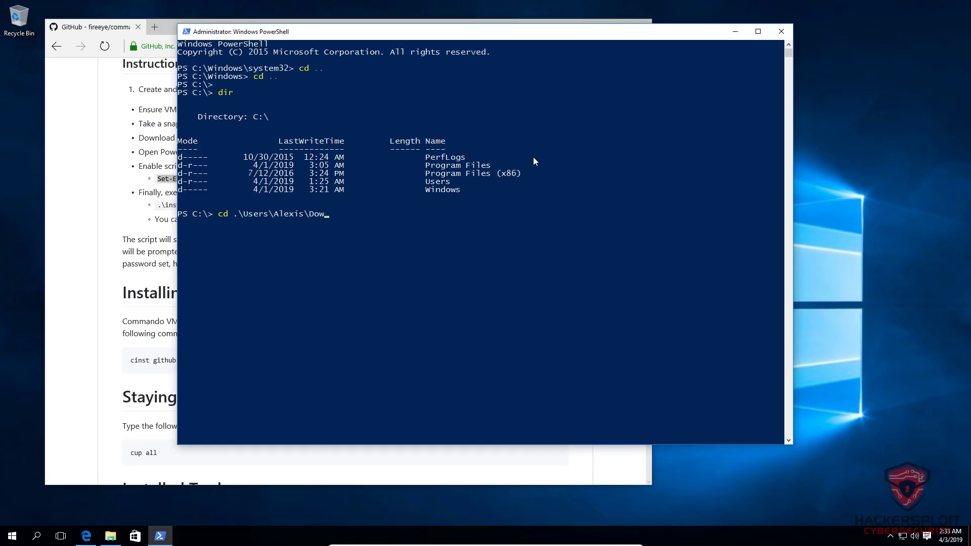
text(nloads\commando-vm-master\)
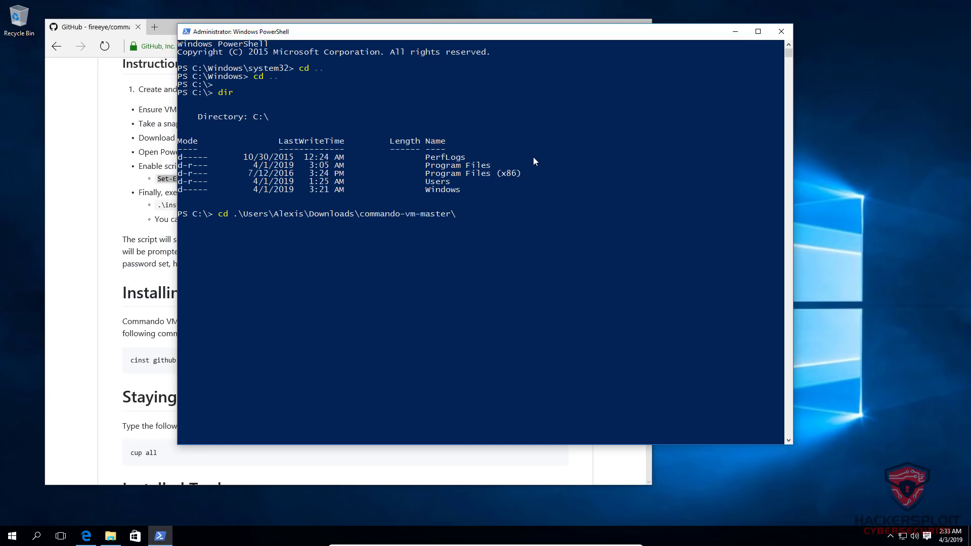
text(commando-vm-master\)
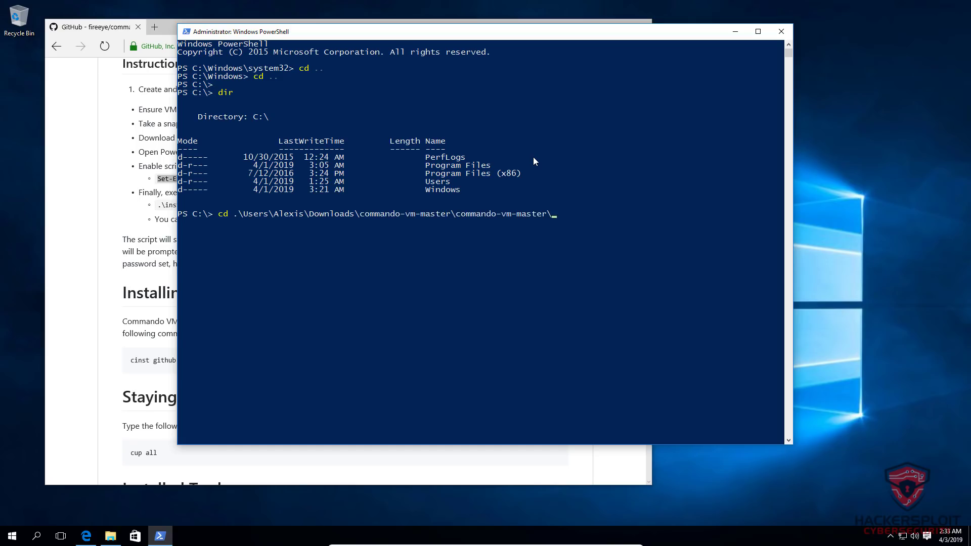
key(enter)
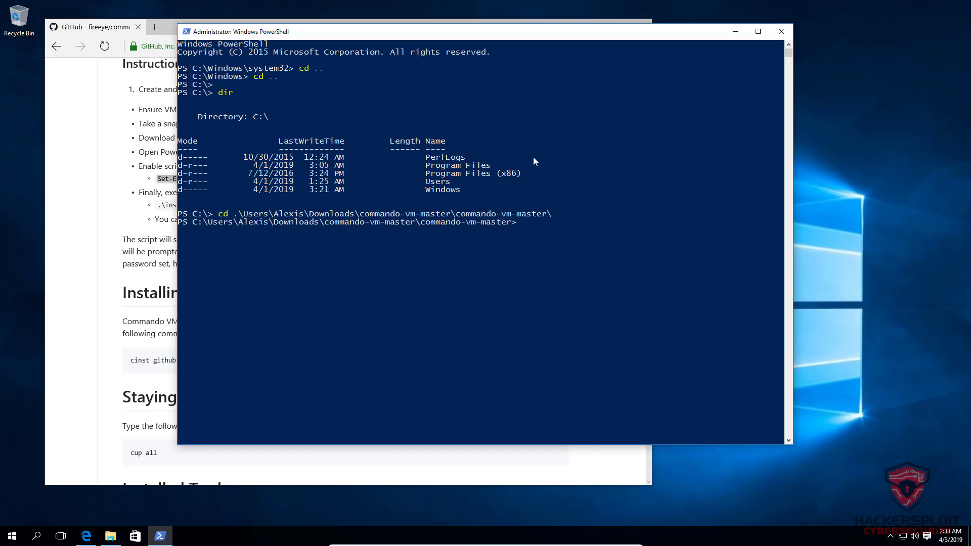
text(dir)
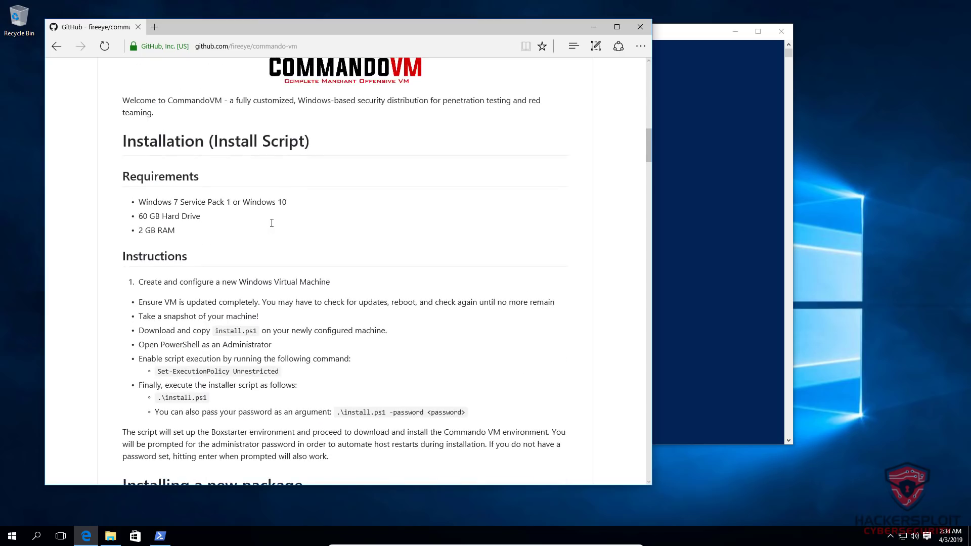
Step: Scroll the commando-vm README in Edge down to the installation Instructions
scroll(down, 3)
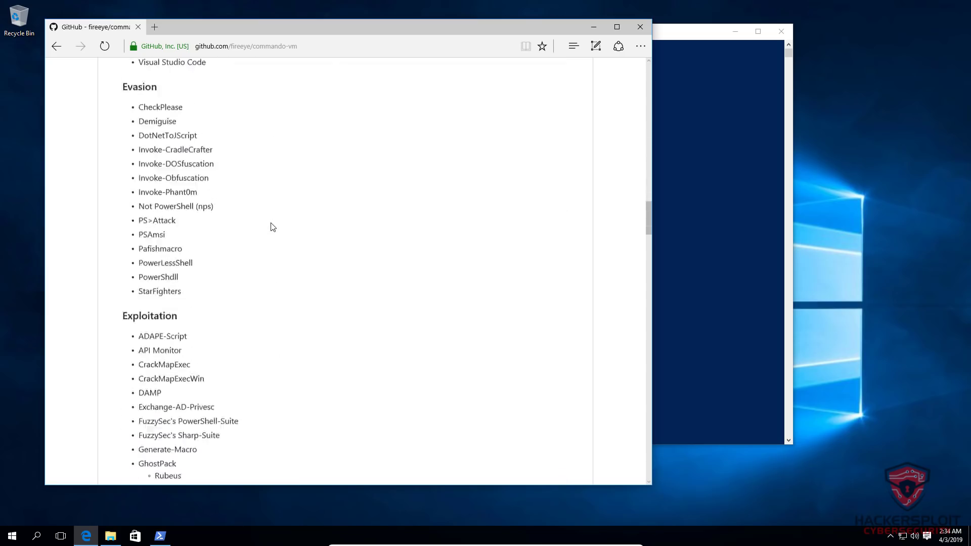
scroll(down, 3)
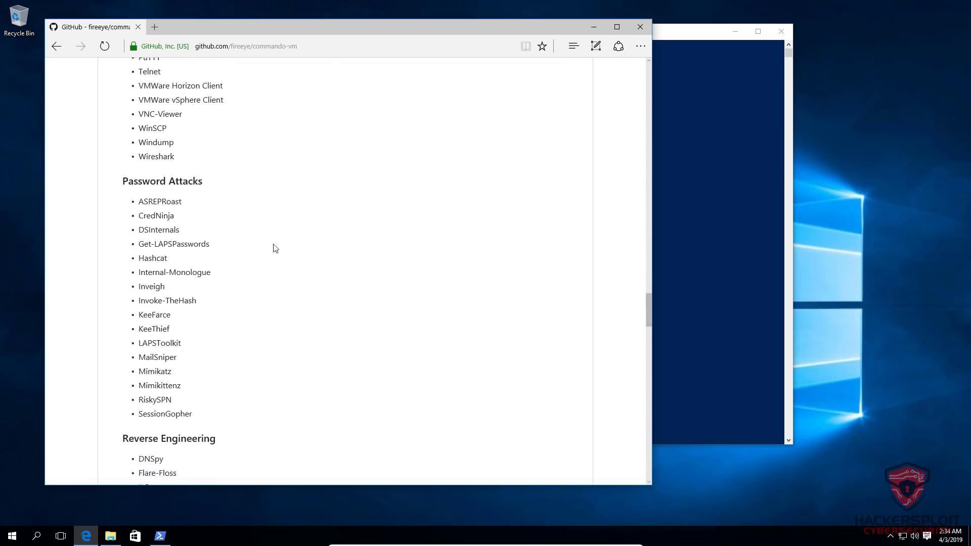
scroll(down, 3)
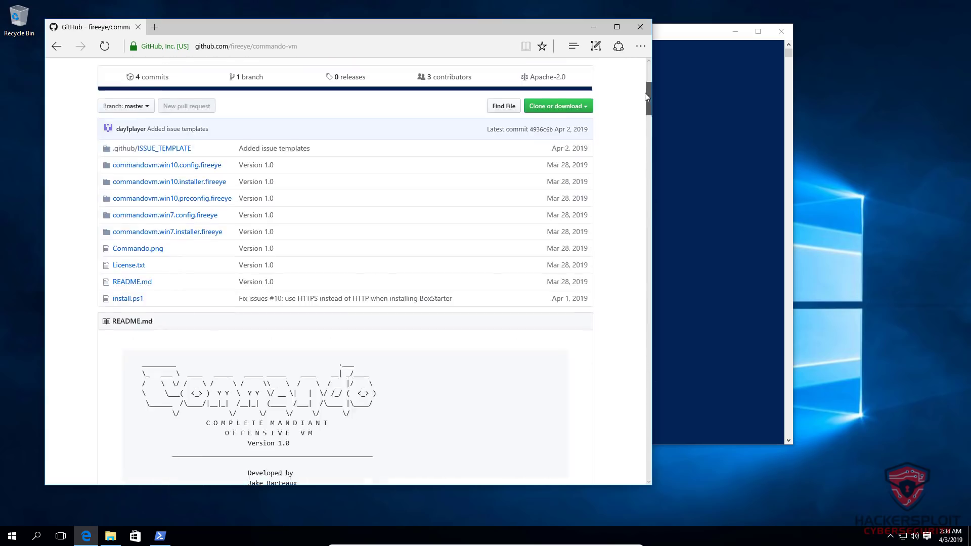
scroll(down, 3)
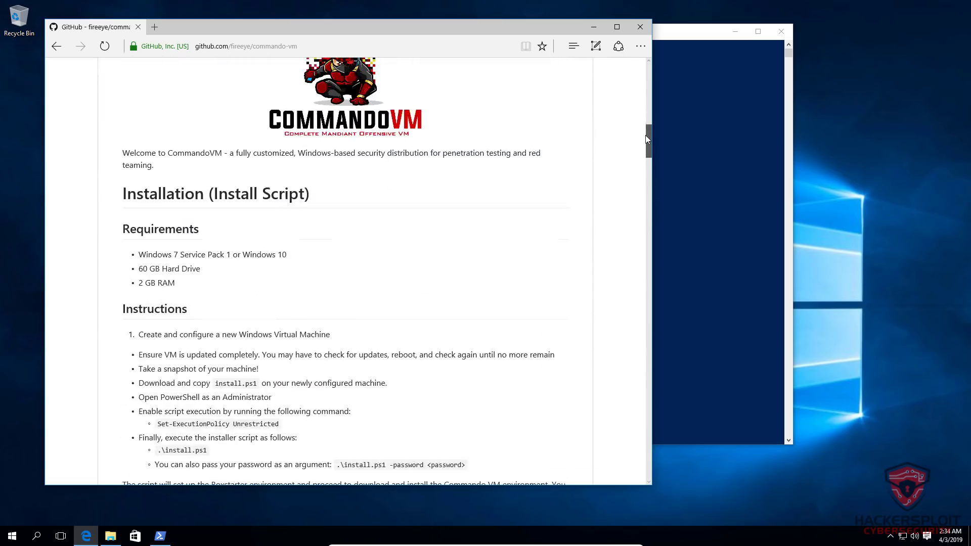
scroll(down, 3)
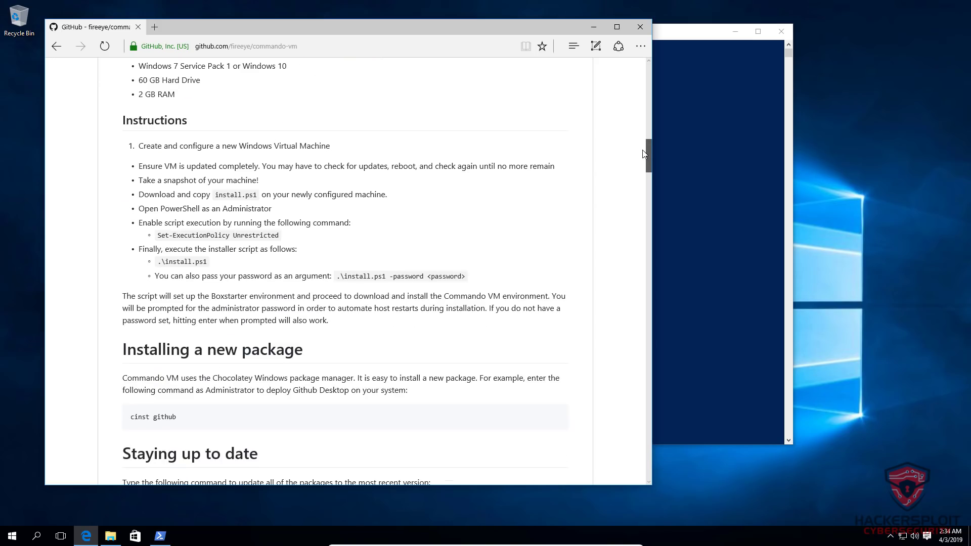
scroll(down, 3)
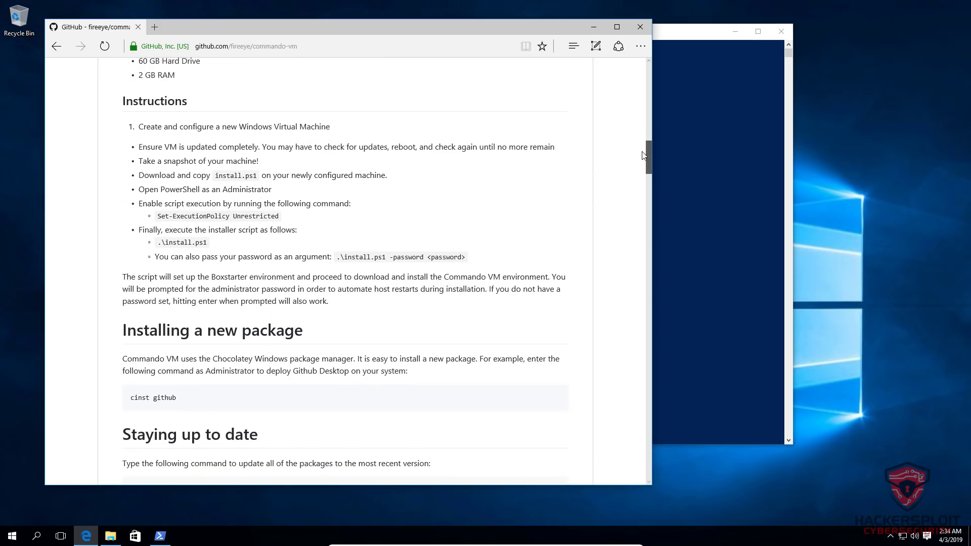
scroll(up, 3)
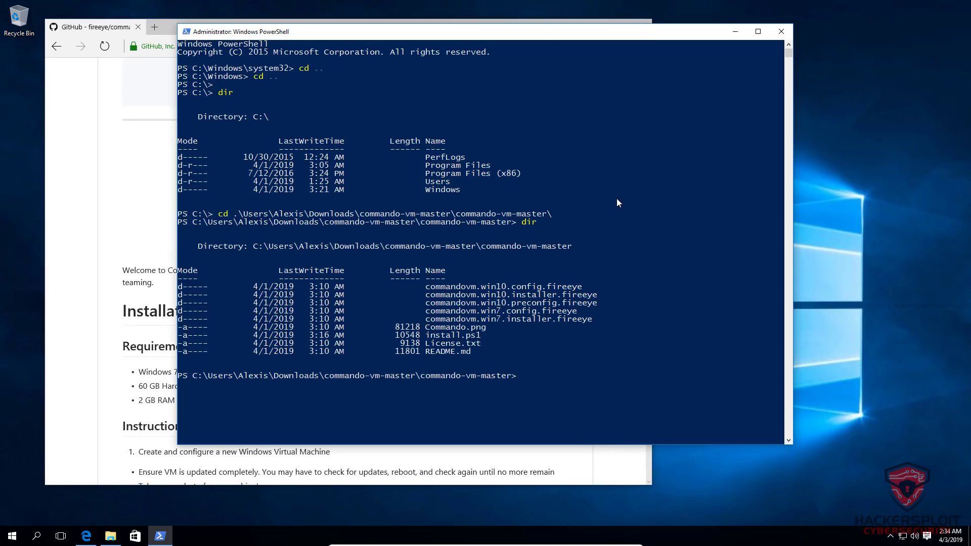
Step: Enter .\install.ps1 at the PowerShell prompt to run the Commando VM installer
text(.\)
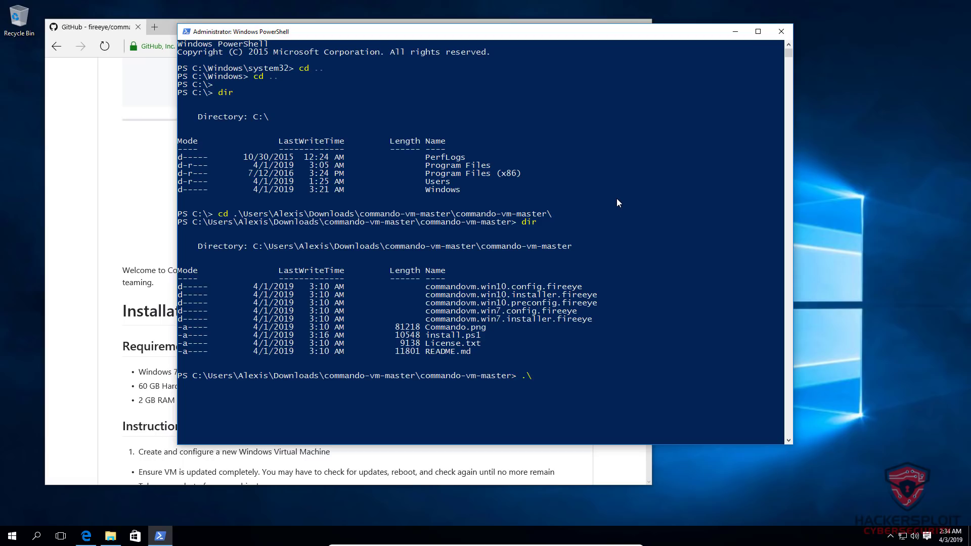
text(install.ps1)
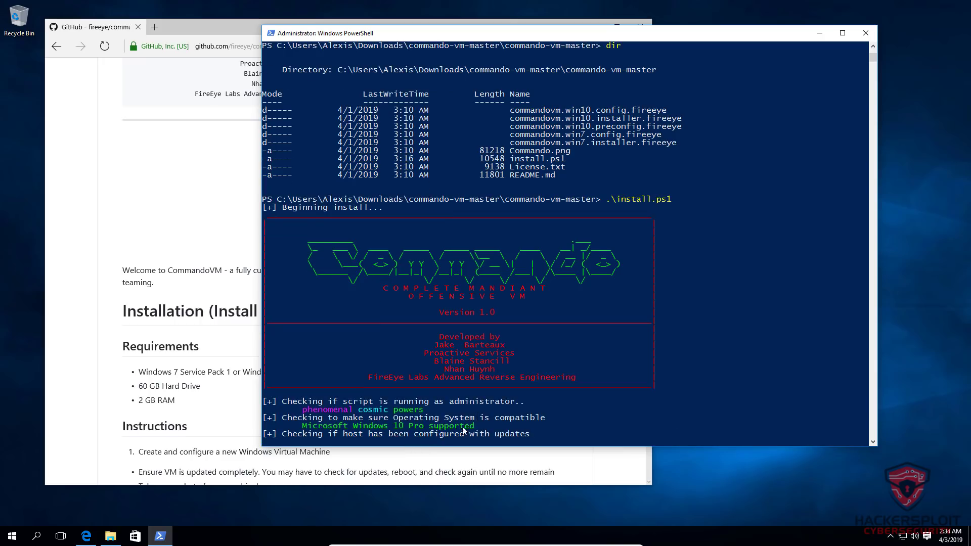
Step: Answer N to the snapshot prompt, supply the account password, and let Boxstarter install
scroll(down, 3)
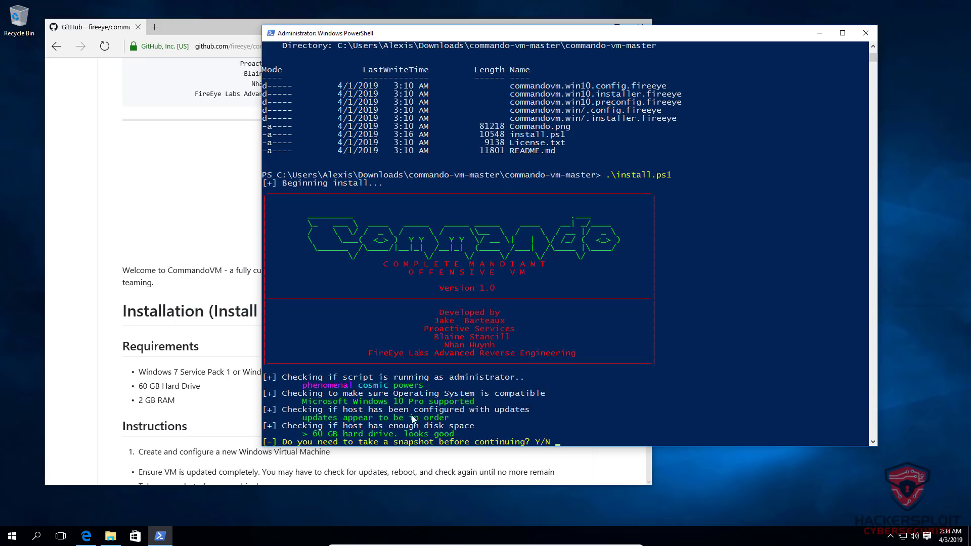
mouse_move(445, 416)
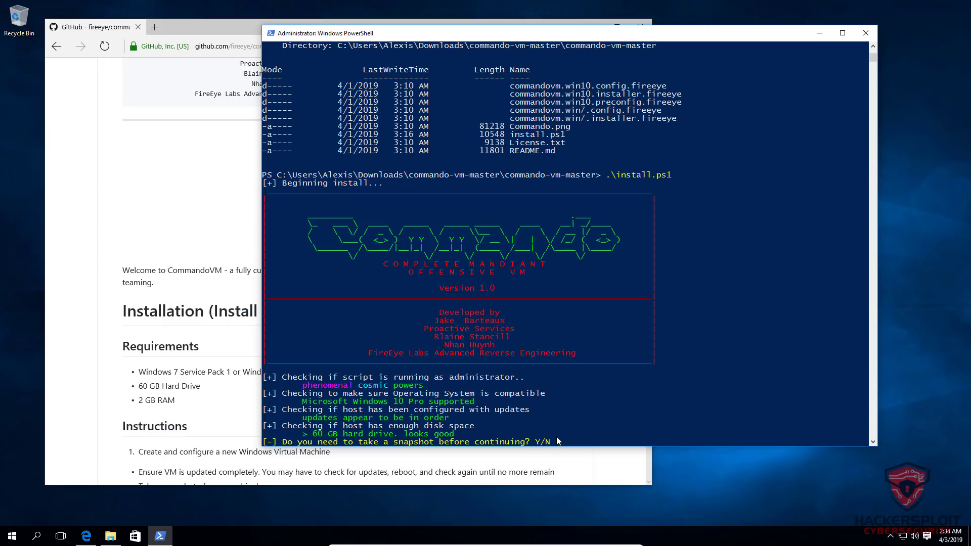
text(N)
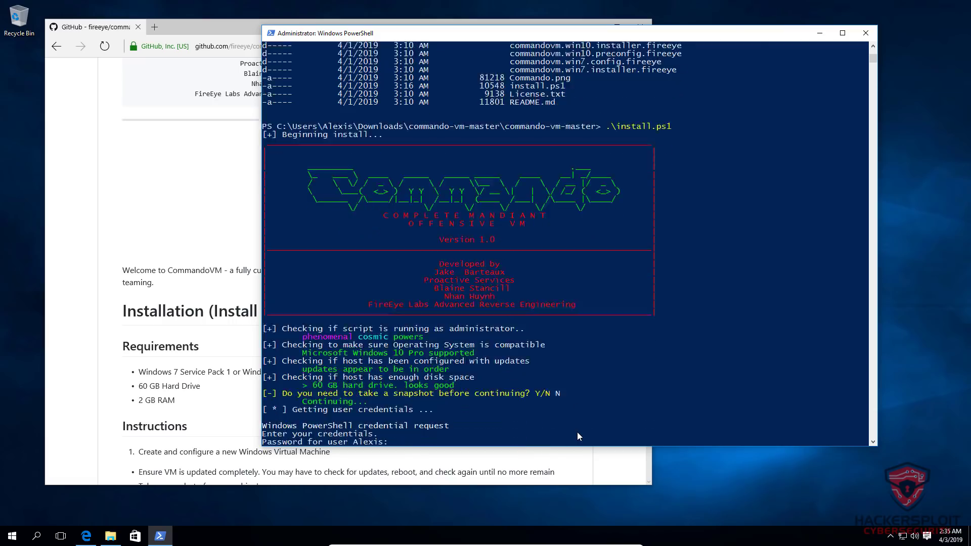
text(password)
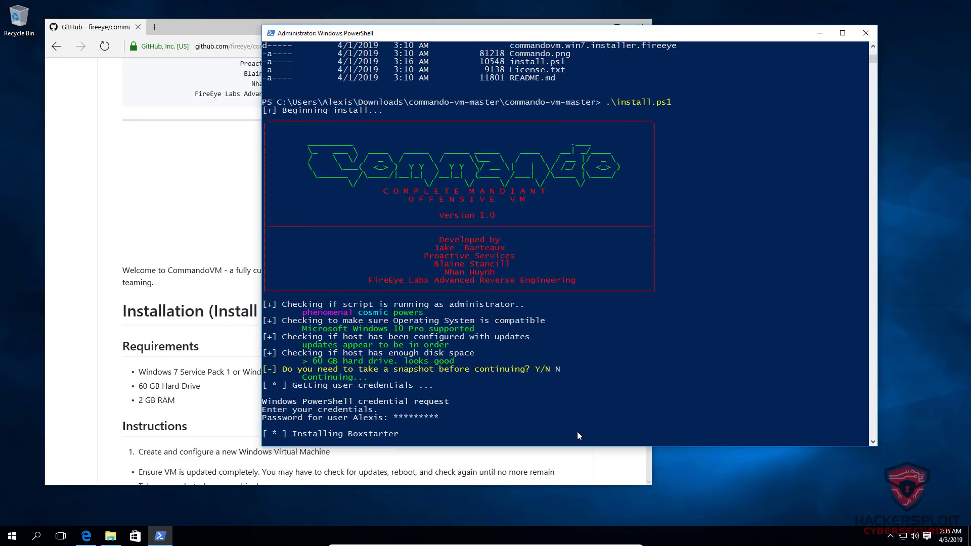
scroll(down, 3)
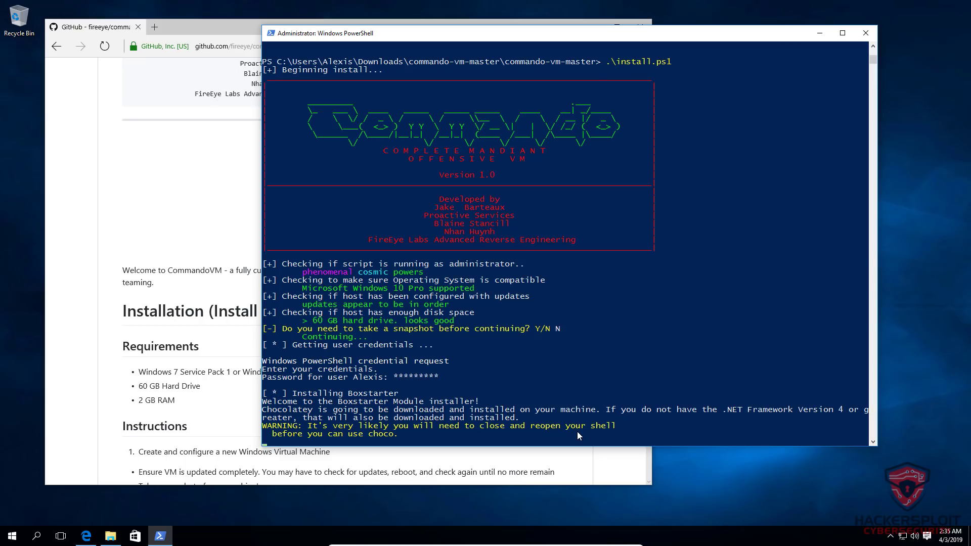
scroll(down, 3)
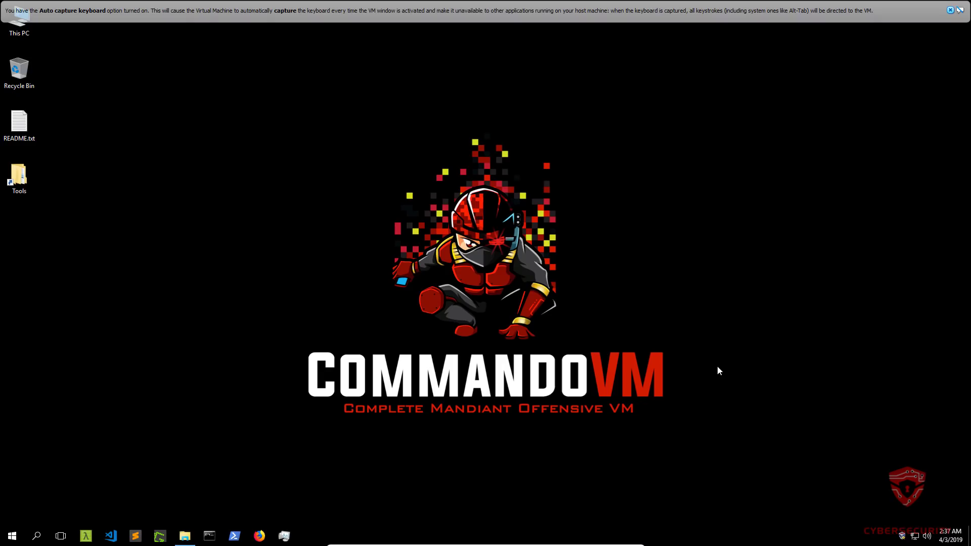
mouse_move(835, 57)
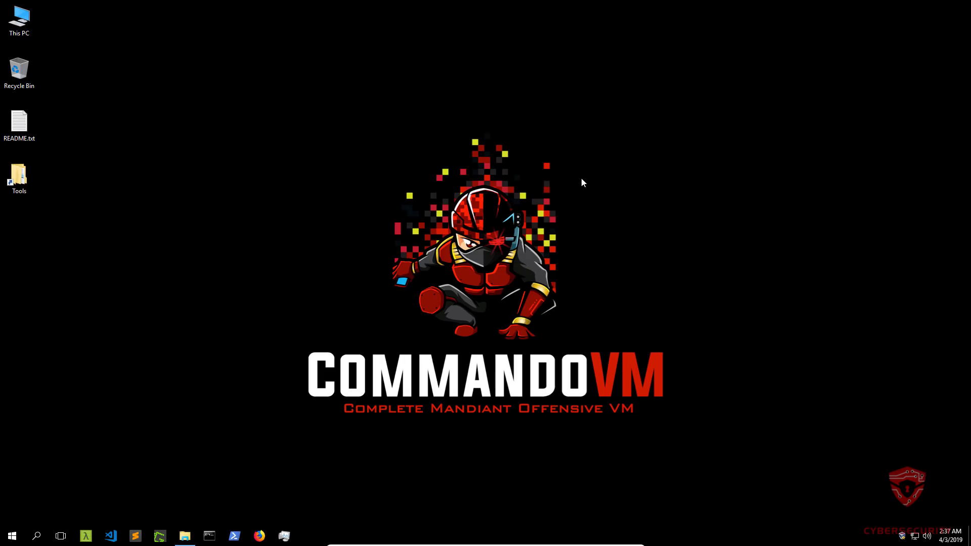
mouse_move(571, 168)
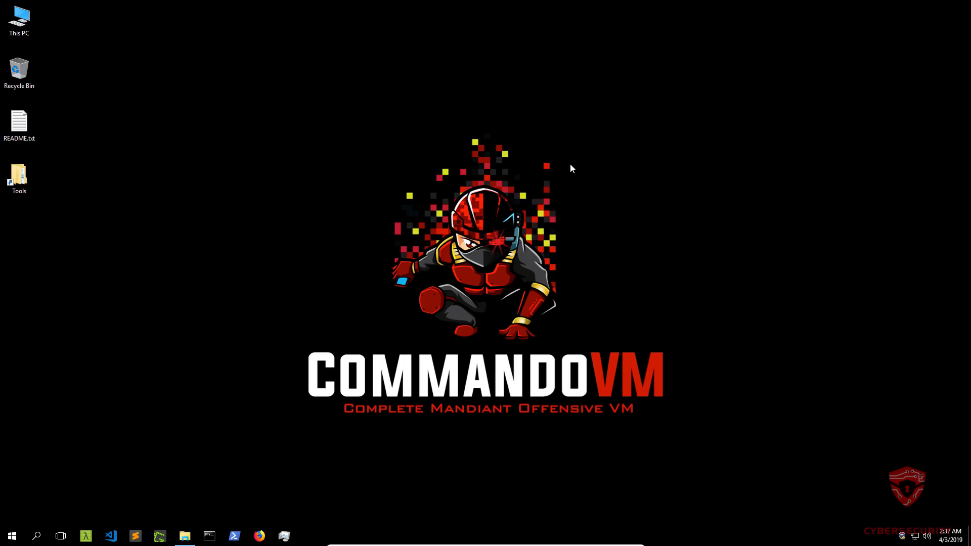
mouse_move(369, 274)
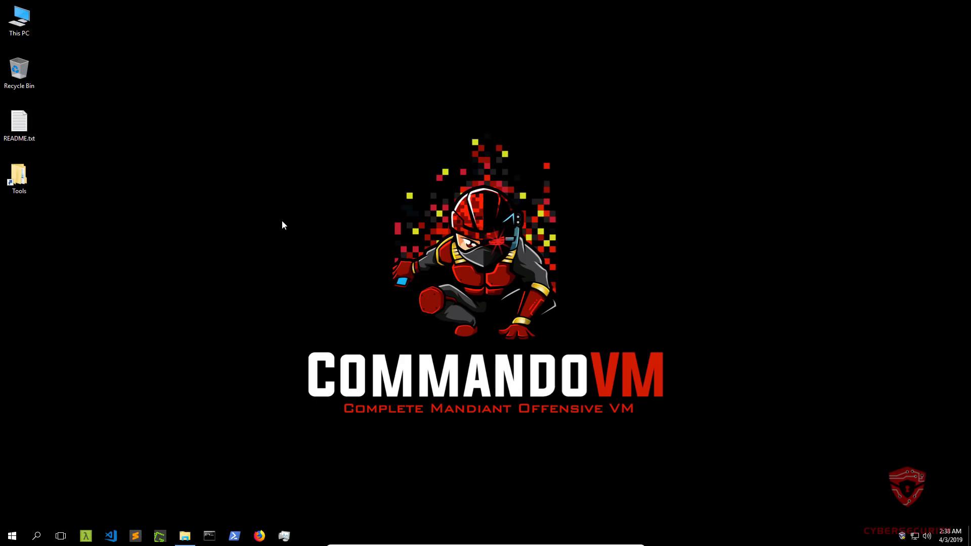
mouse_move(87, 179)
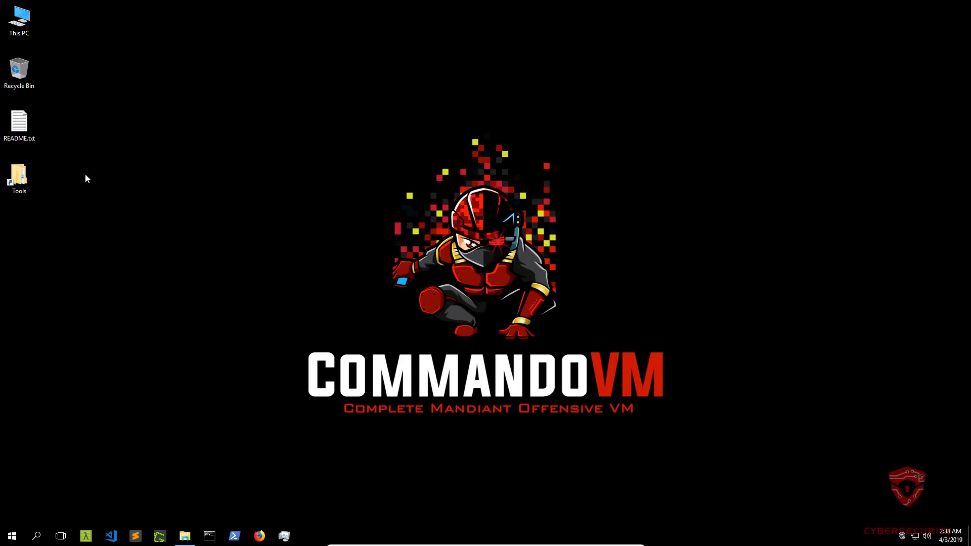
double_click(19, 121)
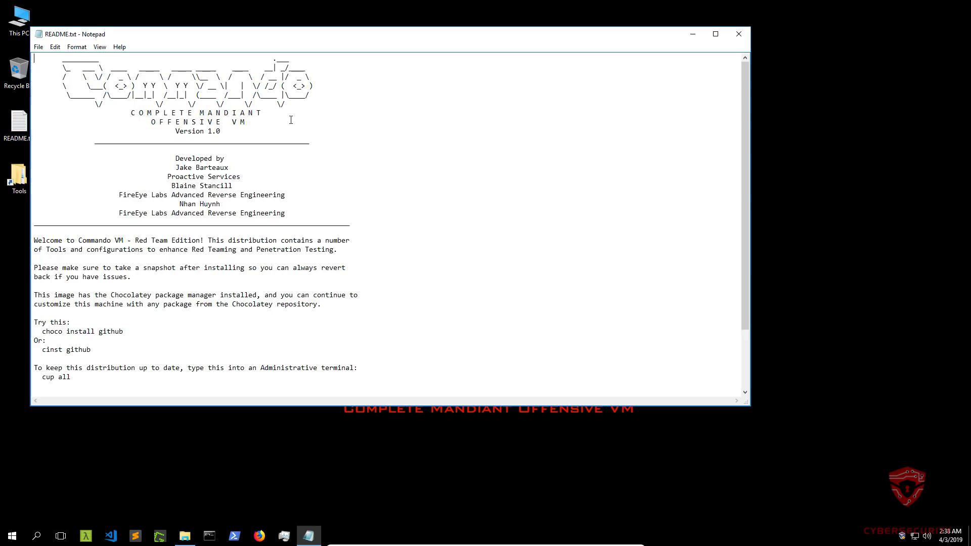
scroll(down, 3)
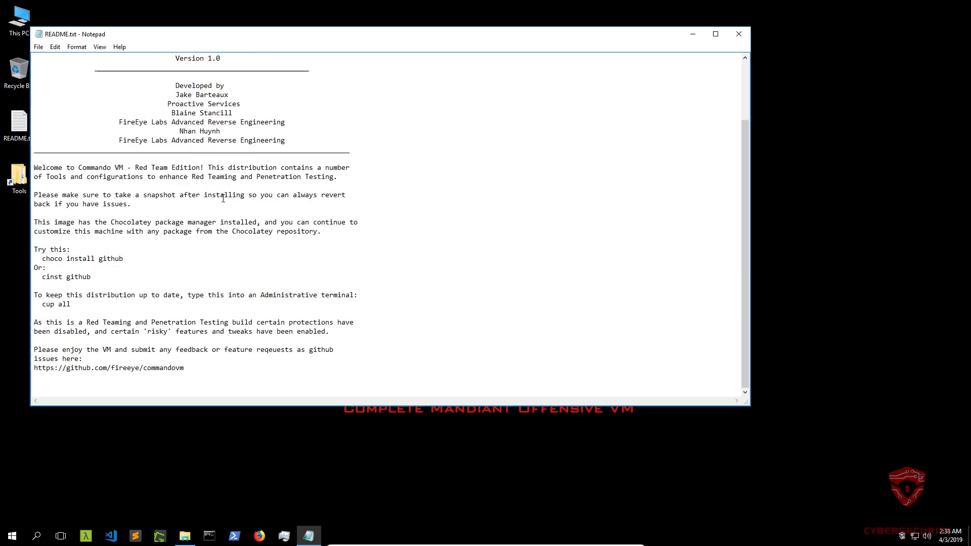
mouse_move(107, 254)
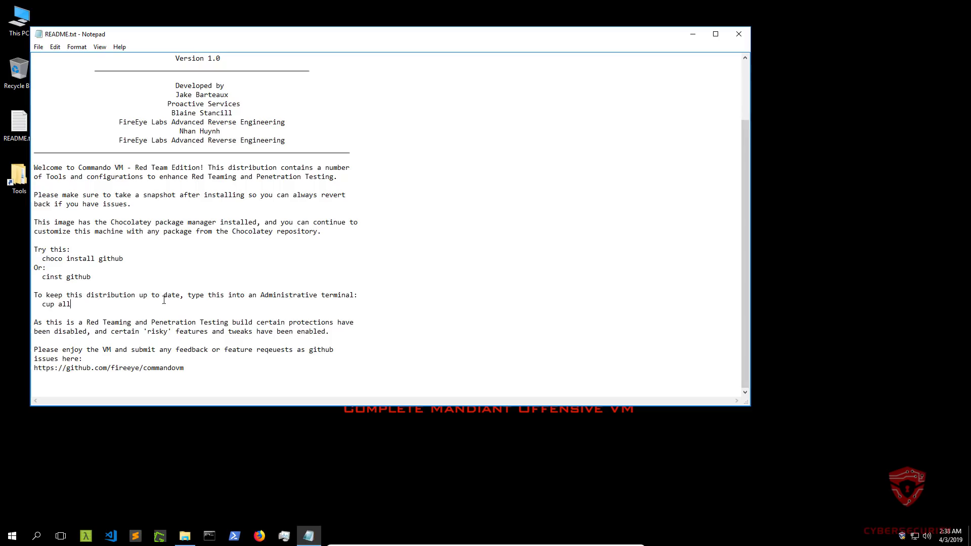
mouse_move(714, 84)
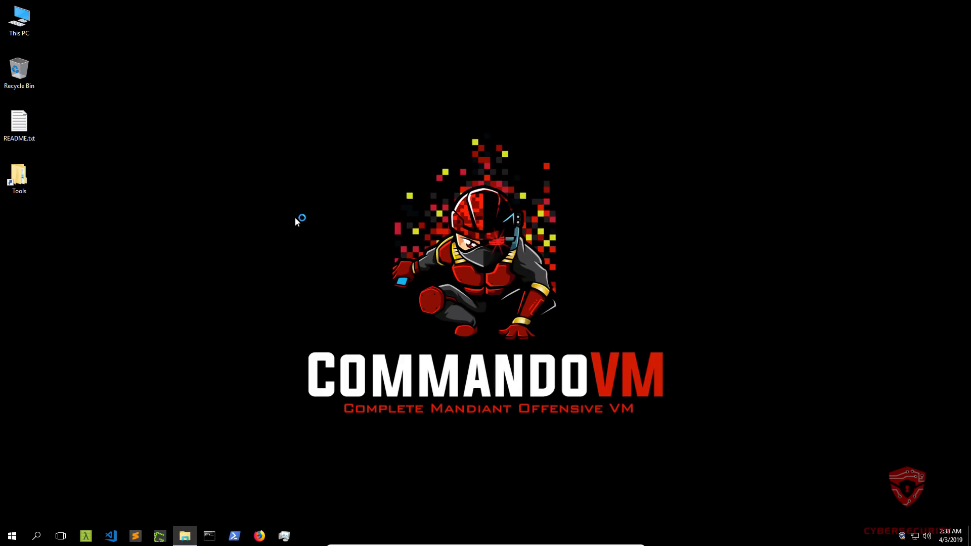
mouse_move(300, 159)
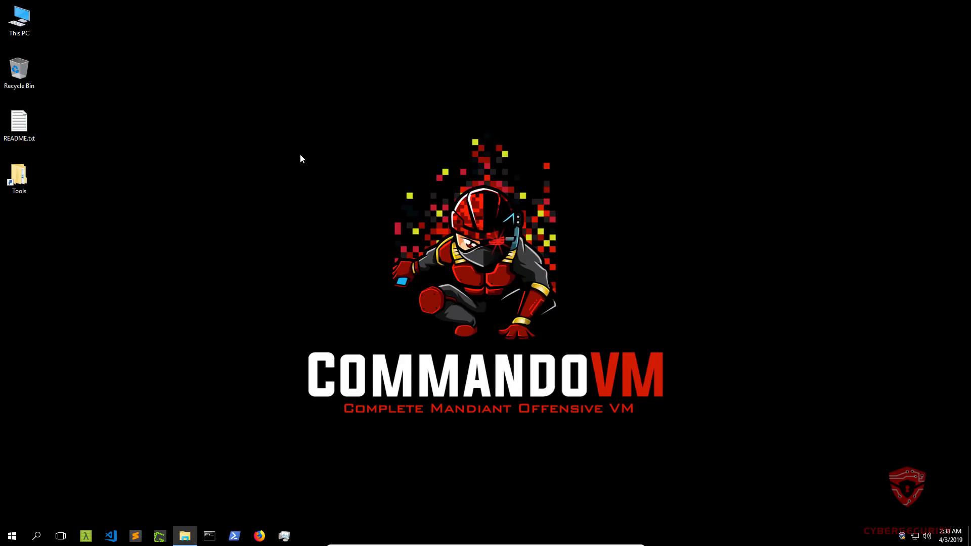
Step: Run msfdb init in a new PowerShell, confirm with Y, and keep username Alexis
click(234, 536)
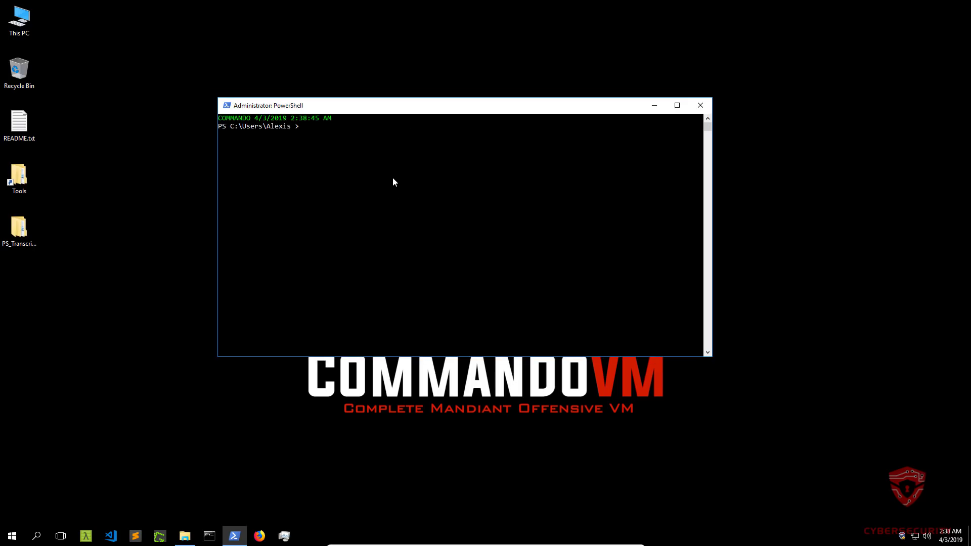
text(msfdb init)
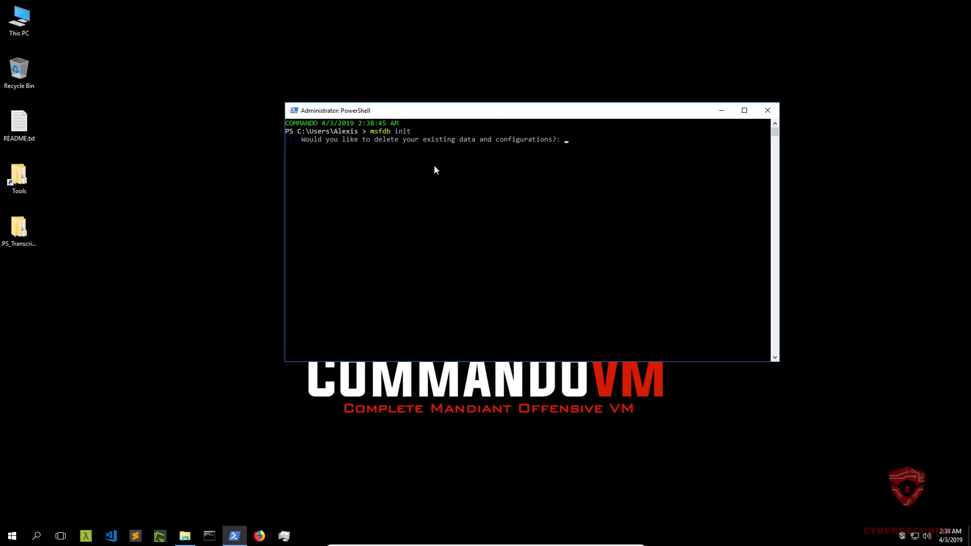
mouse_move(595, 166)
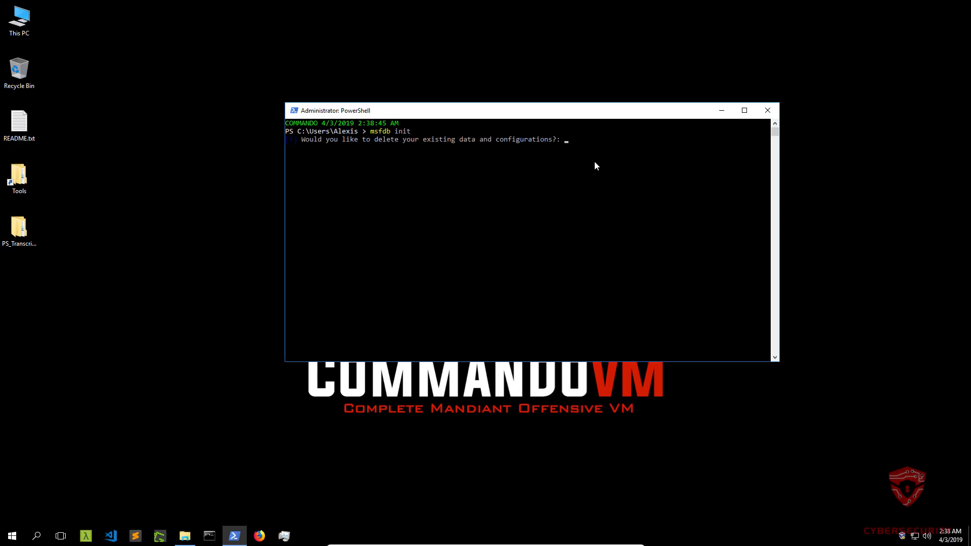
text(Y)
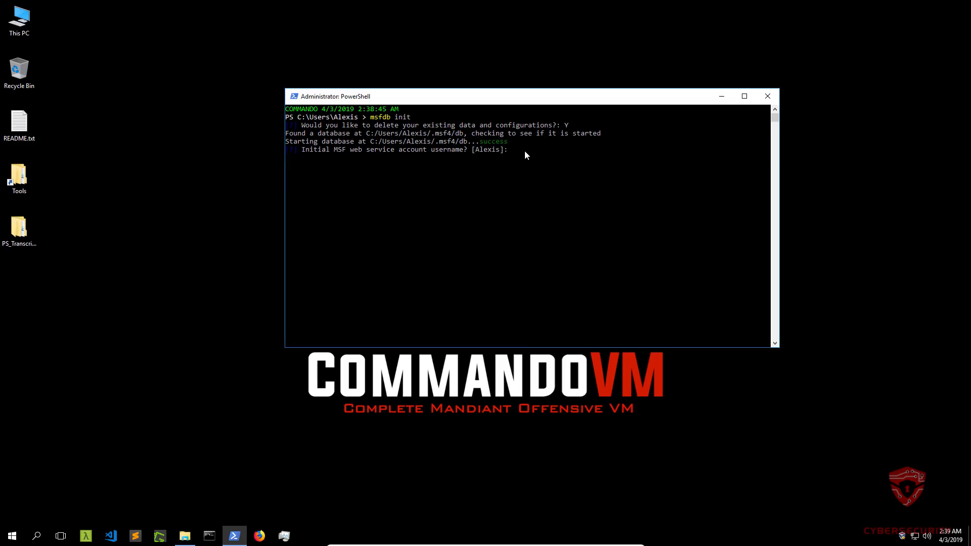
mouse_move(529, 154)
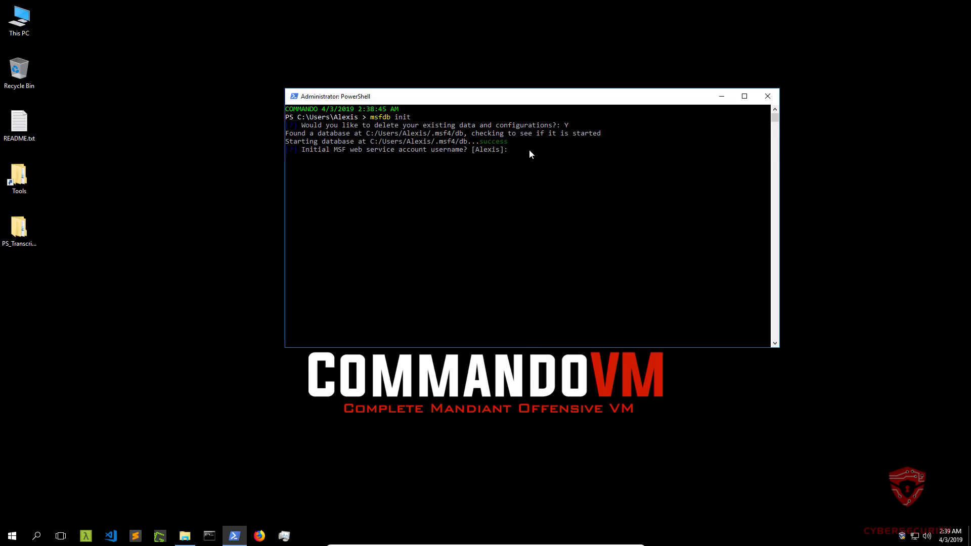
text(Alexis)
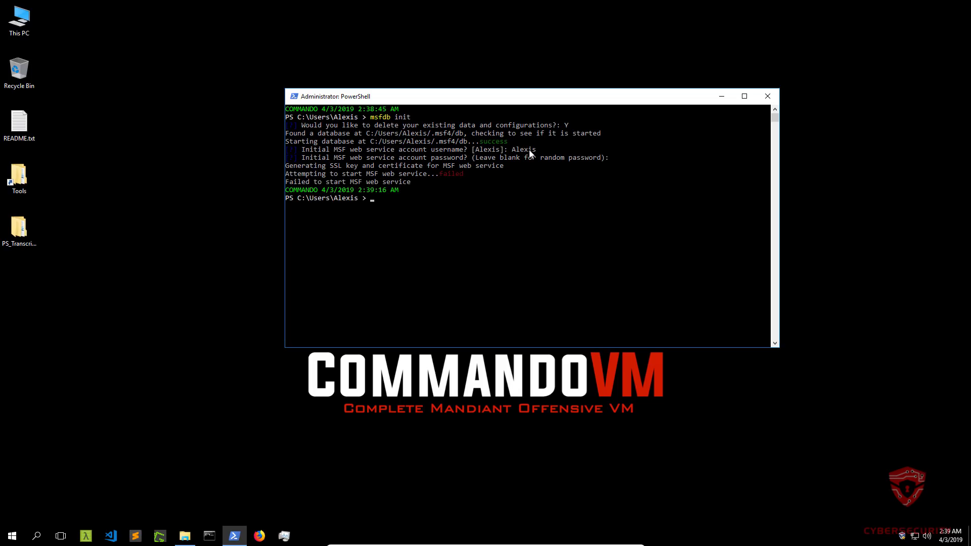
mouse_move(433, 200)
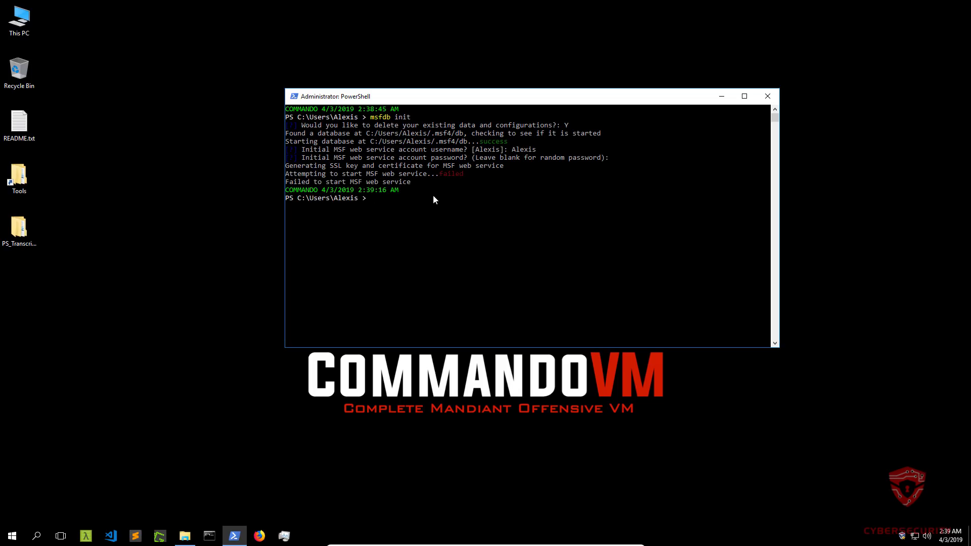
Step: Launch msfconsole and wait for the Metasploit v5.0.14 banner and msf5 prompt
text(msfconsole)
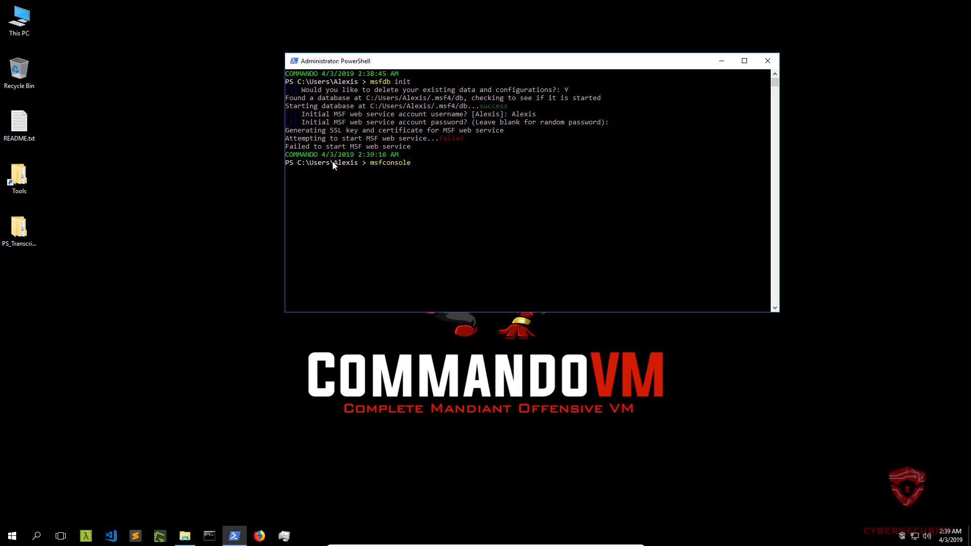
mouse_move(345, 184)
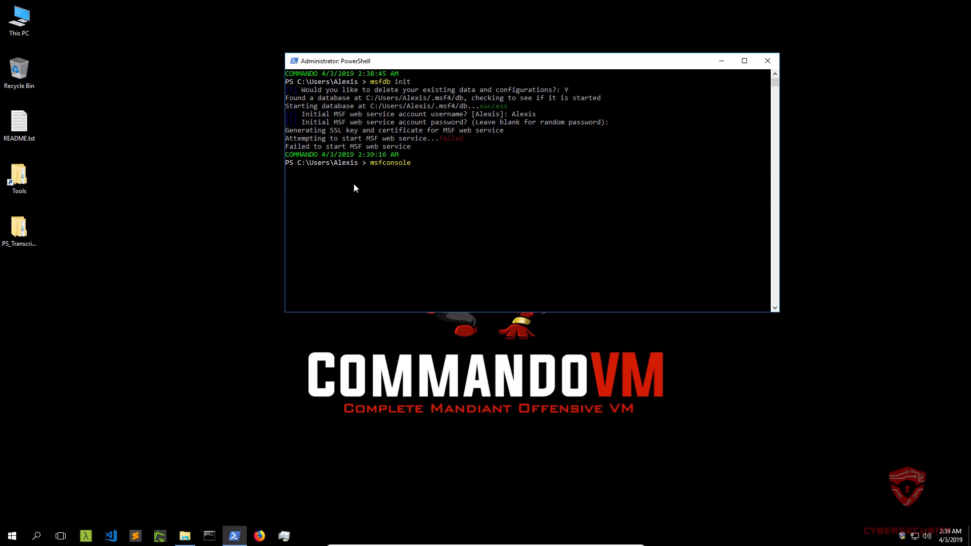
key(Enter)
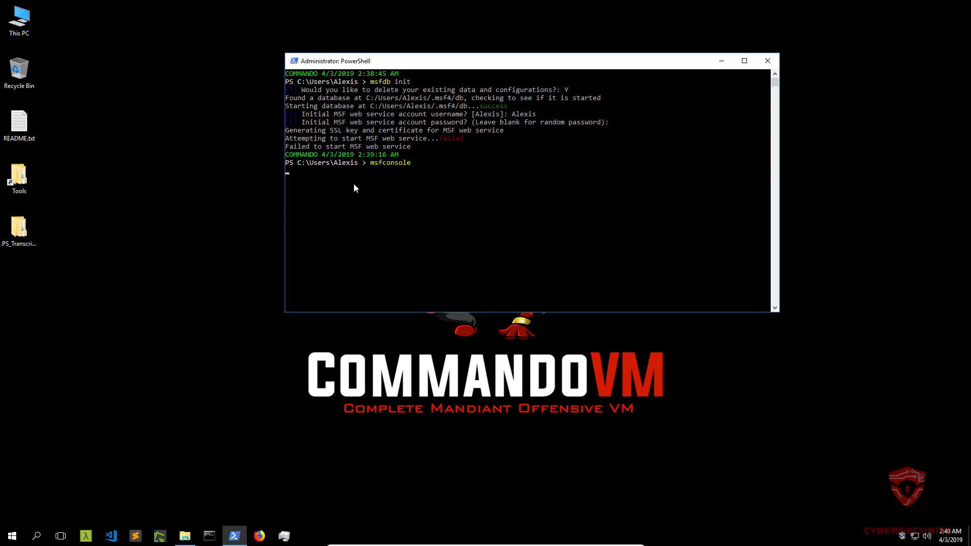
mouse_move(338, 241)
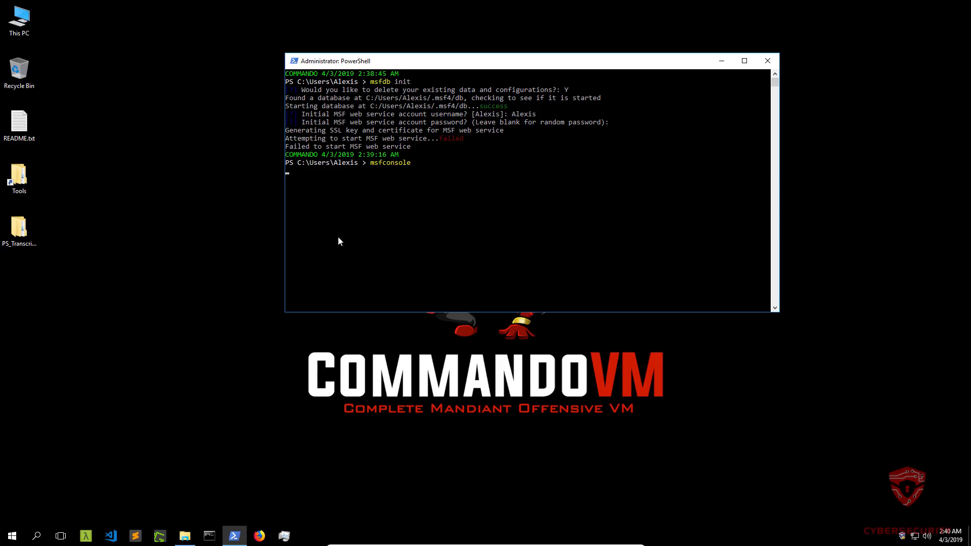
mouse_move(304, 295)
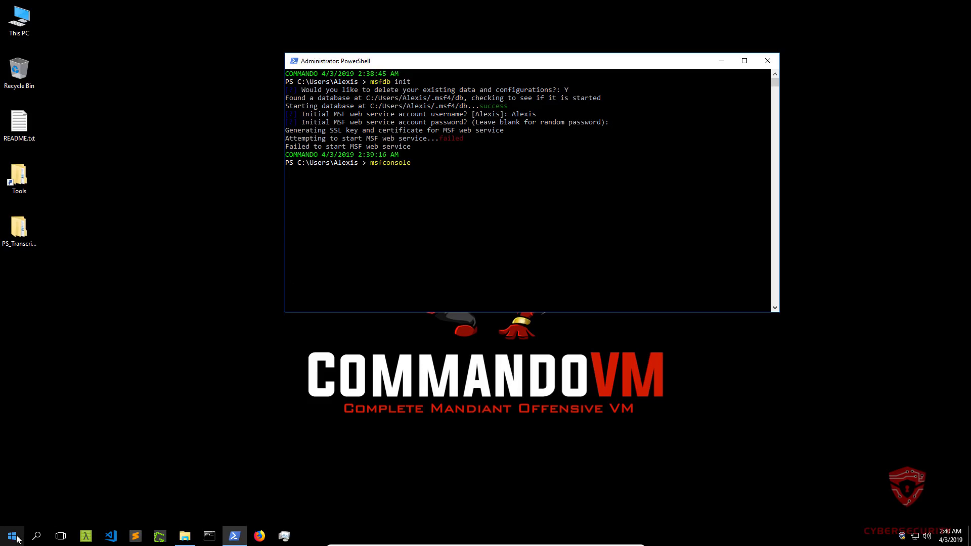
click(11, 535)
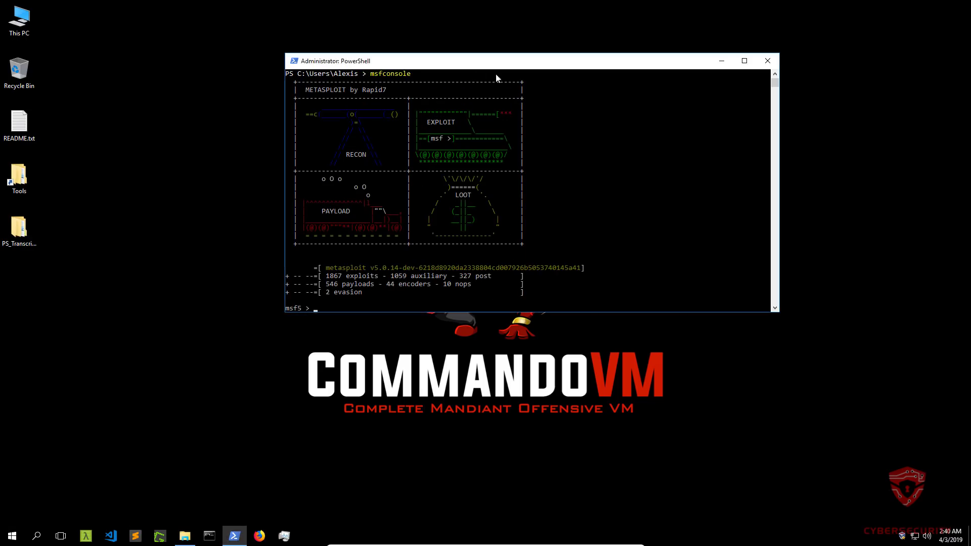
Step: Move the console window up-left, then briefly view the Tool List folder's tool categories
drag(496, 61, 474, 44)
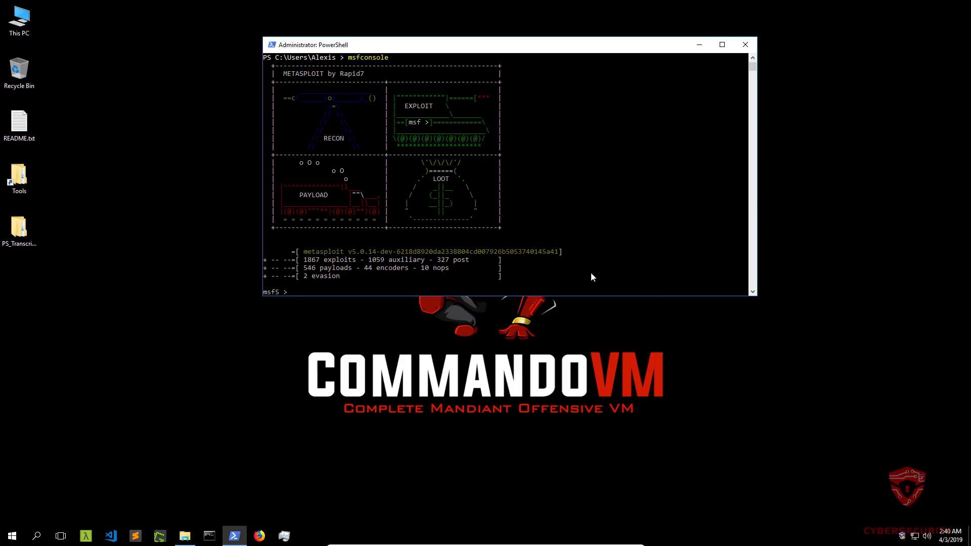
mouse_move(581, 256)
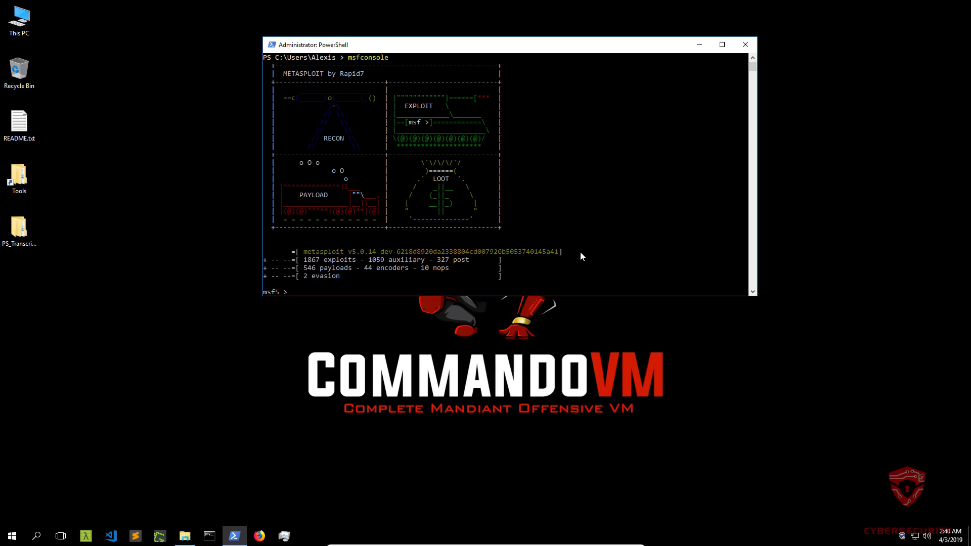
mouse_move(441, 260)
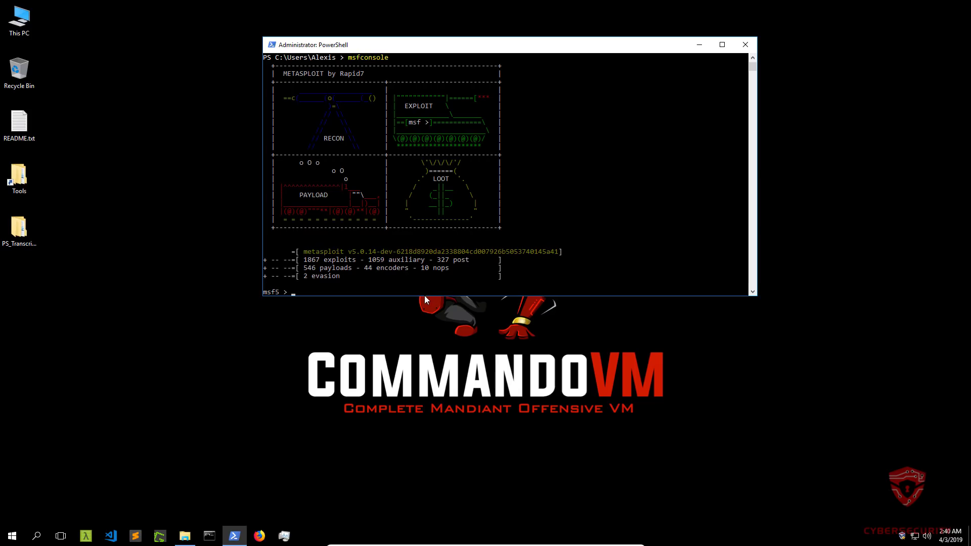
mouse_move(421, 297)
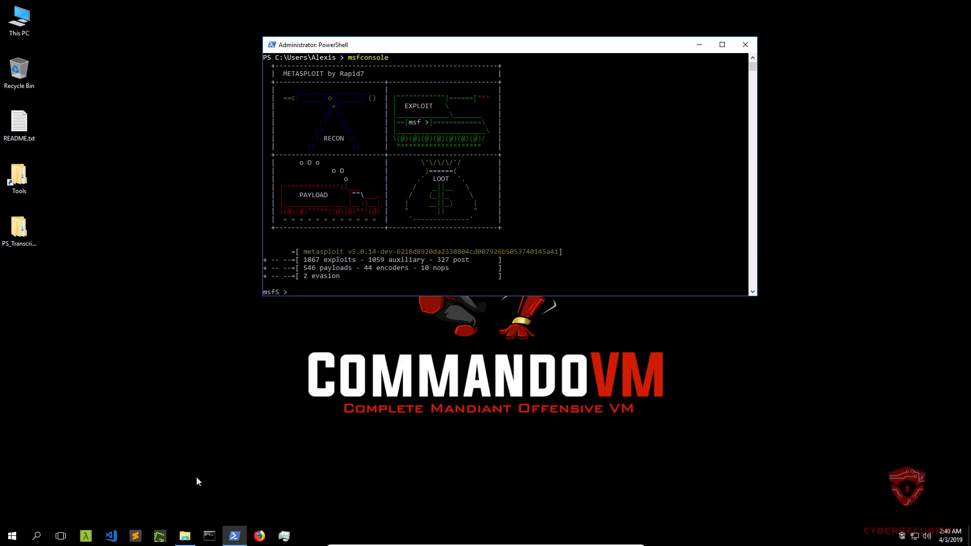
click(12, 535)
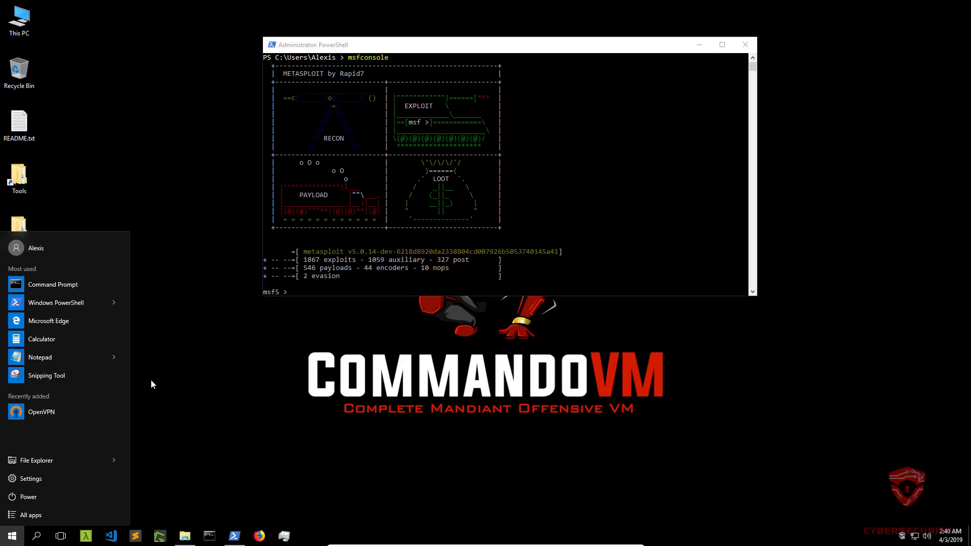
mouse_move(108, 406)
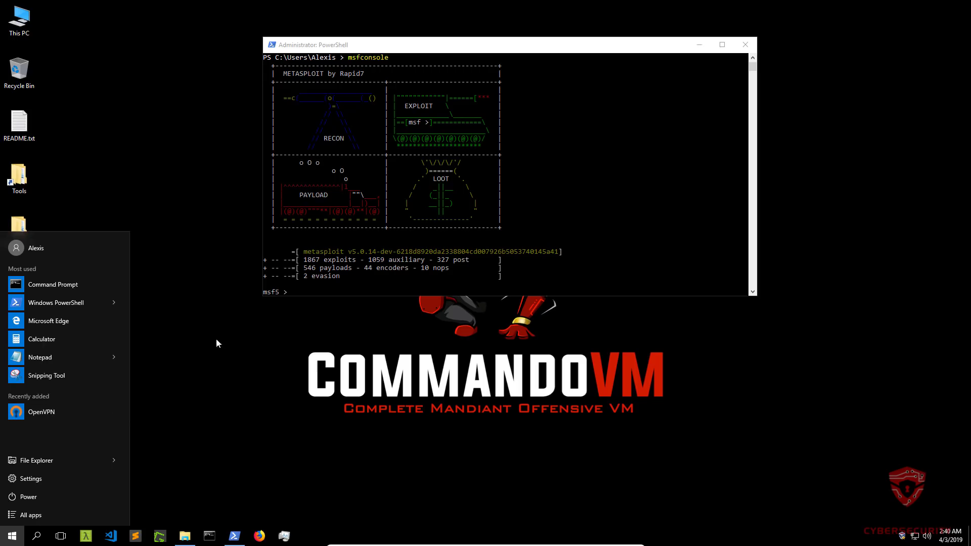
click(11, 536)
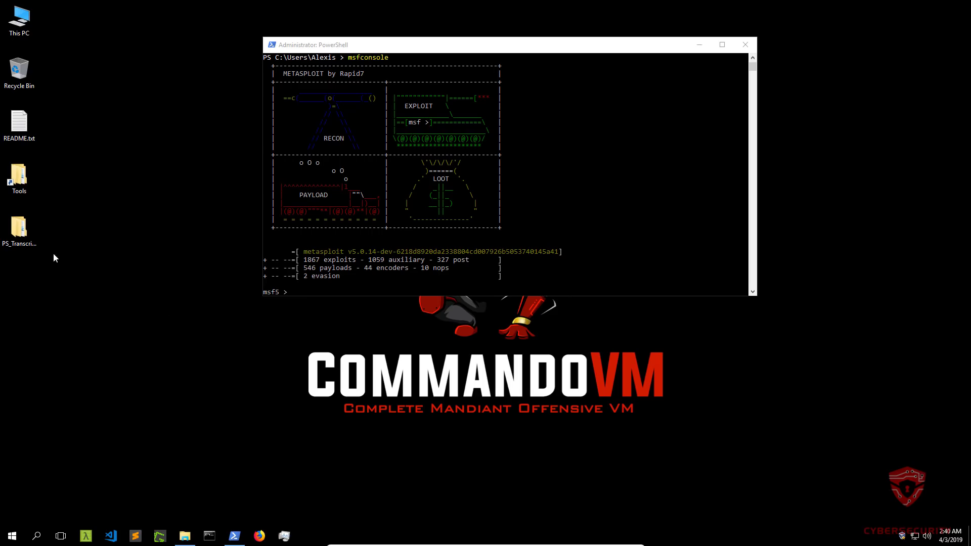
click(184, 536)
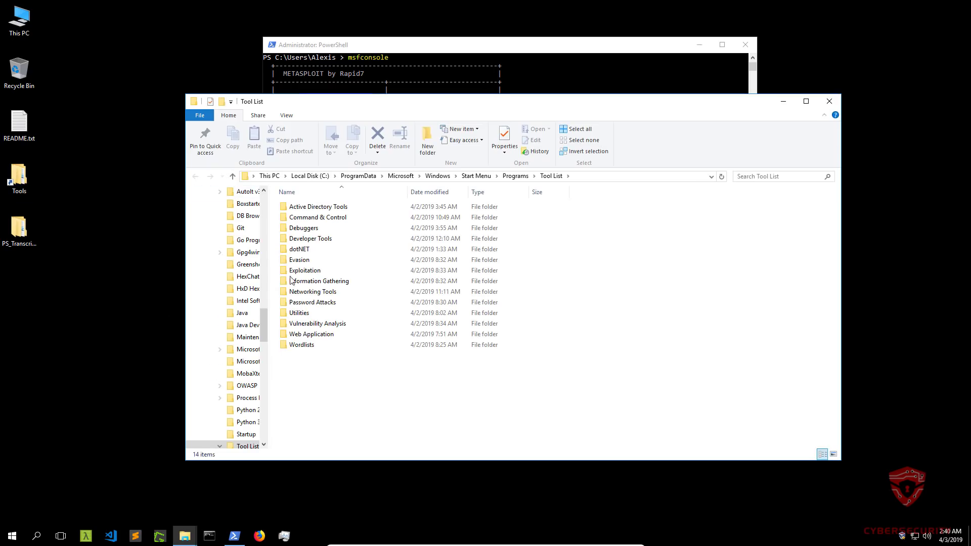
double_click(301, 344)
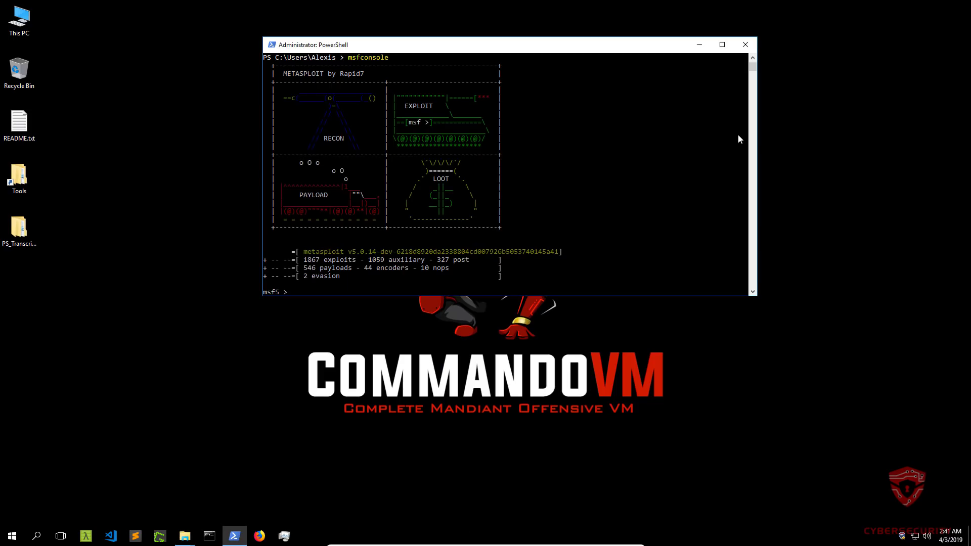
mouse_move(22, 280)
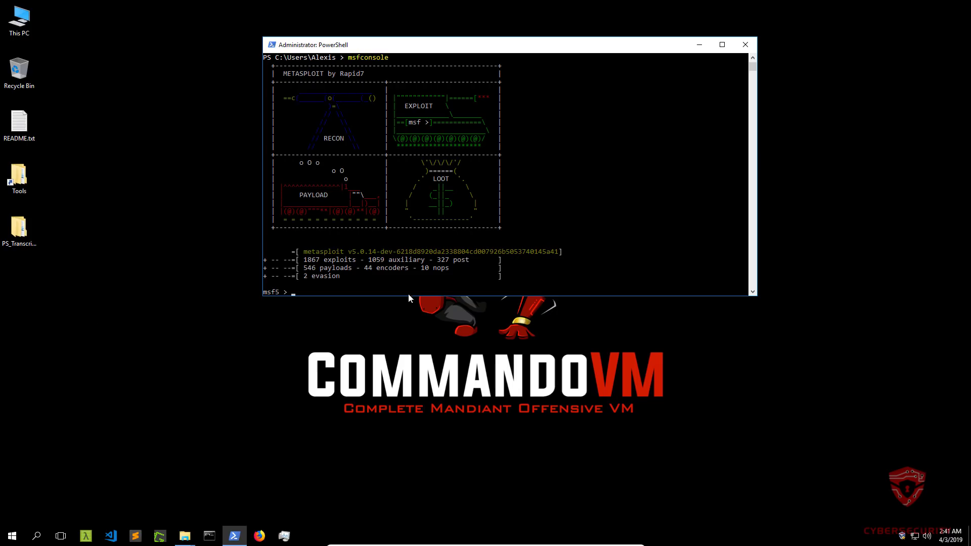
mouse_move(406, 299)
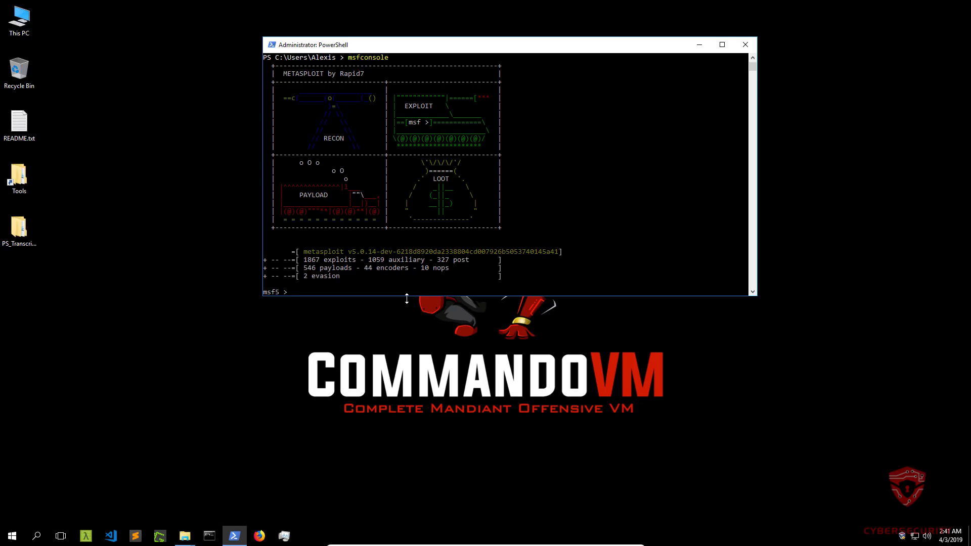
mouse_move(330, 278)
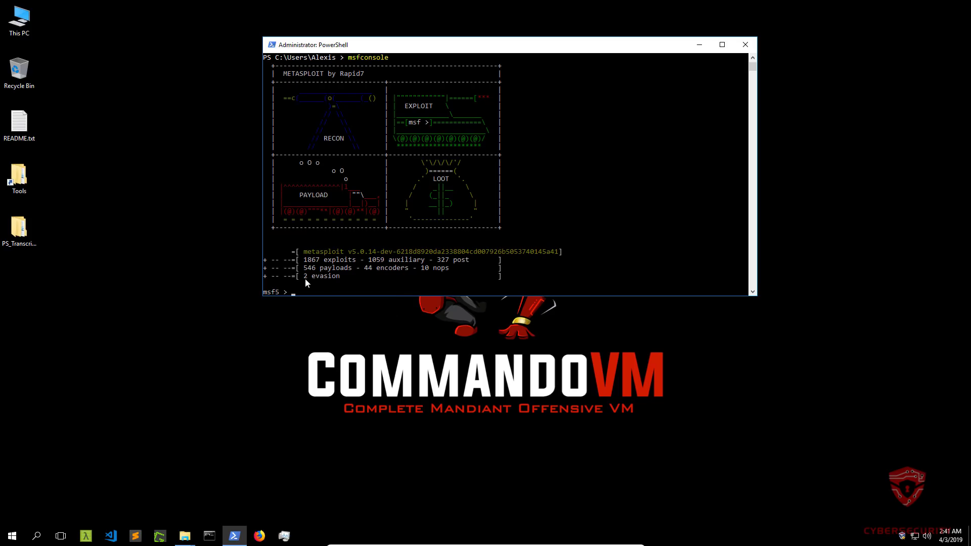
mouse_move(308, 293)
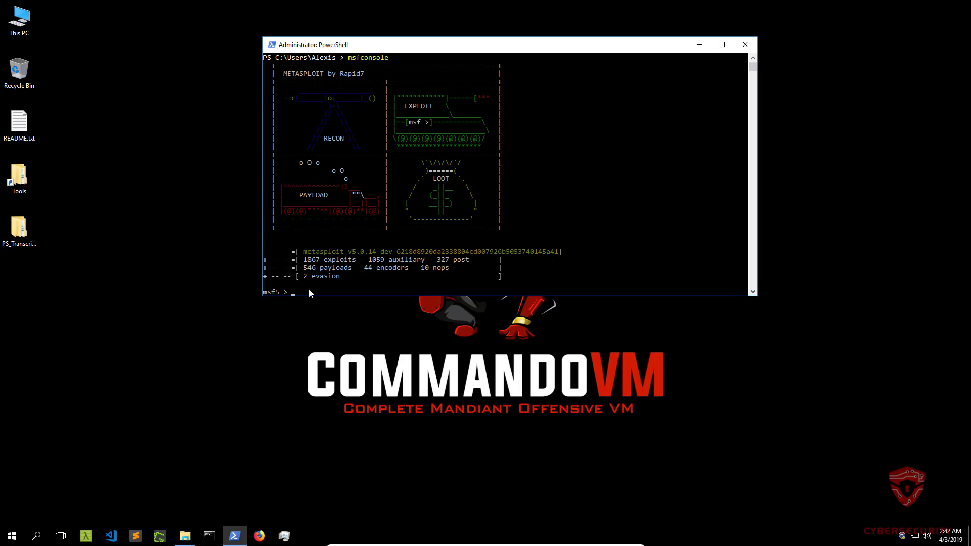
Step: Bring up the Start menu and type 'gi' into it
click(11, 535)
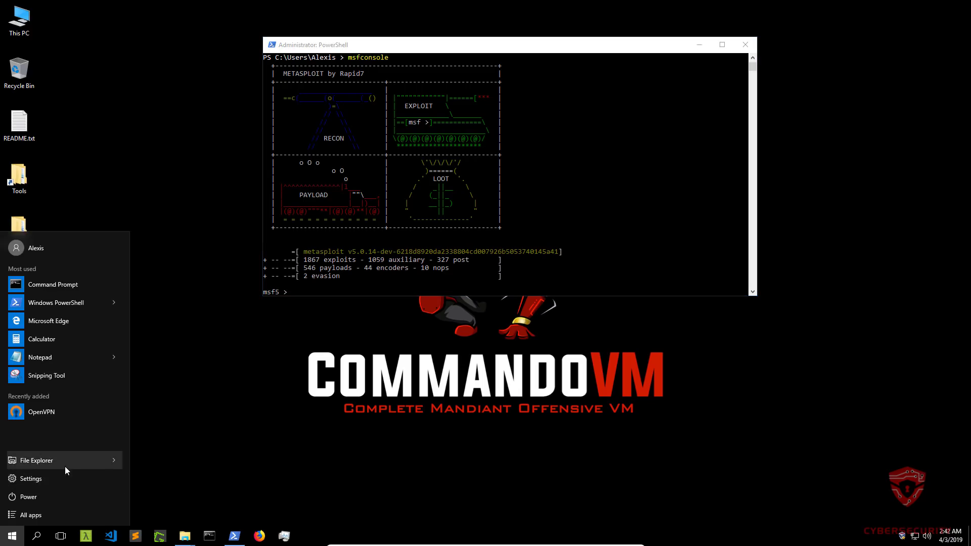
text(gi)
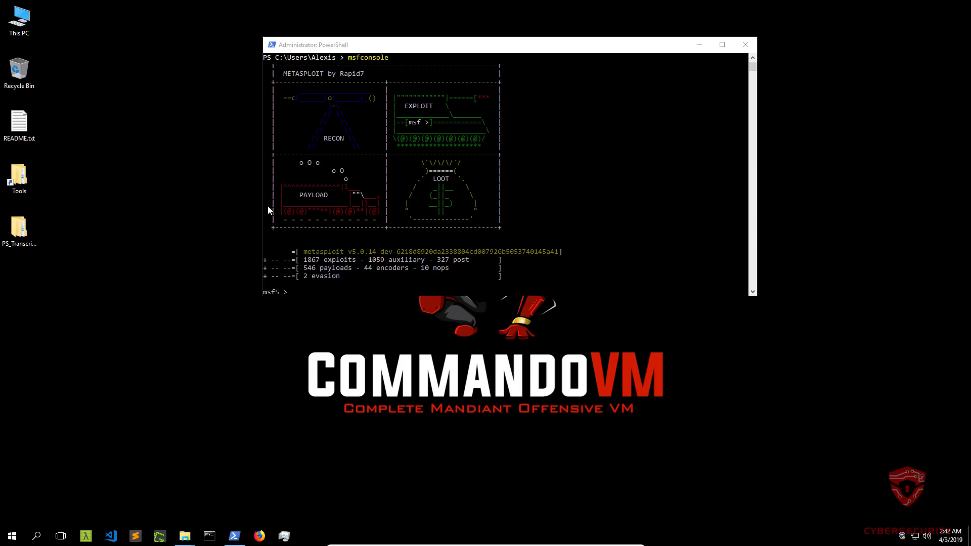
mouse_move(284, 301)
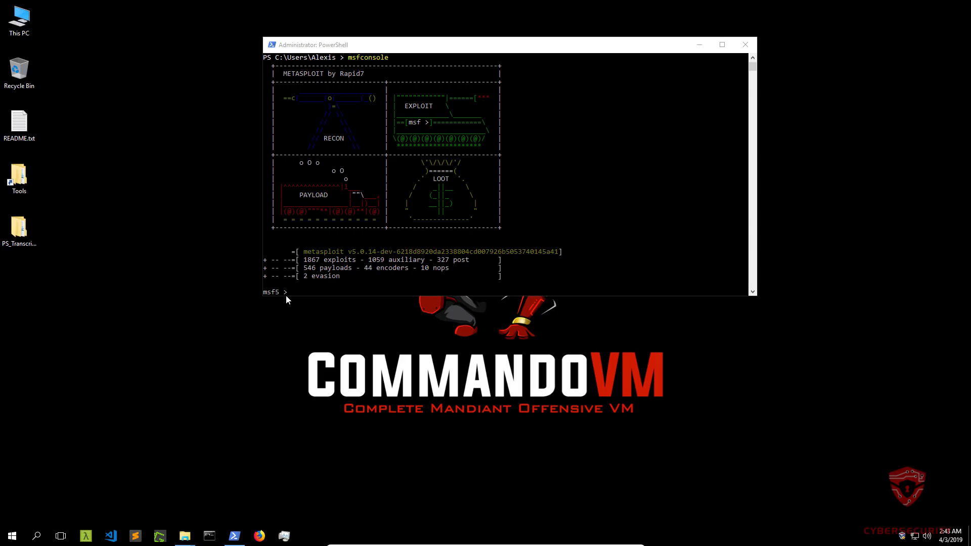
mouse_move(287, 270)
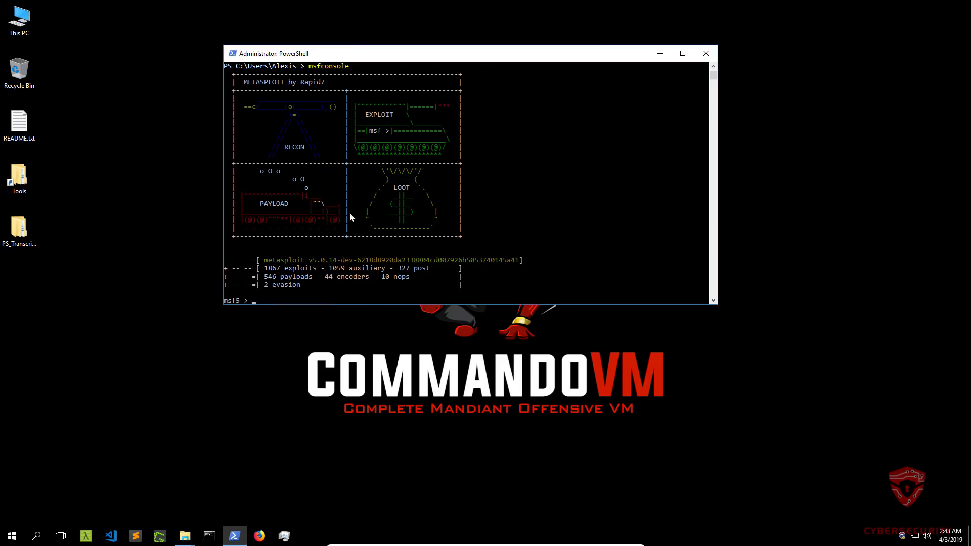
mouse_move(356, 308)
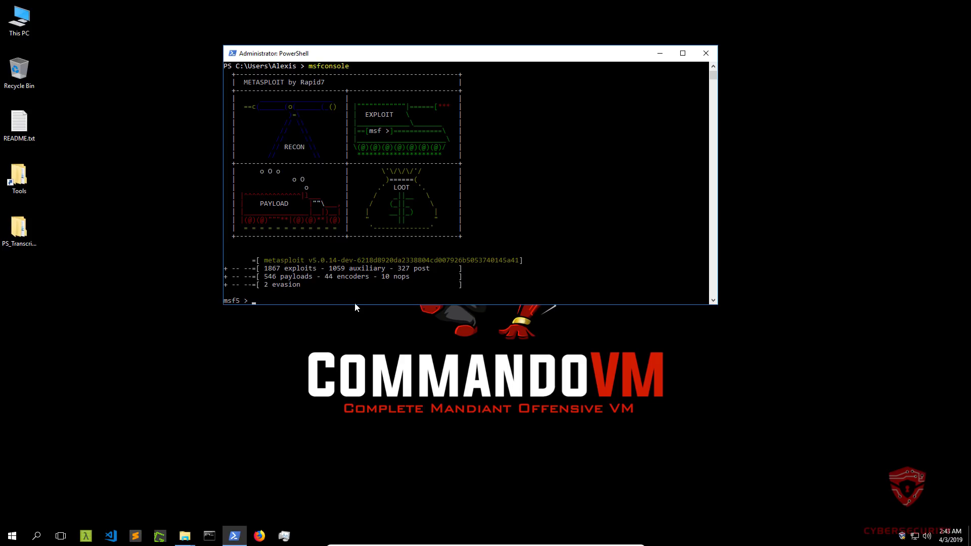
mouse_move(373, 293)
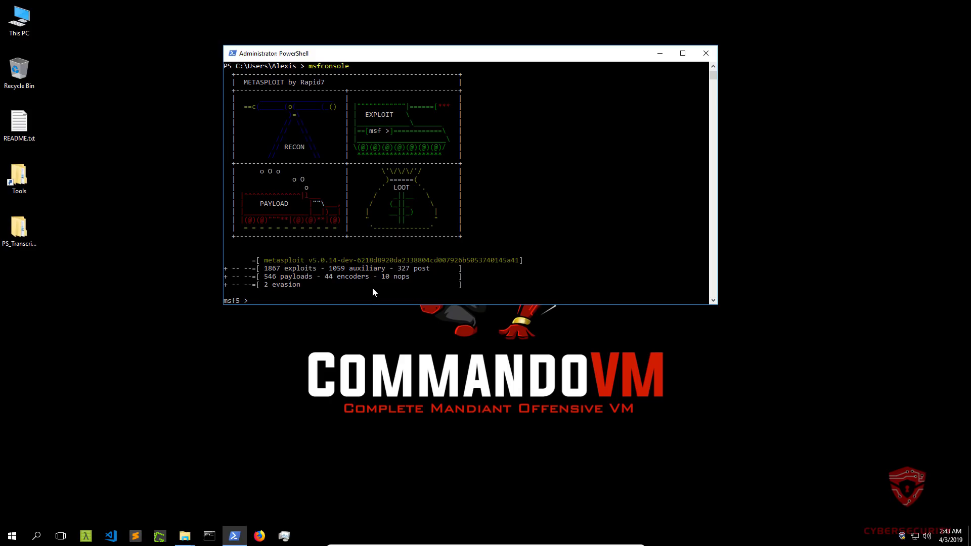
mouse_move(516, 70)
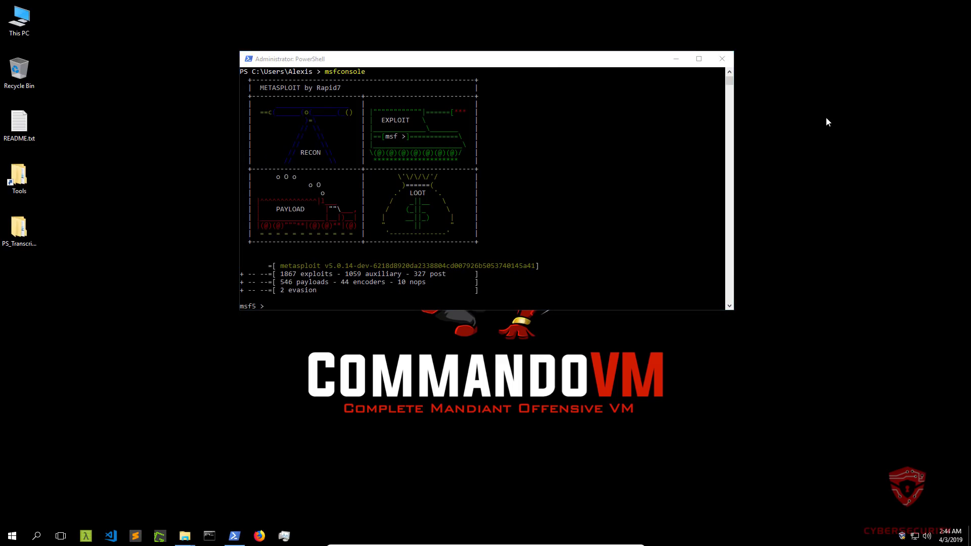
mouse_move(691, 74)
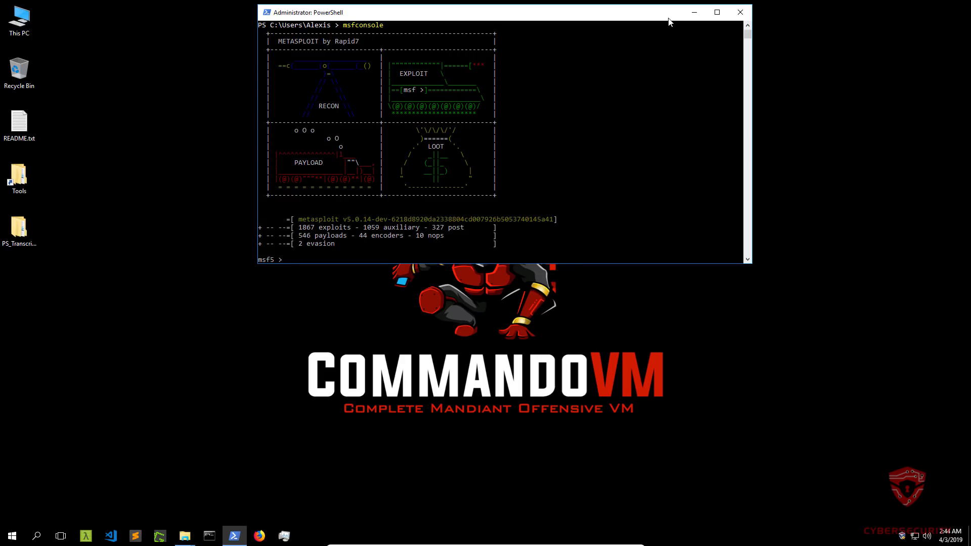
mouse_move(711, 282)
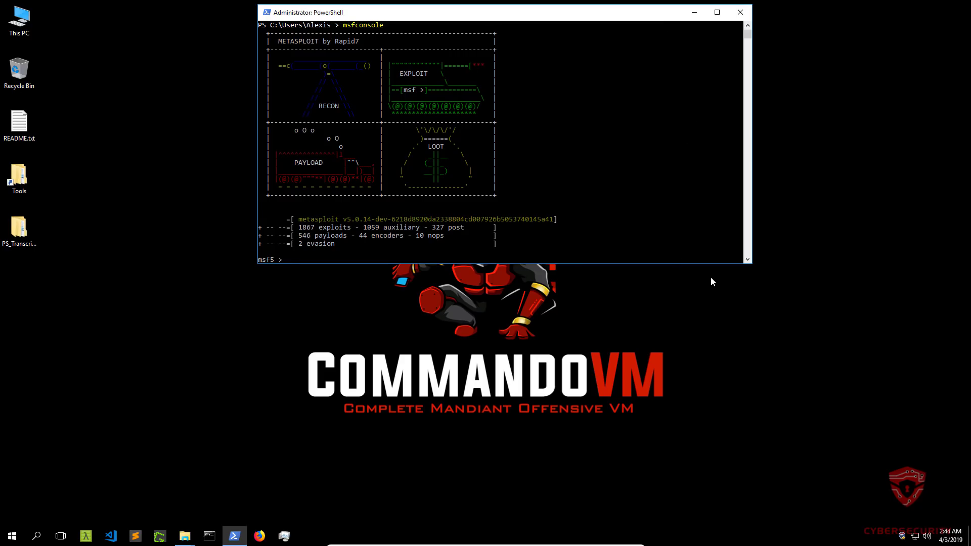